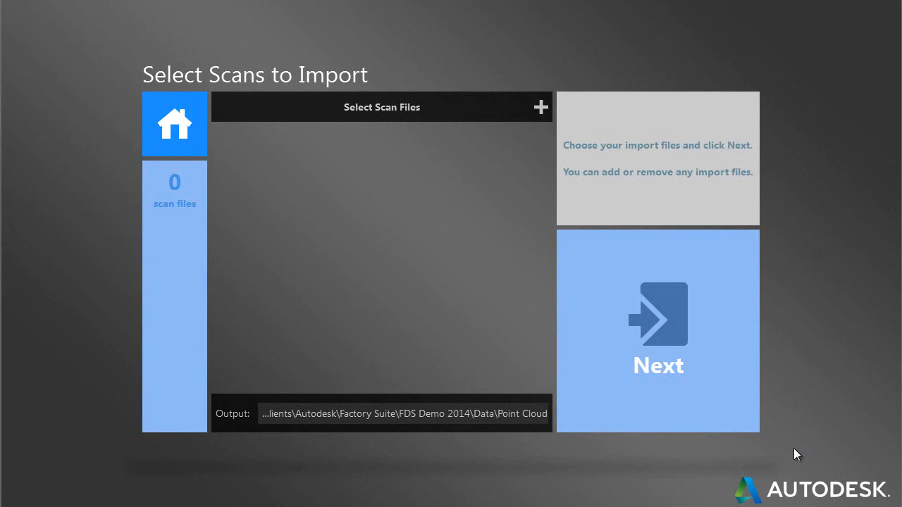
{"action": "mouse_move", "coordinate": [777, 443]}
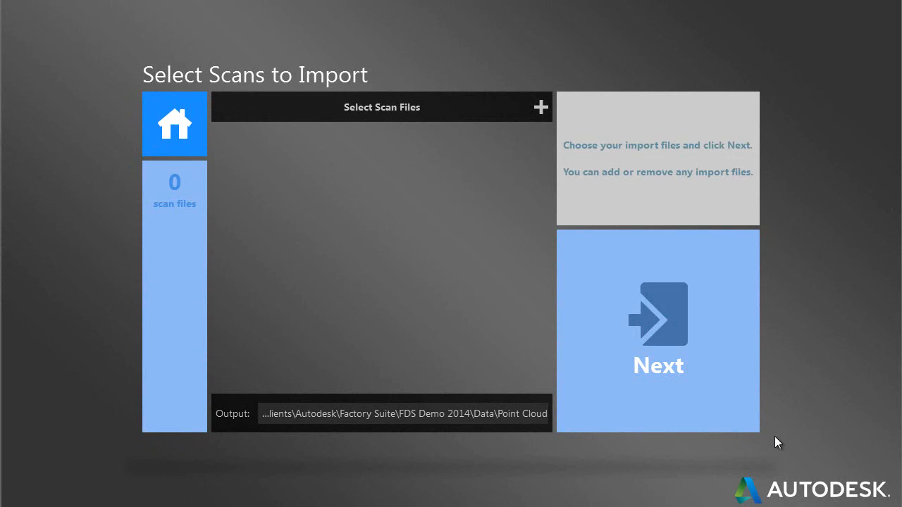
{"action": "mouse_move", "coordinate": [785, 437]}
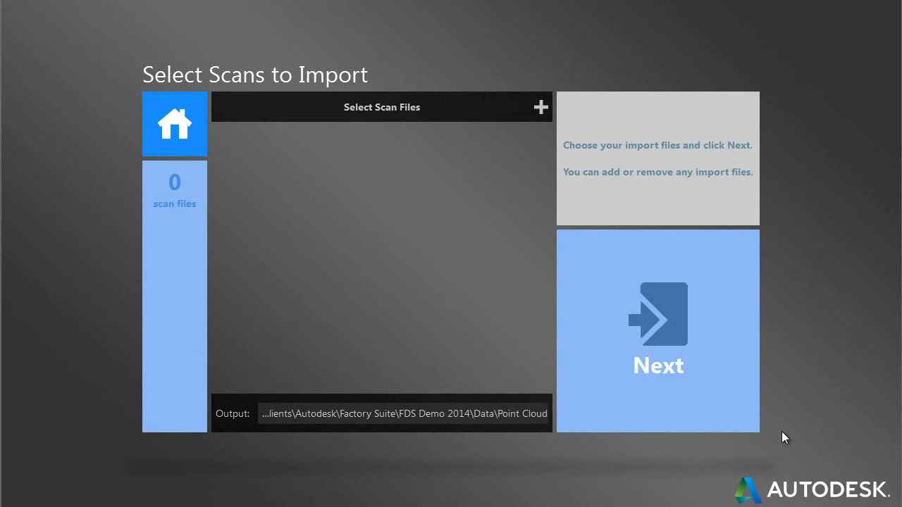
{"action": "mouse_move", "coordinate": [380, 250]}
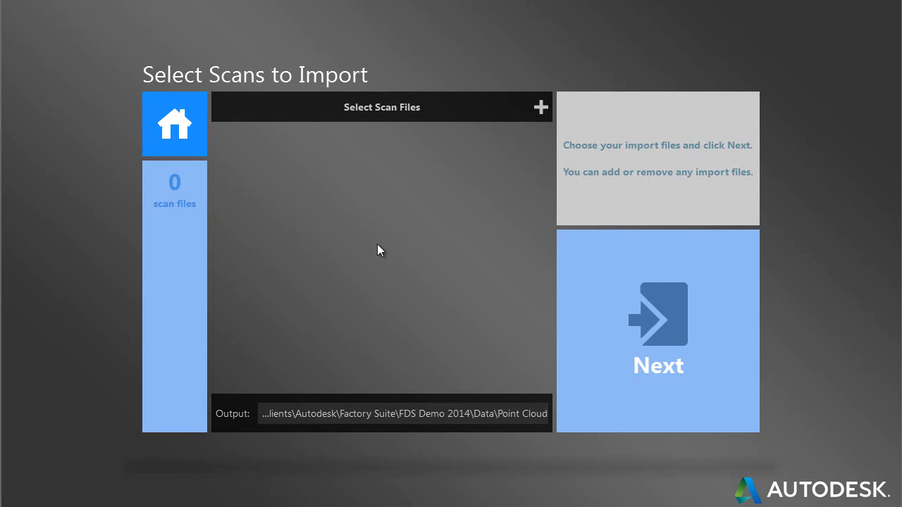
{"action": "mouse_move", "coordinate": [392, 119]}
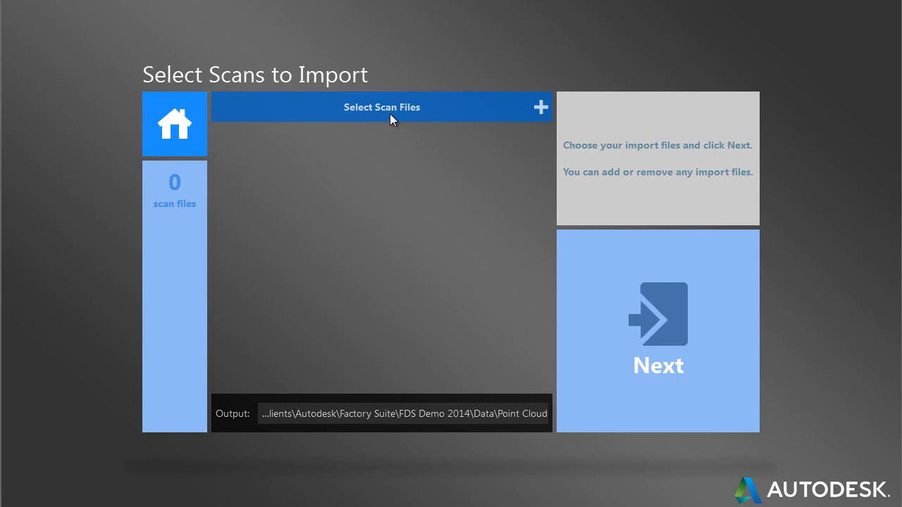
Import all seven building scans, Bottom_Left_r2.rcs through Top_Right_r2.rcs, into ReCap
{"action": "left_click", "coordinate": [382, 107]}
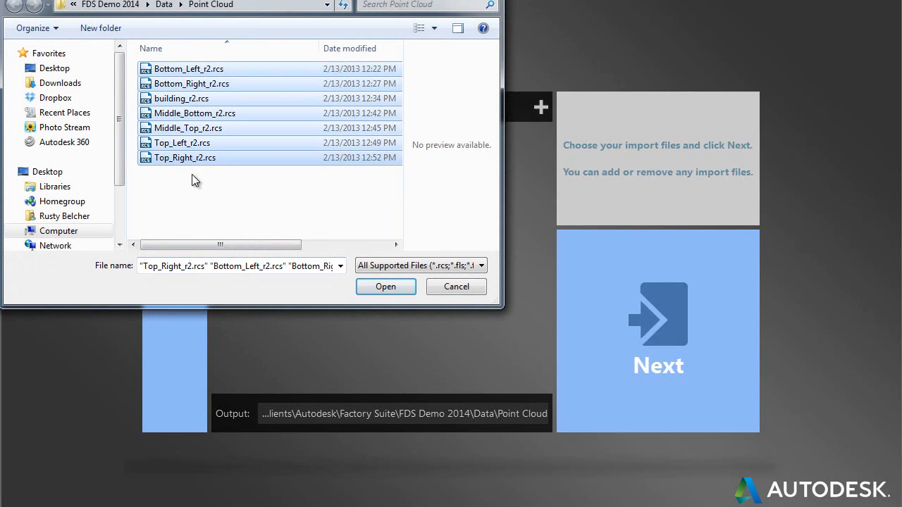
{"action": "mouse_move", "coordinate": [277, 184]}
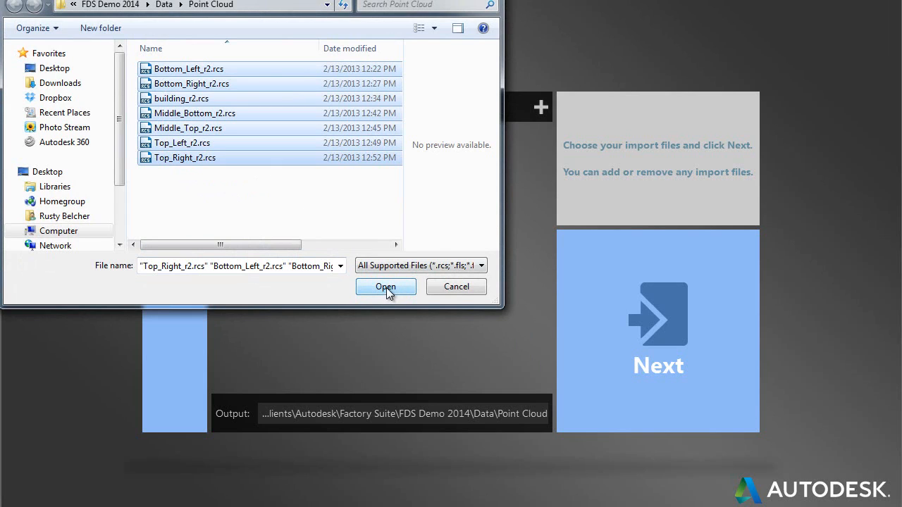
{"action": "left_click", "coordinate": [385, 287]}
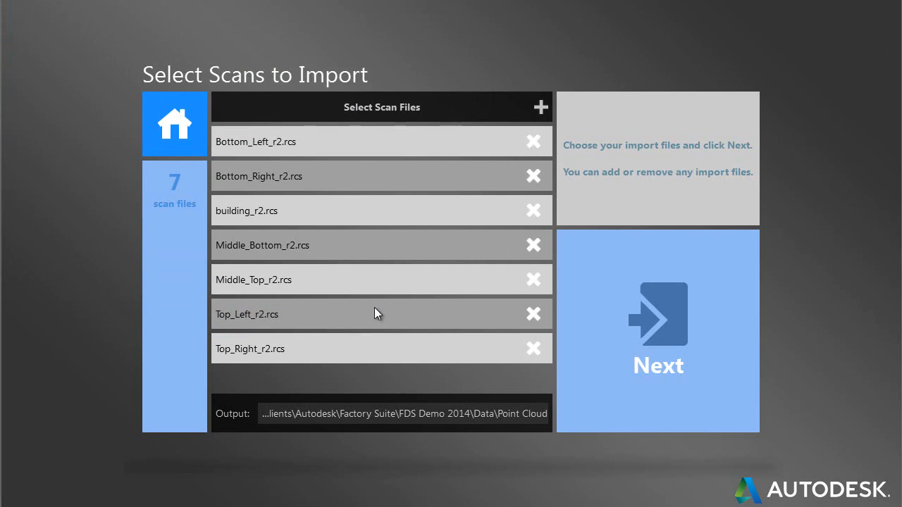
{"action": "left_click", "coordinate": [657, 331]}
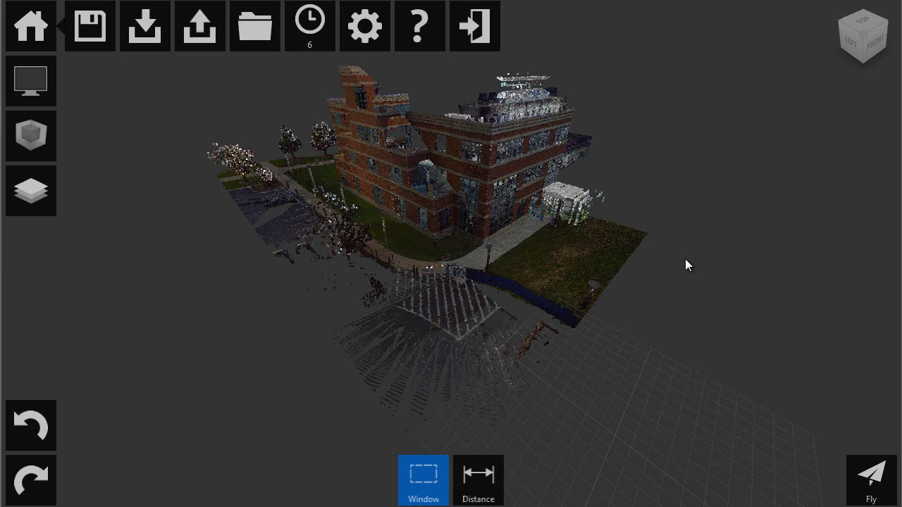
{"action": "mouse_move", "coordinate": [662, 241]}
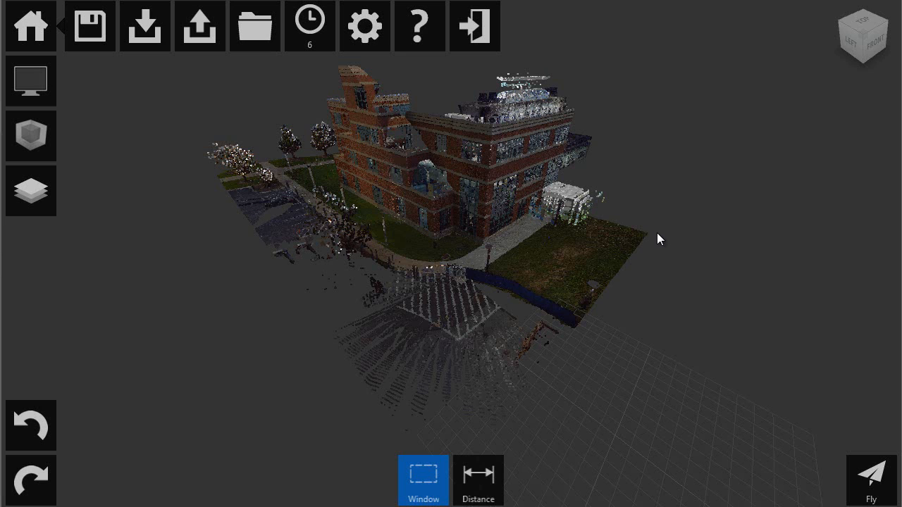
{"action": "mouse_move", "coordinate": [671, 269]}
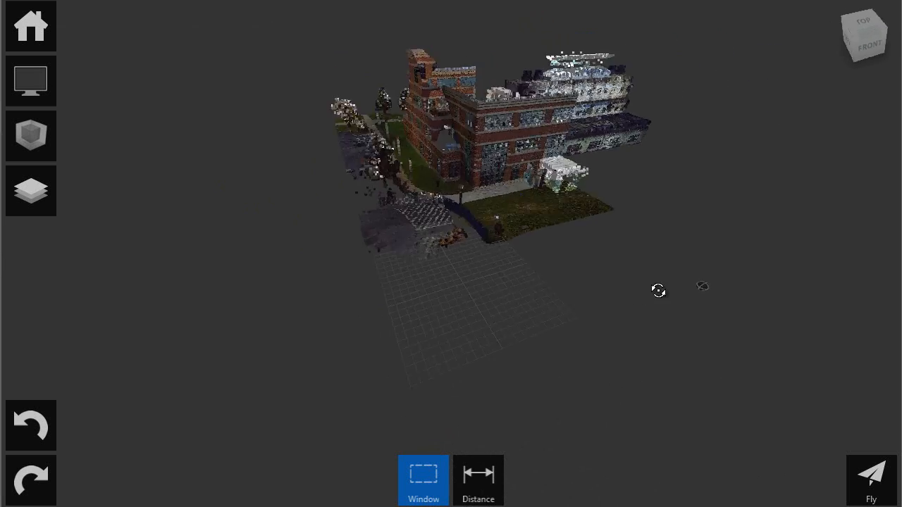
Orbit and pan the point cloud to view the building from above, its rear wing and annex
{"action": "left_click_drag", "start_coordinate": [658, 287], "coordinate": [624, 280]}
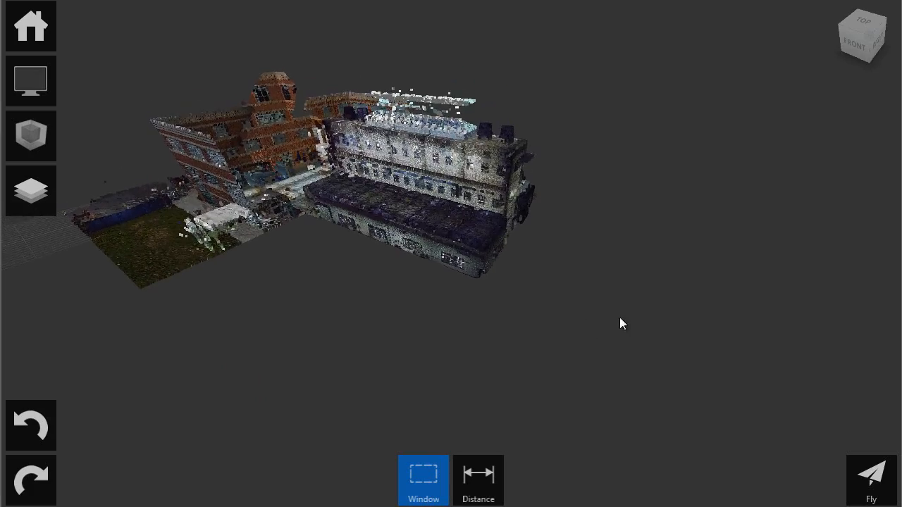
{"action": "left_click_drag", "start_coordinate": [622, 324], "coordinate": [600, 298]}
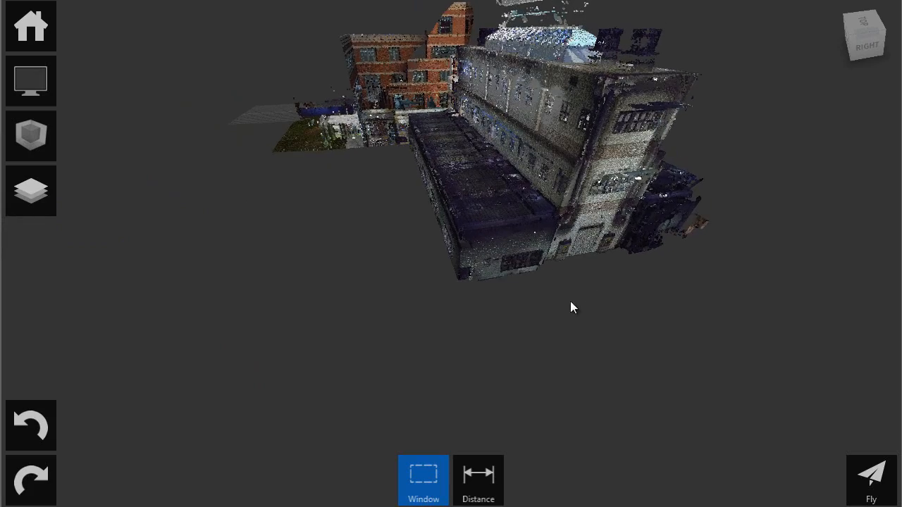
{"action": "left_click_drag", "start_coordinate": [571, 308], "coordinate": [500, 349]}
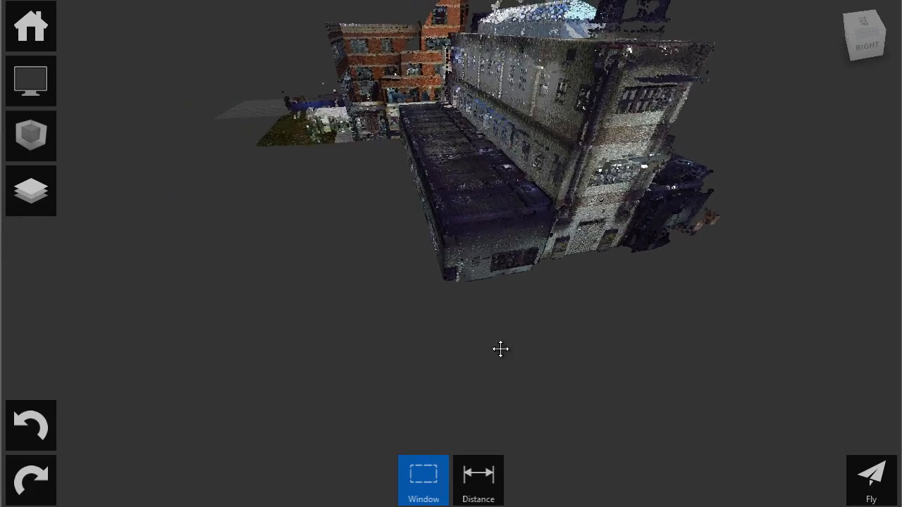
{"action": "left_click_drag", "start_coordinate": [500, 349], "coordinate": [503, 313]}
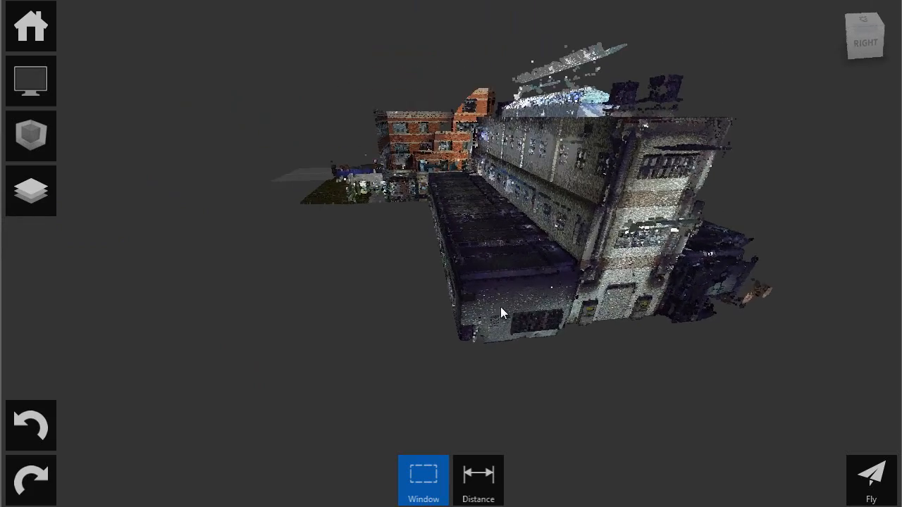
{"action": "left_click_drag", "start_coordinate": [503, 312], "coordinate": [578, 345]}
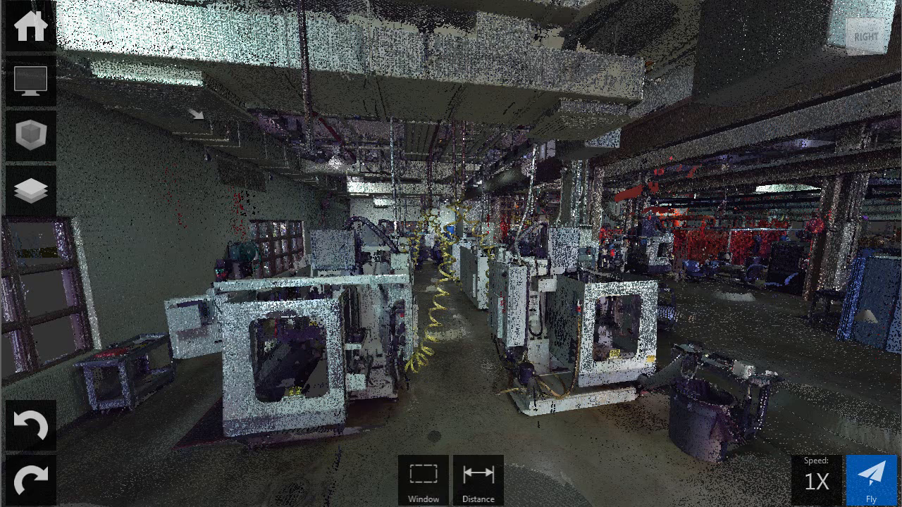
Start a new project without saving and import only Bottom_Left_r2.rcs
{"action": "left_click", "coordinate": [31, 27]}
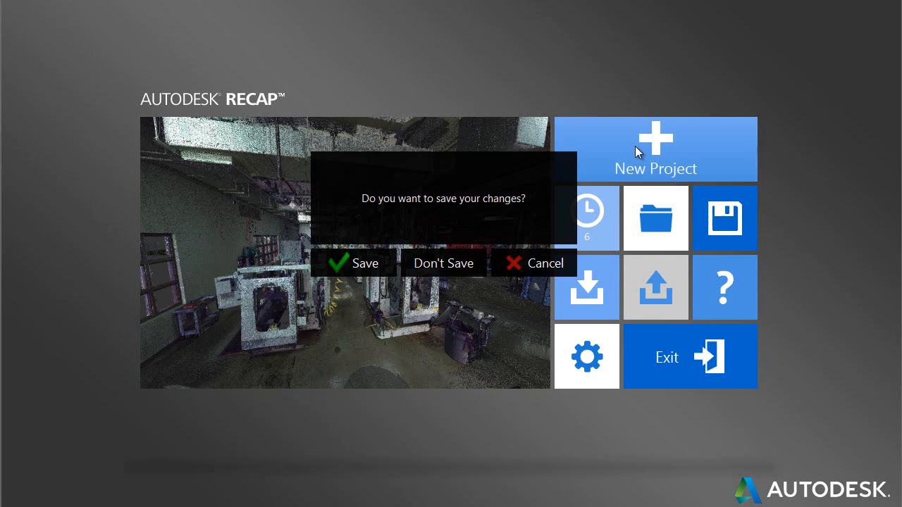
{"action": "left_click", "coordinate": [444, 263]}
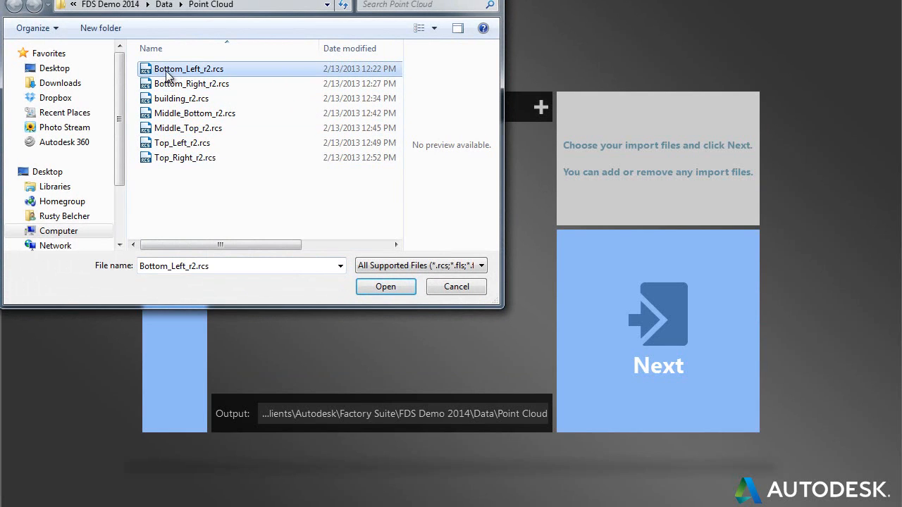
{"action": "left_click", "coordinate": [386, 287]}
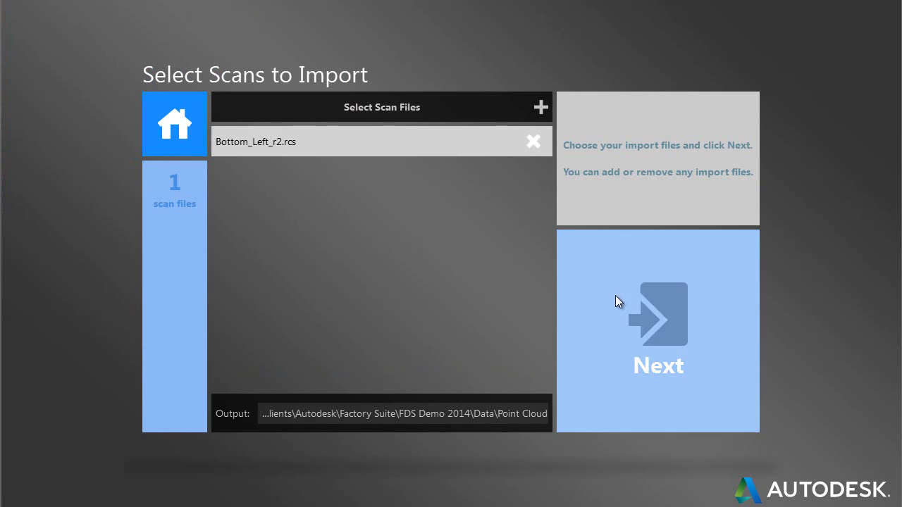
{"action": "left_click", "coordinate": [657, 315]}
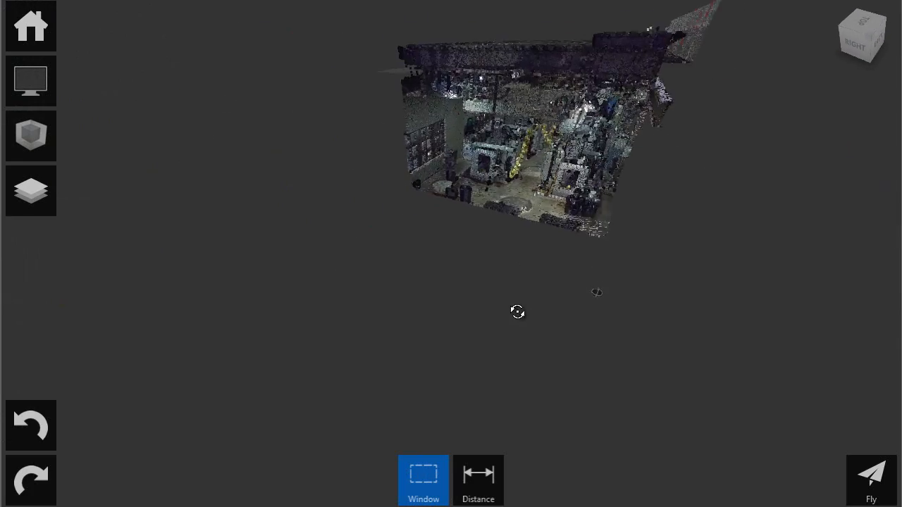
Orbit around the Bottom_Left room scan and its roof, then start the Limit Box tool
{"action": "left_click_drag", "start_coordinate": [518, 312], "coordinate": [582, 320]}
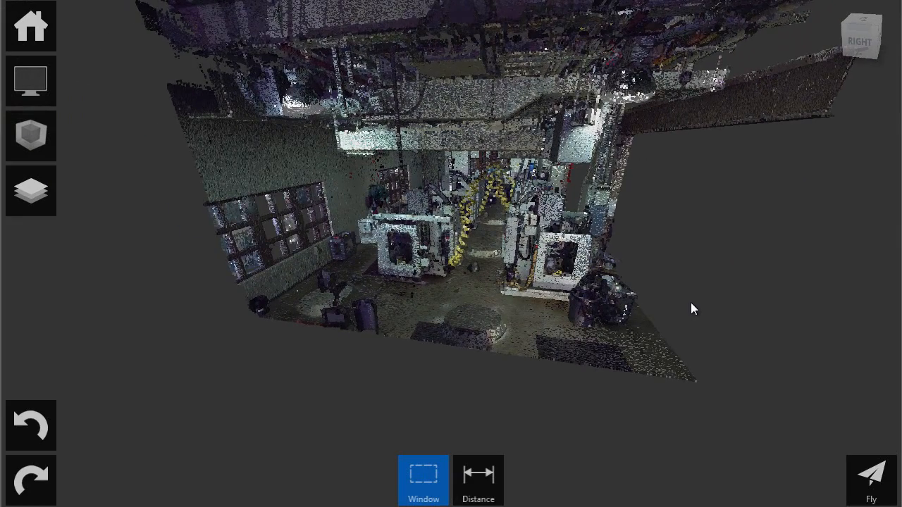
{"action": "mouse_move", "coordinate": [696, 304]}
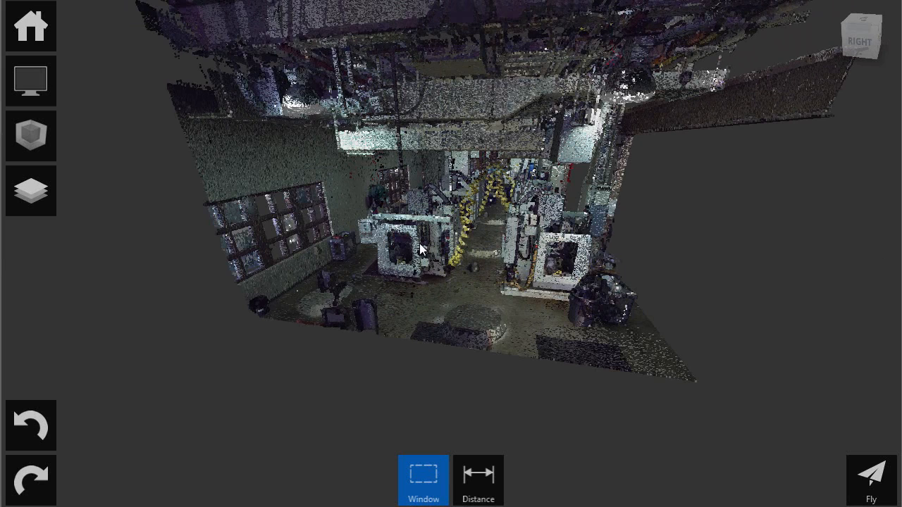
{"action": "mouse_move", "coordinate": [493, 301]}
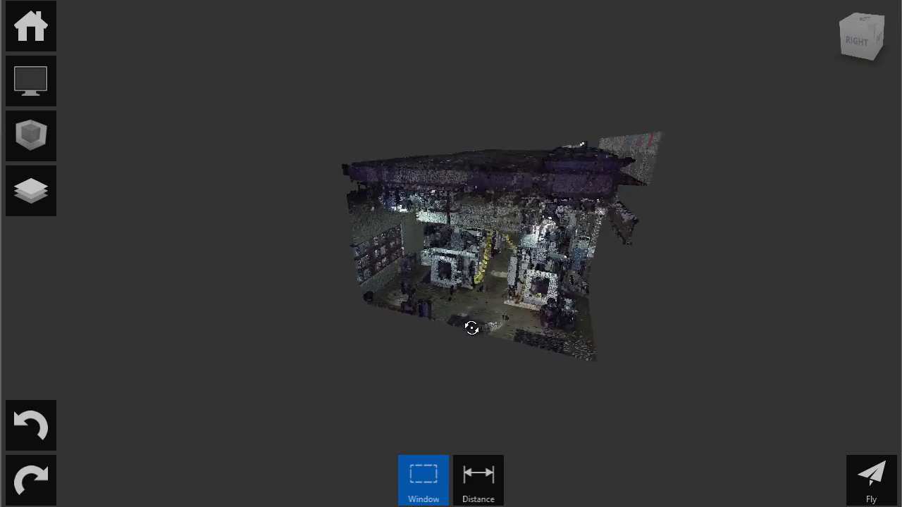
{"action": "left_click_drag", "start_coordinate": [472, 327], "coordinate": [569, 346]}
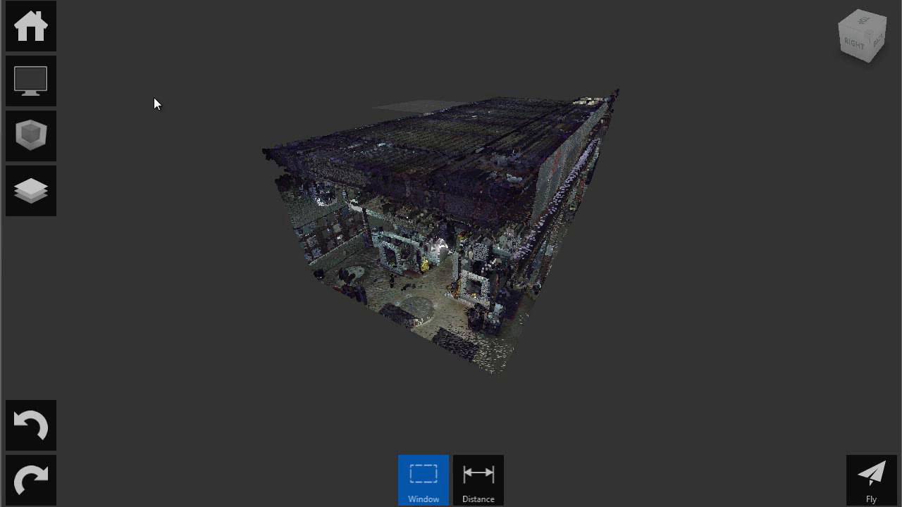
{"action": "left_click", "coordinate": [31, 135]}
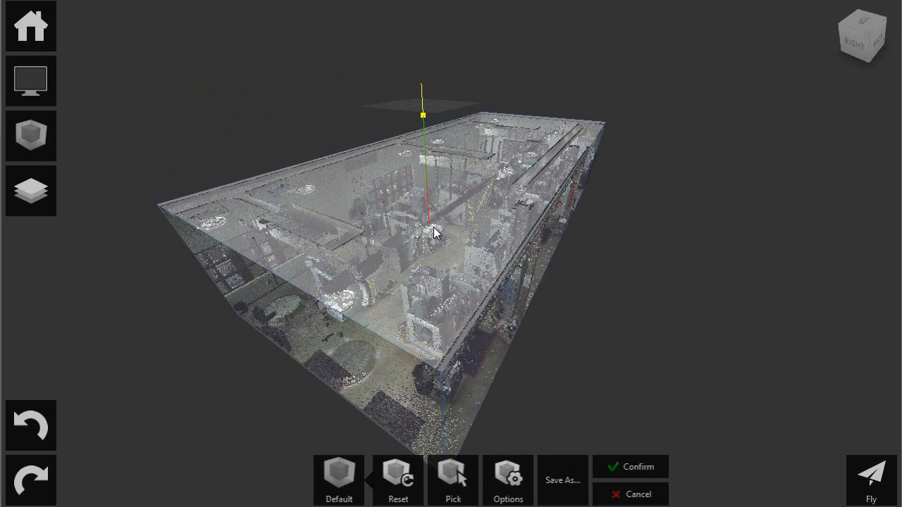
Drag the limit box's top grip below the ceiling to clip it away
{"action": "left_click_drag", "start_coordinate": [434, 232], "coordinate": [444, 258]}
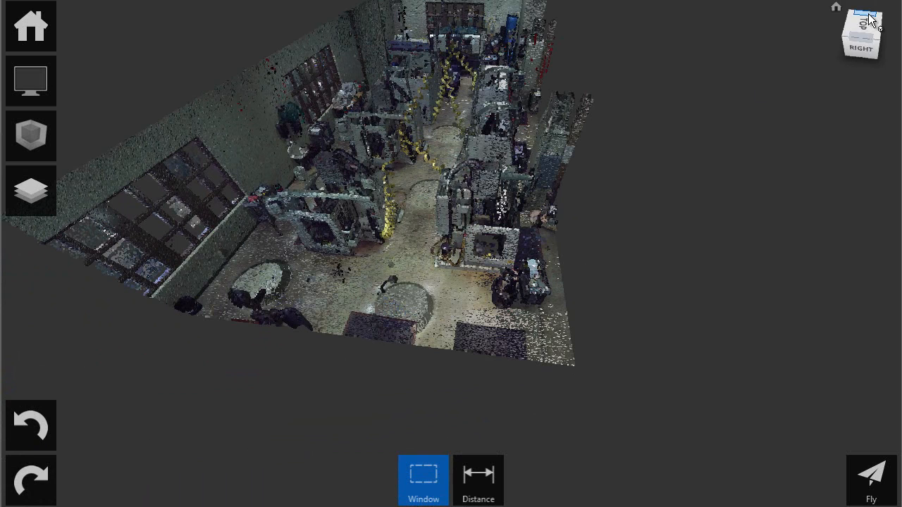
In Top view, select the floor as a planar region and delete its points
{"action": "left_click", "coordinate": [861, 10]}
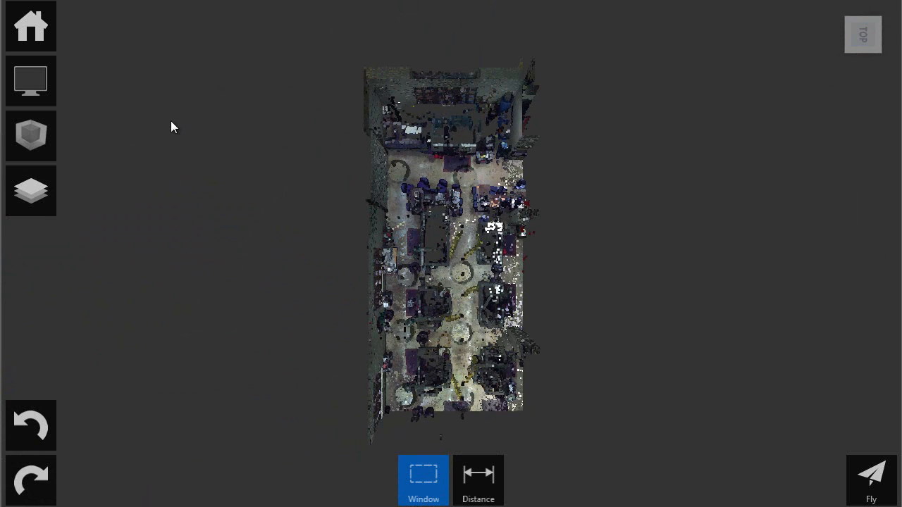
{"action": "left_click", "coordinate": [30, 80]}
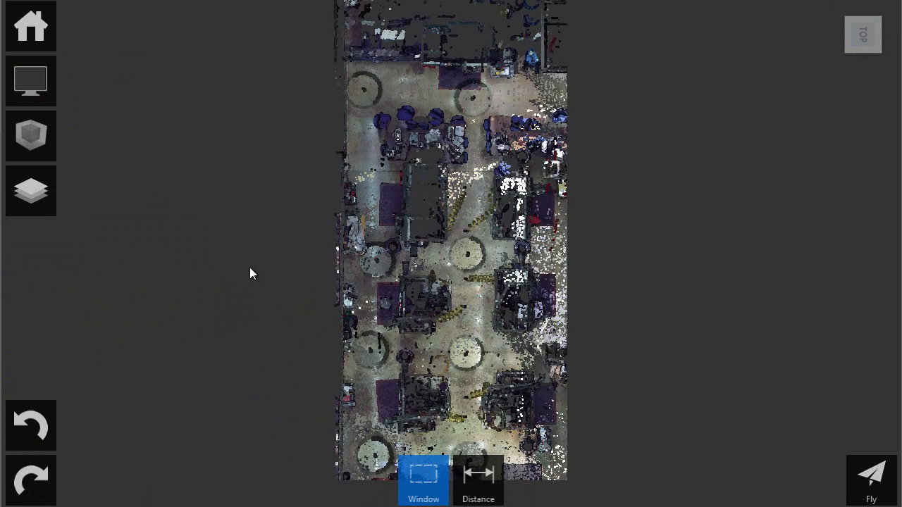
{"action": "mouse_move", "coordinate": [476, 444]}
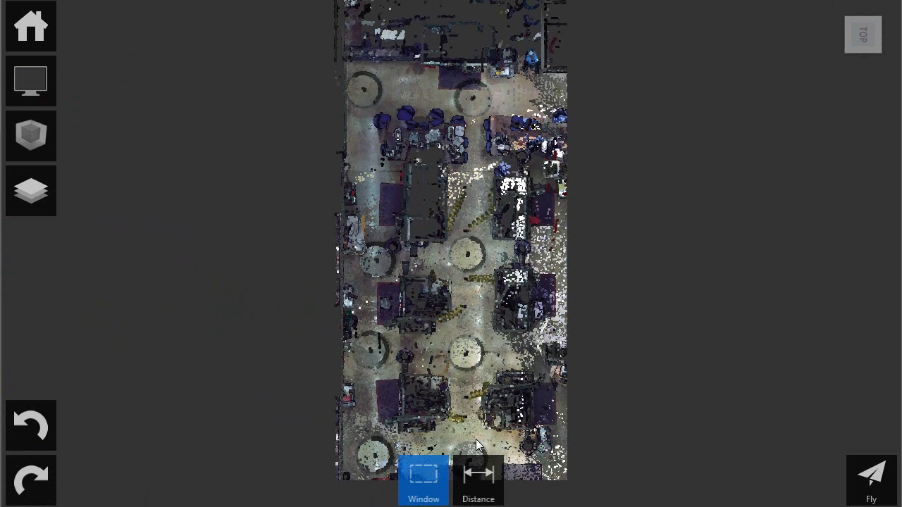
{"action": "left_click", "coordinate": [424, 493]}
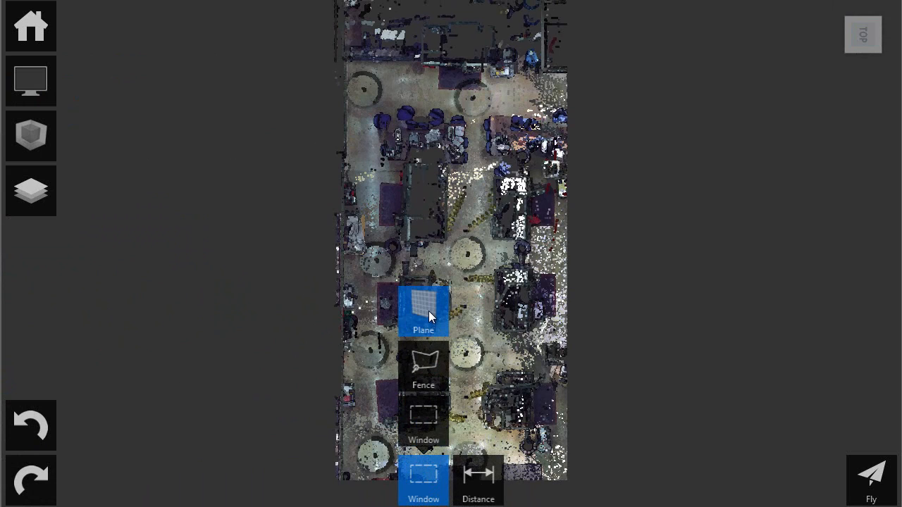
{"action": "mouse_move", "coordinate": [424, 309]}
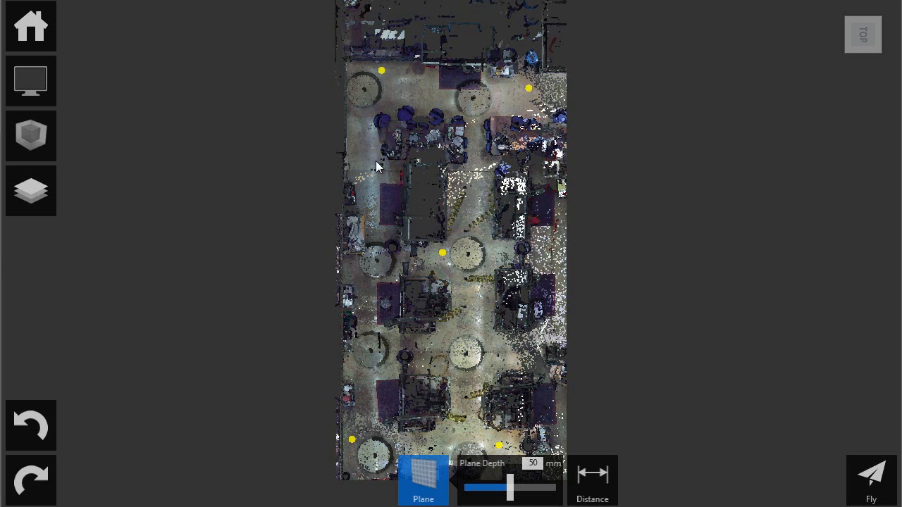
{"action": "left_click", "coordinate": [424, 489]}
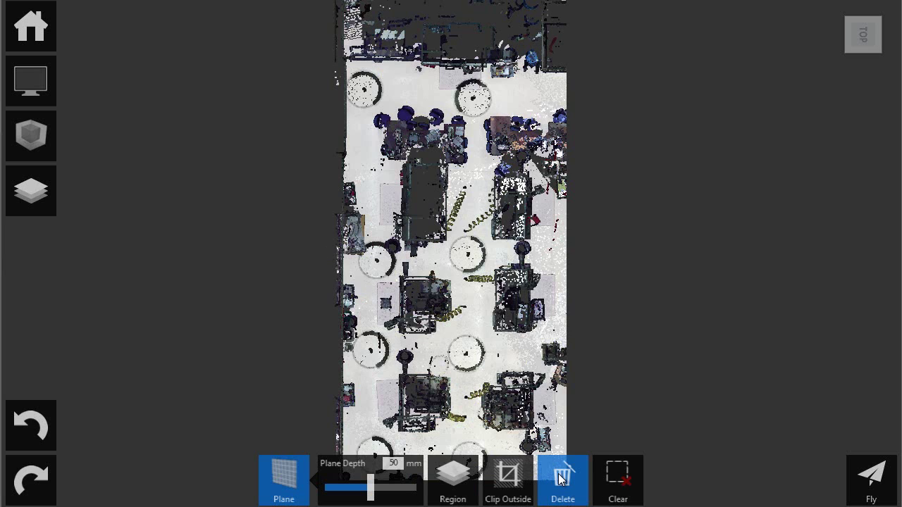
{"action": "left_click", "coordinate": [283, 487]}
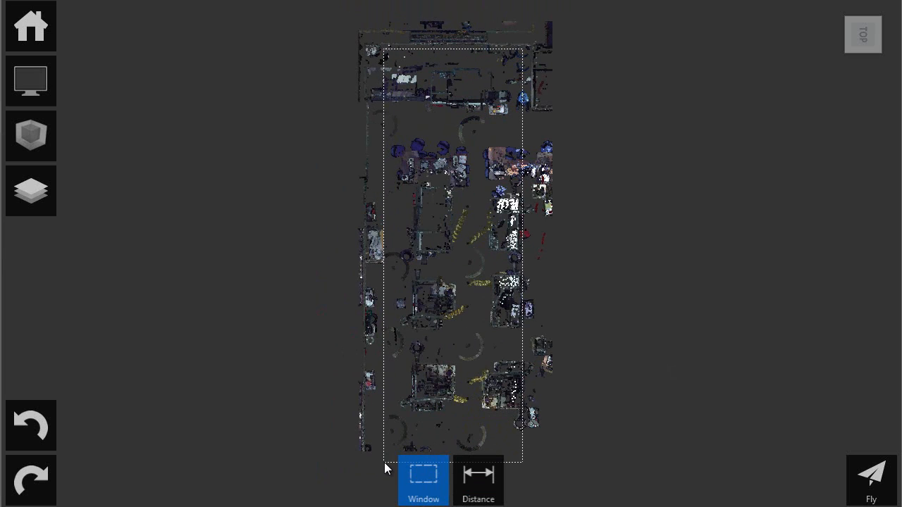
Window-select and delete the central machine points, then orbit the remaining perimeter walls
{"action": "left_click", "coordinate": [425, 481]}
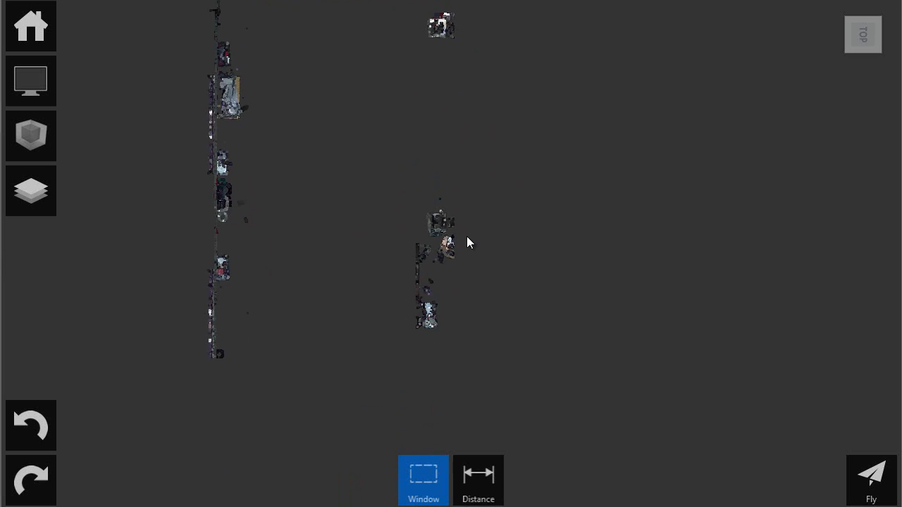
{"action": "left_click_drag", "start_coordinate": [470, 243], "coordinate": [585, 157]}
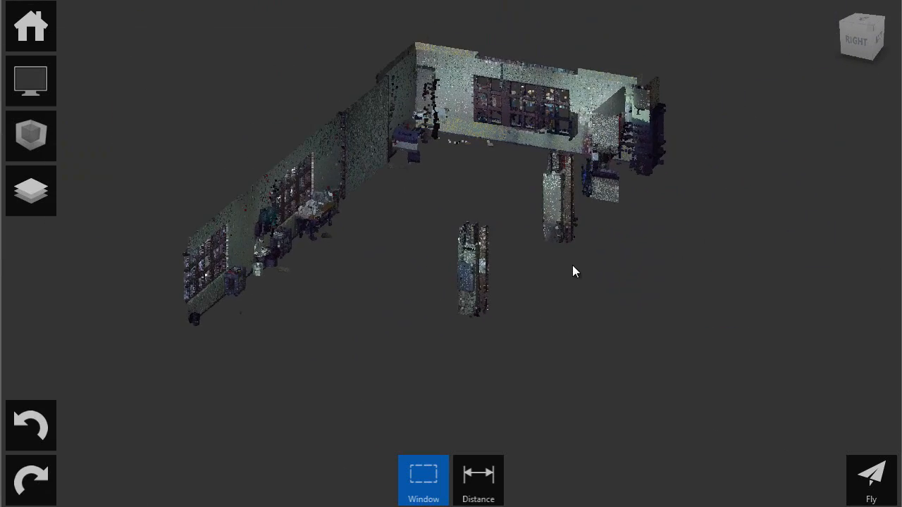
{"action": "mouse_move", "coordinate": [456, 187]}
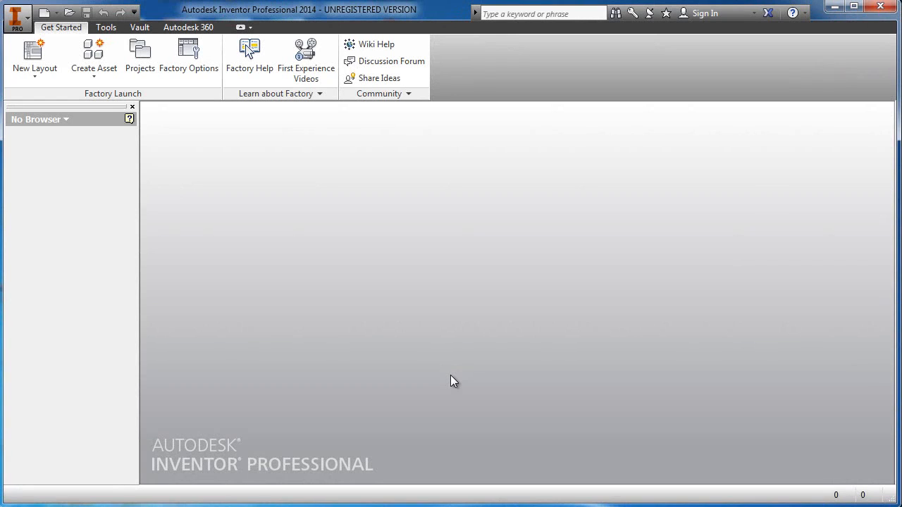
{"action": "mouse_move", "coordinate": [235, 212]}
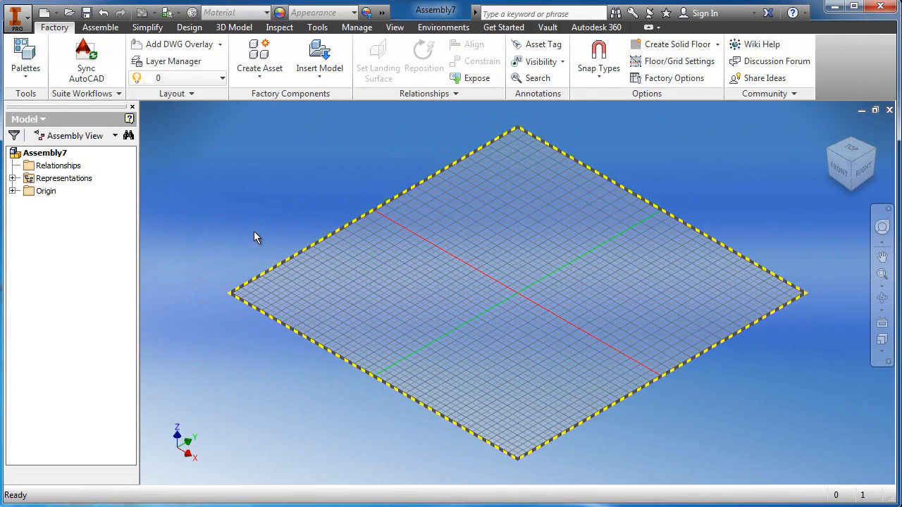
{"action": "mouse_move", "coordinate": [254, 221]}
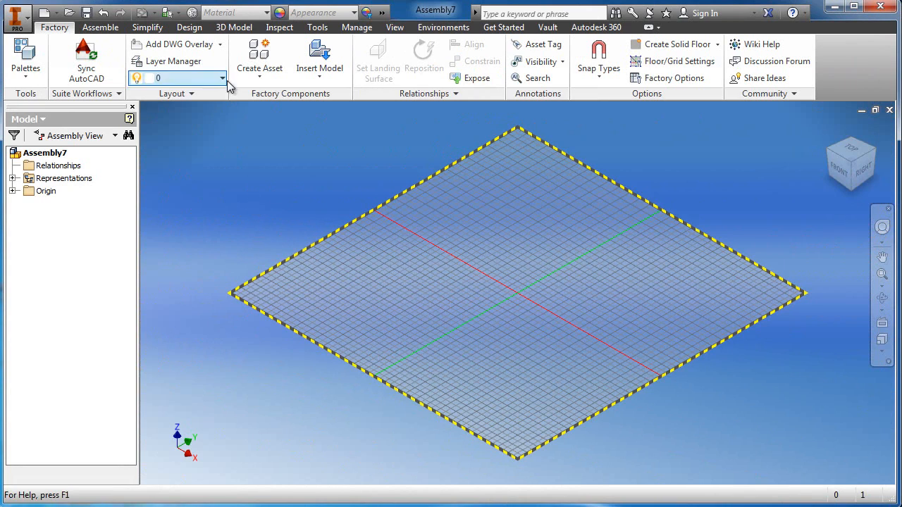
Review the Add DWG Overlay and Create Asset dropdown options in layout Assembly7
{"action": "left_click", "coordinate": [219, 45]}
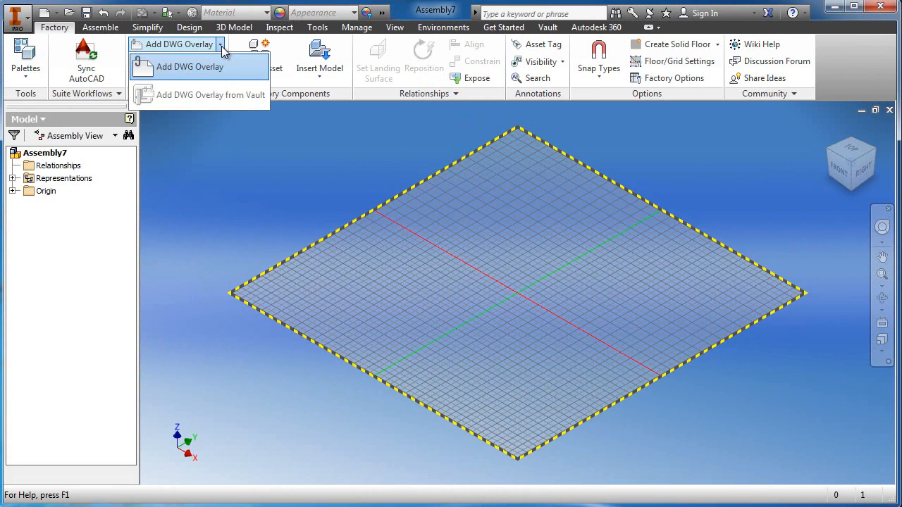
{"action": "mouse_move", "coordinate": [201, 67]}
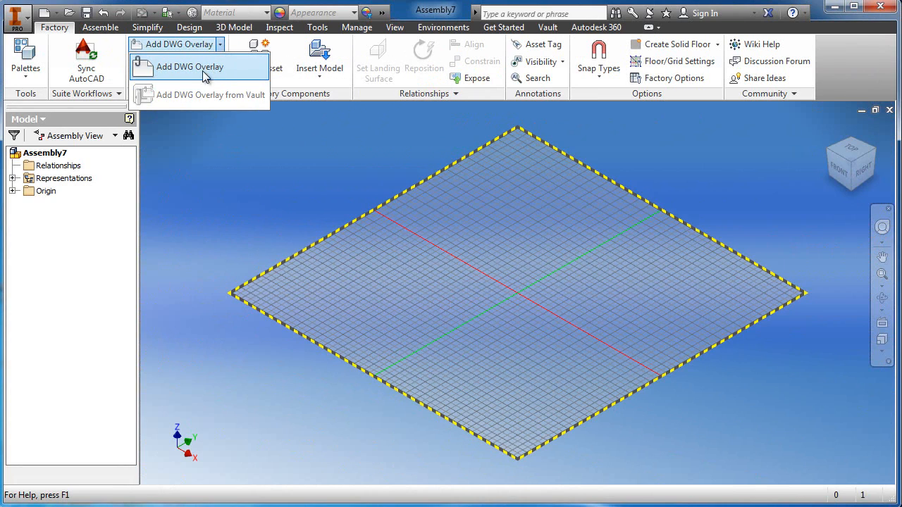
{"action": "mouse_move", "coordinate": [204, 66]}
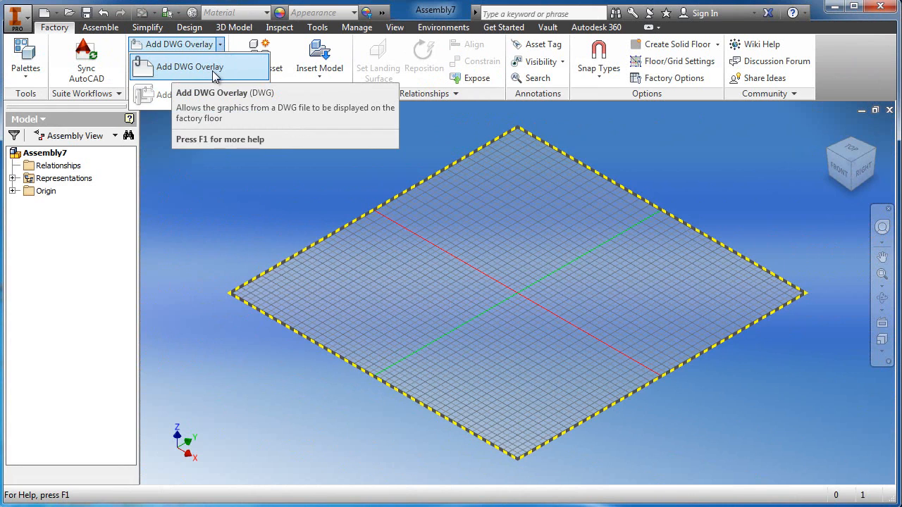
{"action": "mouse_move", "coordinate": [171, 103]}
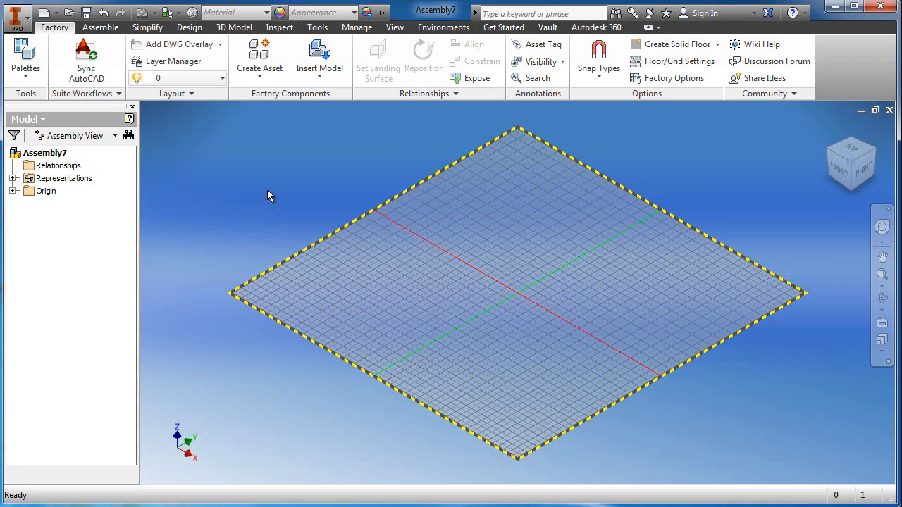
{"action": "mouse_move", "coordinate": [293, 149]}
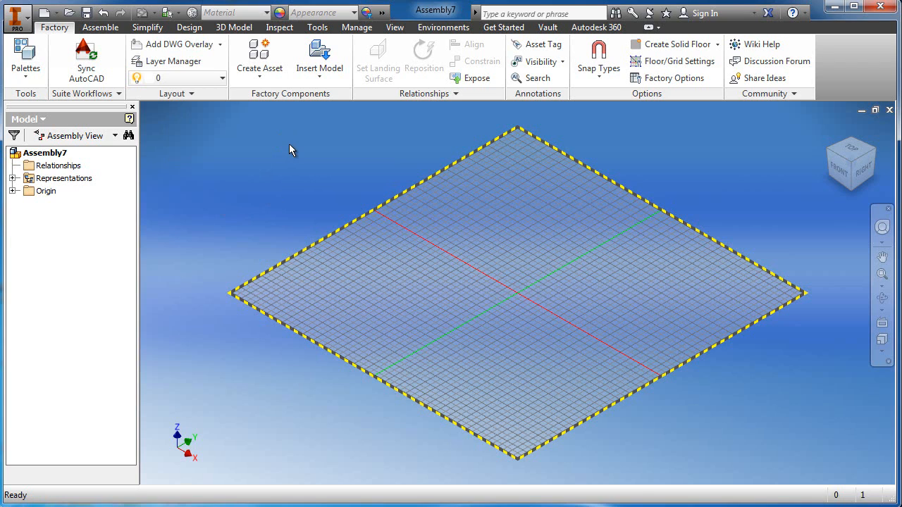
{"action": "mouse_move", "coordinate": [281, 117]}
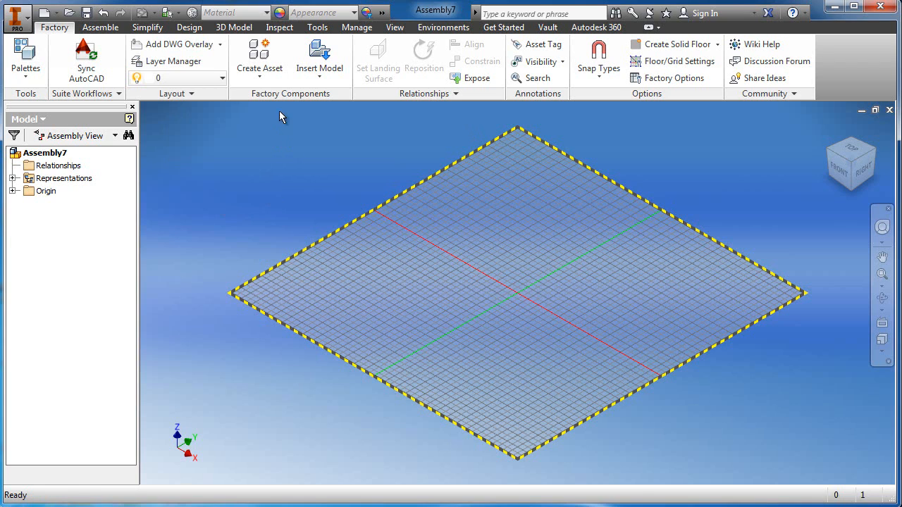
{"action": "left_click", "coordinate": [259, 56]}
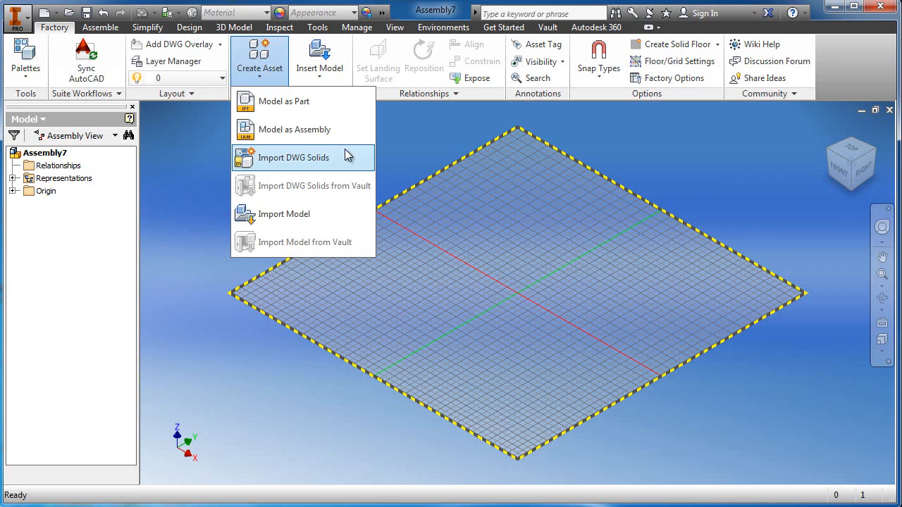
{"action": "mouse_move", "coordinate": [282, 193]}
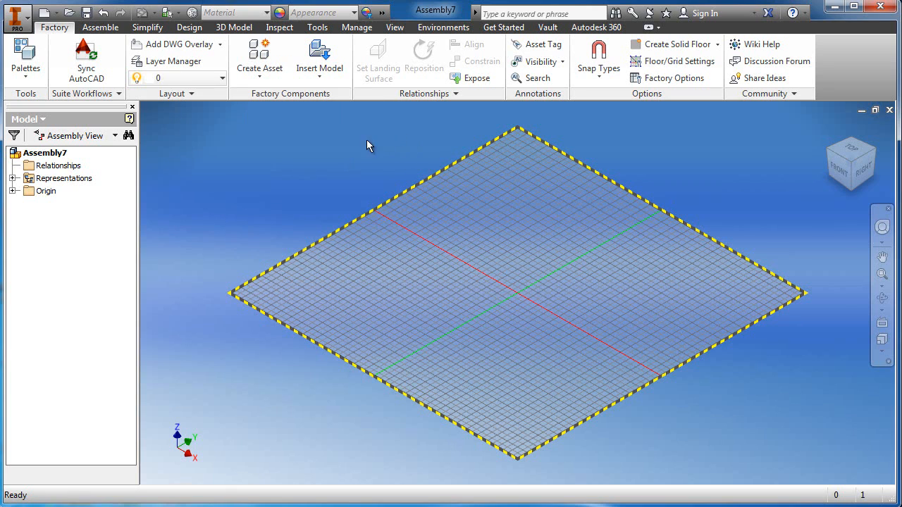
{"action": "left_click", "coordinate": [318, 60]}
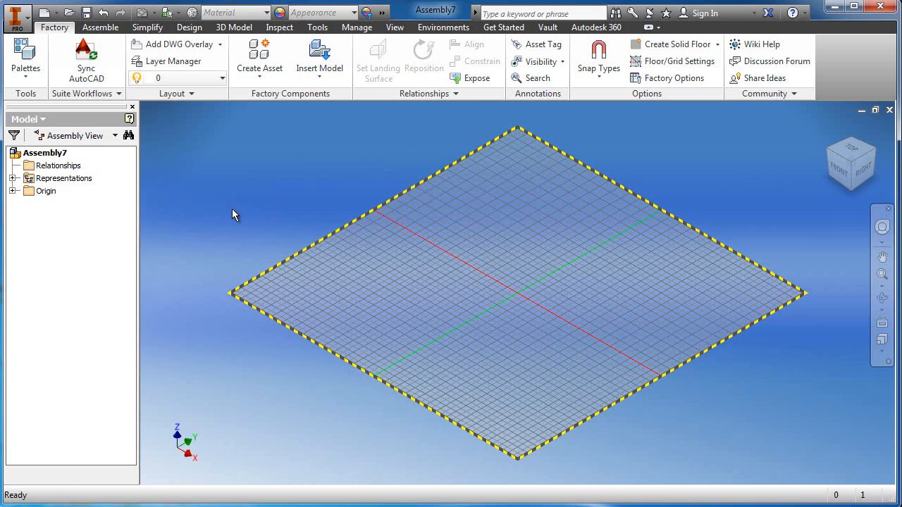
Overlay Building Floorplan.dwg onto the Assembly7 factory floor
{"action": "left_click", "coordinate": [167, 44]}
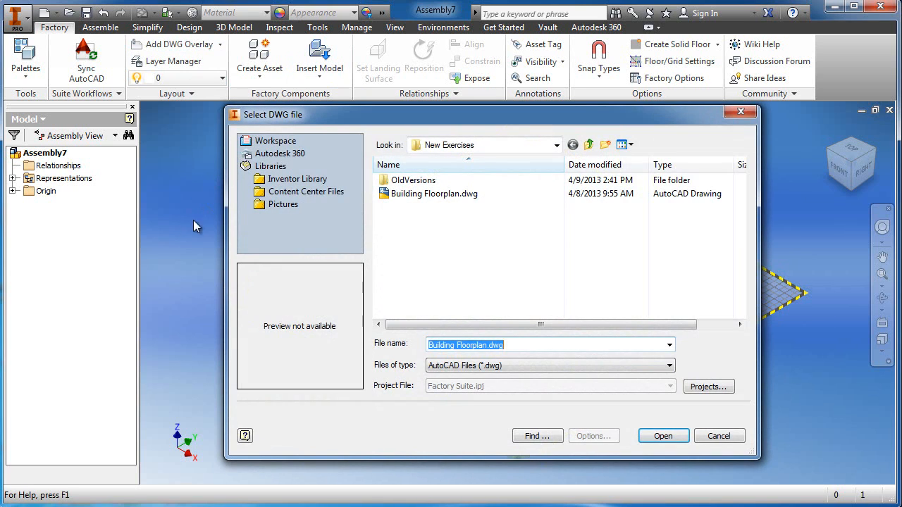
{"action": "left_click", "coordinate": [434, 193]}
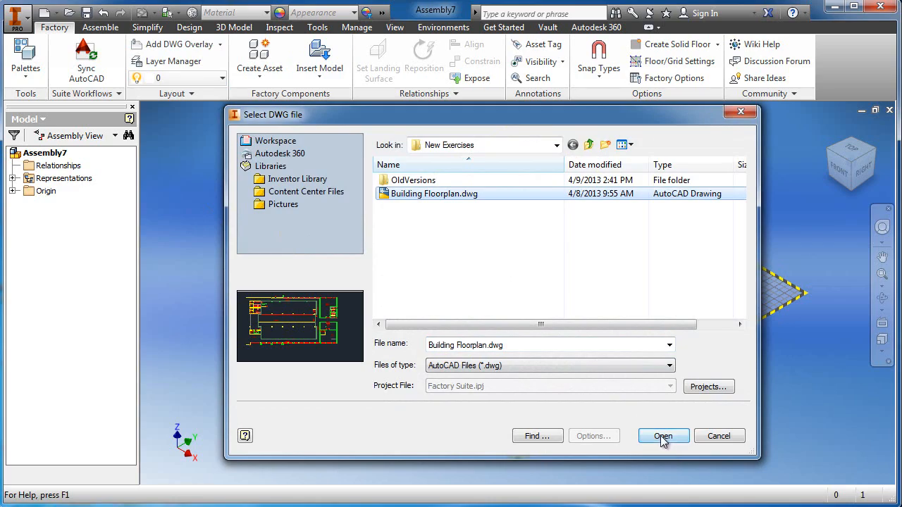
{"action": "left_click", "coordinate": [664, 436]}
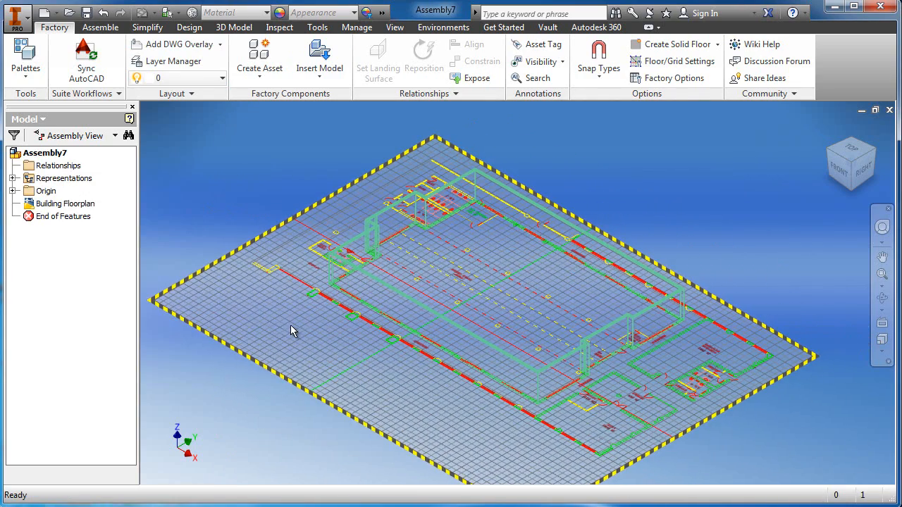
{"action": "mouse_move", "coordinate": [218, 192]}
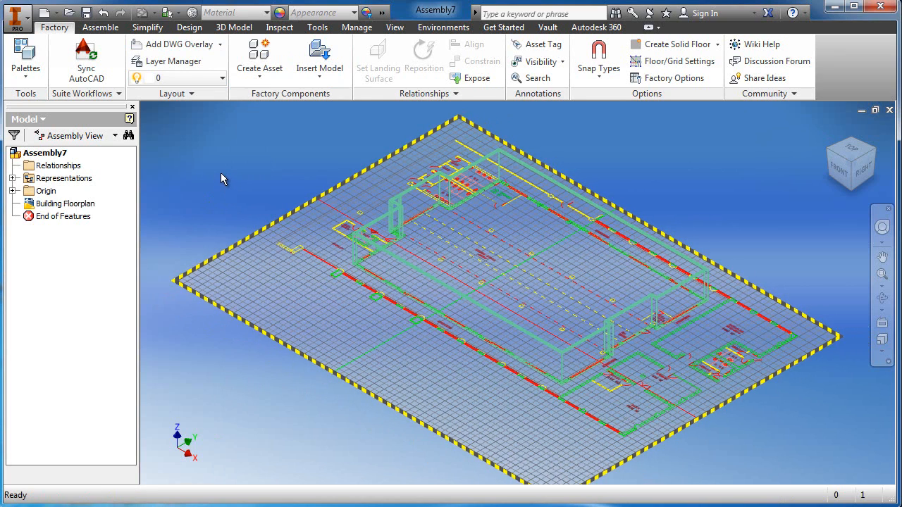
{"action": "mouse_move", "coordinate": [236, 175]}
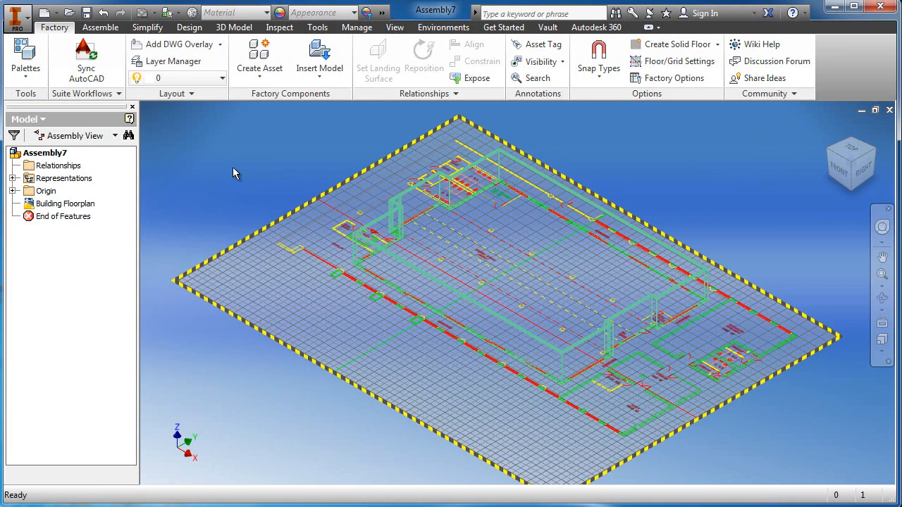
Attach Point Cloud Clean.rcp over the floor plan with a Z offset of 0
{"action": "left_click", "coordinate": [356, 26]}
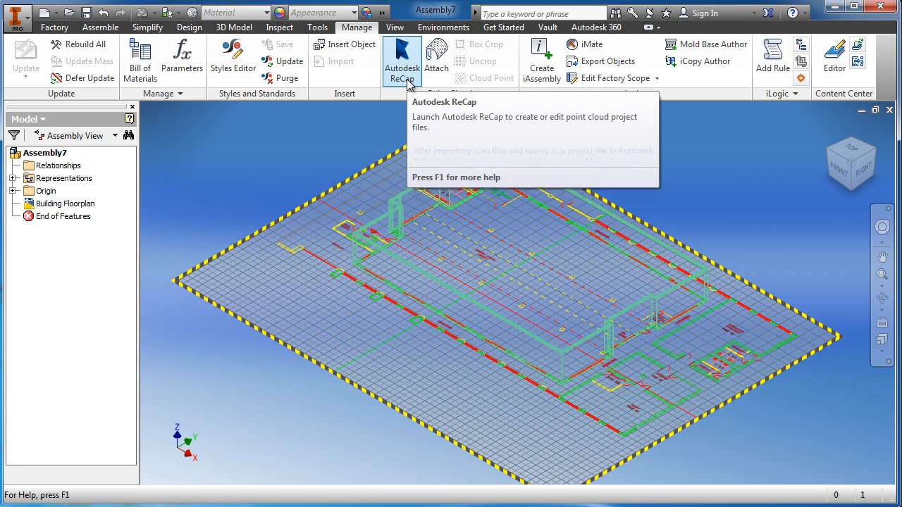
{"action": "mouse_move", "coordinate": [393, 121]}
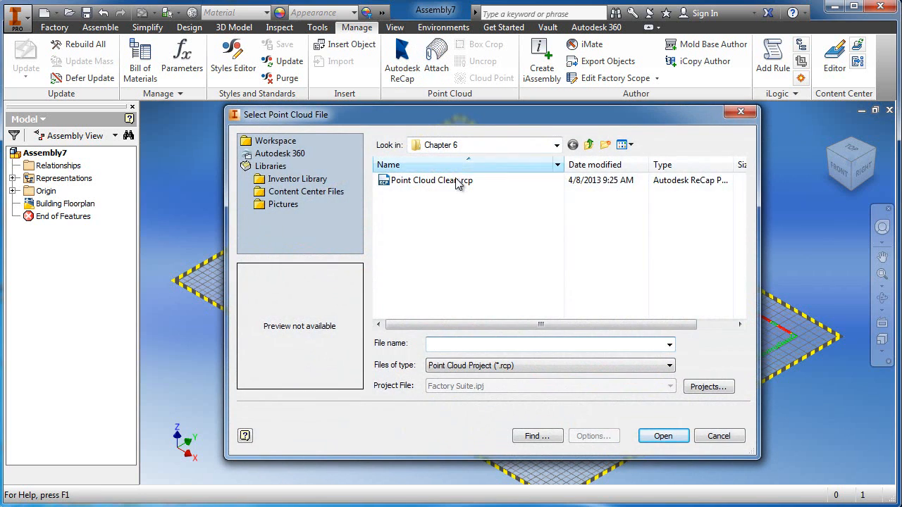
{"action": "left_click", "coordinate": [429, 179]}
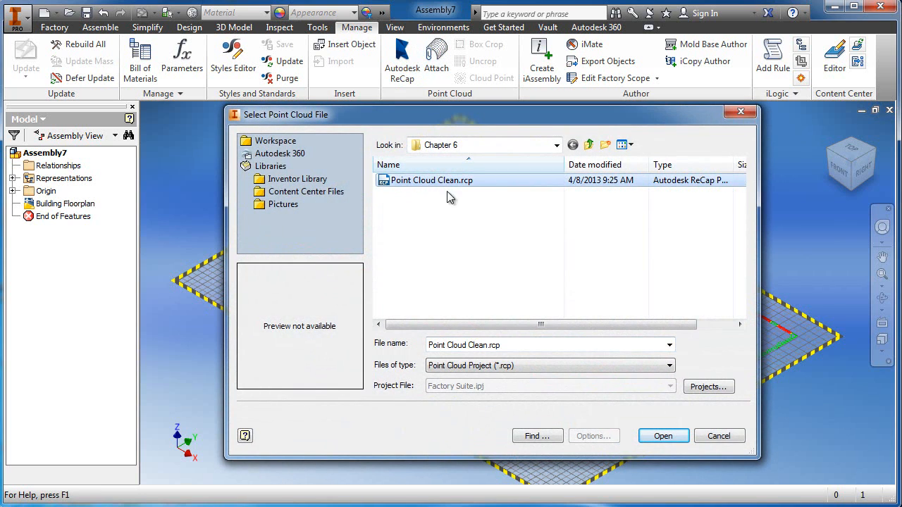
{"action": "left_click", "coordinate": [663, 436]}
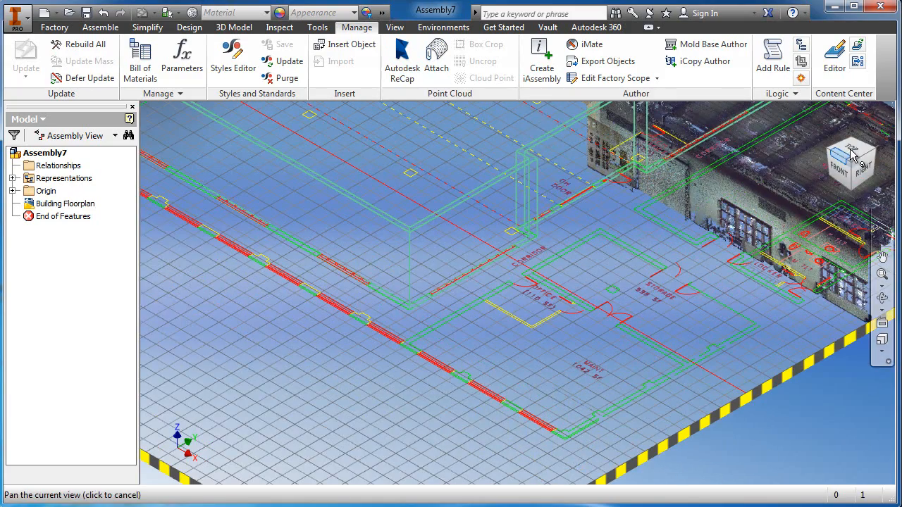
{"action": "left_click", "coordinate": [851, 159]}
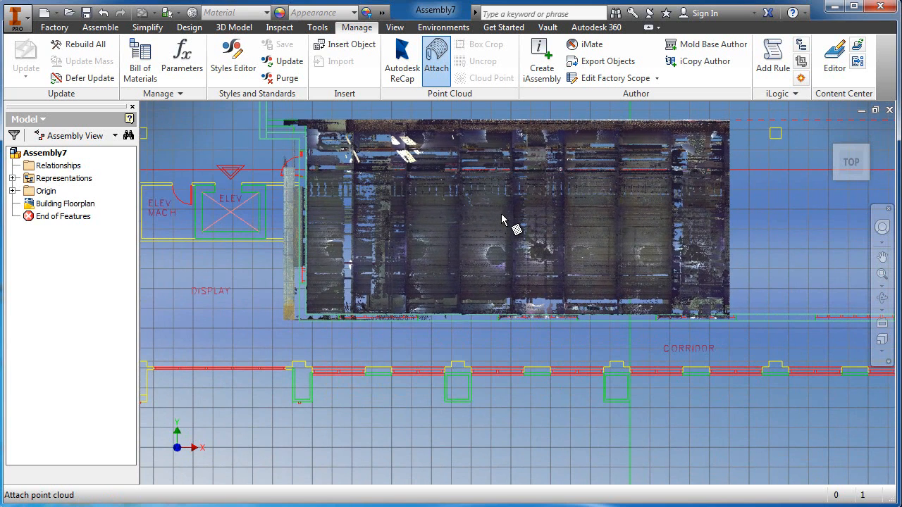
{"action": "left_click", "coordinate": [436, 56]}
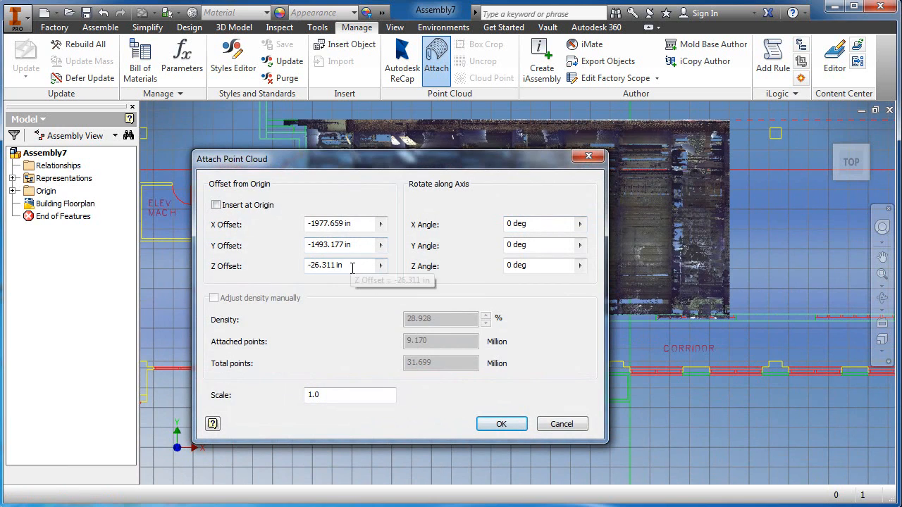
{"action": "type", "text": "0"}
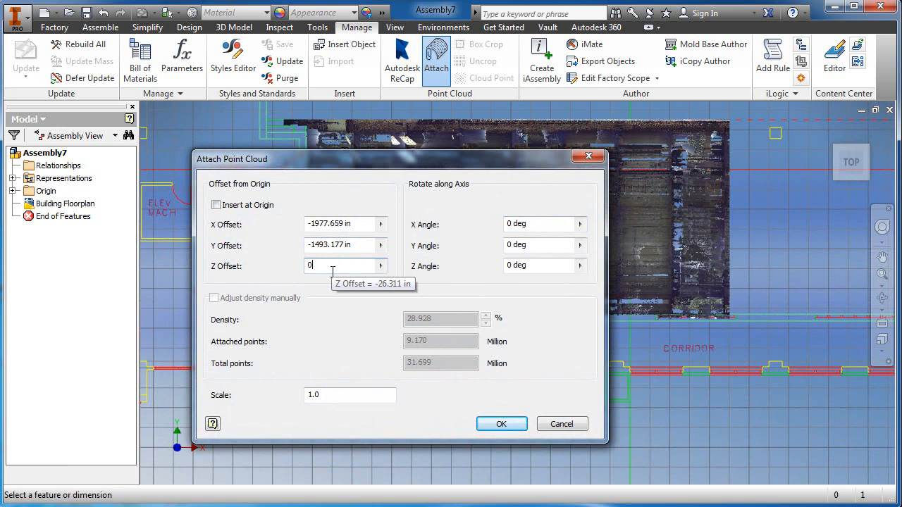
{"action": "left_click", "coordinate": [501, 424]}
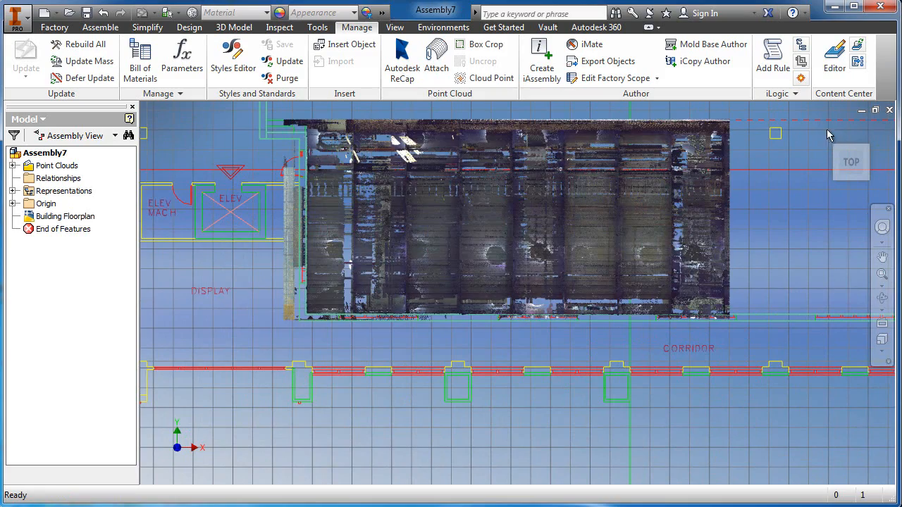
{"action": "mouse_move", "coordinate": [832, 139]}
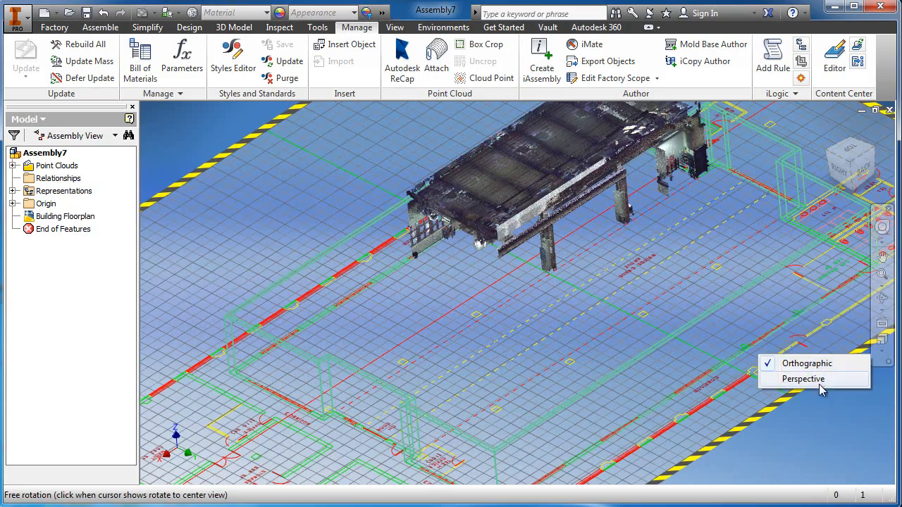
Orbit the perspective view around the building scan, then hide the point cloud
{"action": "left_click", "coordinate": [803, 379]}
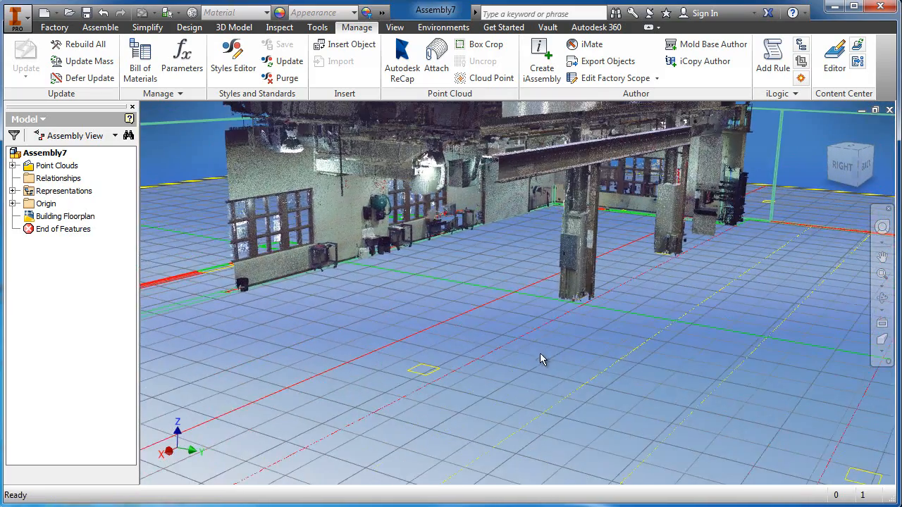
{"action": "left_click_drag", "start_coordinate": [542, 360], "coordinate": [546, 342]}
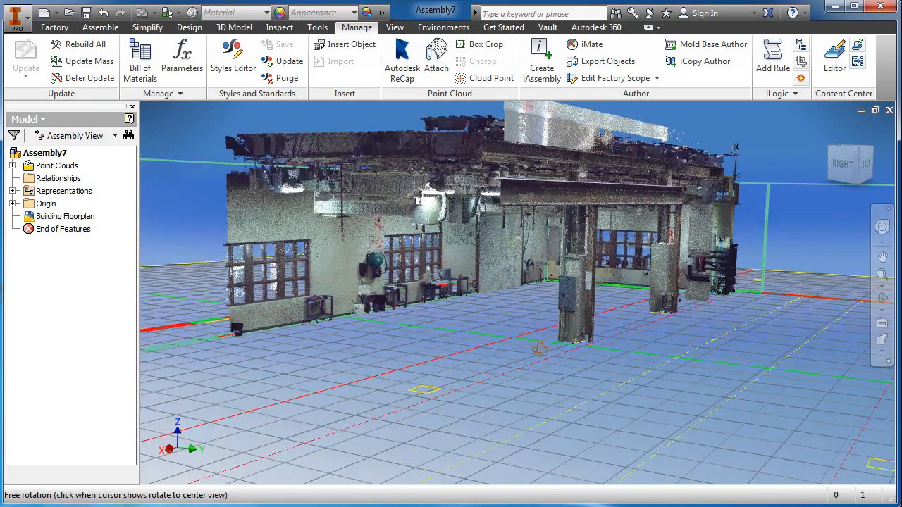
{"action": "left_click_drag", "start_coordinate": [539, 349], "coordinate": [546, 391]}
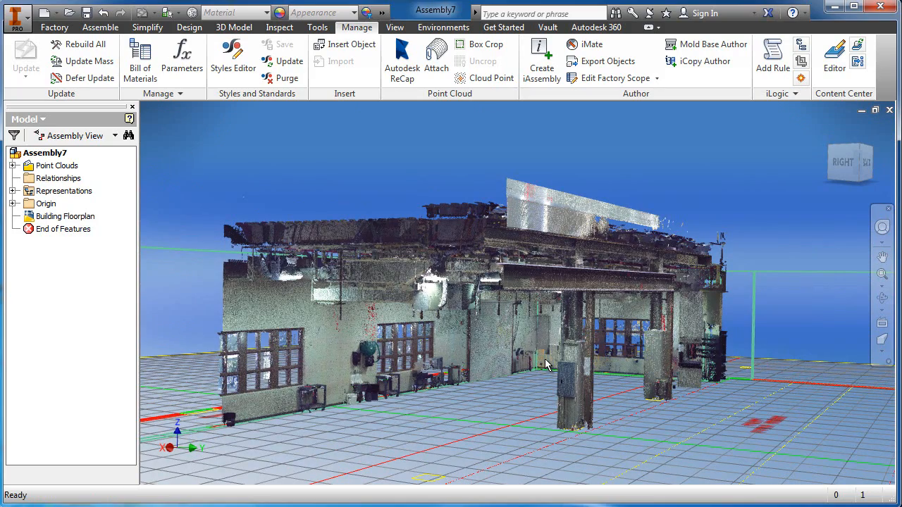
{"action": "left_click_drag", "start_coordinate": [546, 365], "coordinate": [525, 361]}
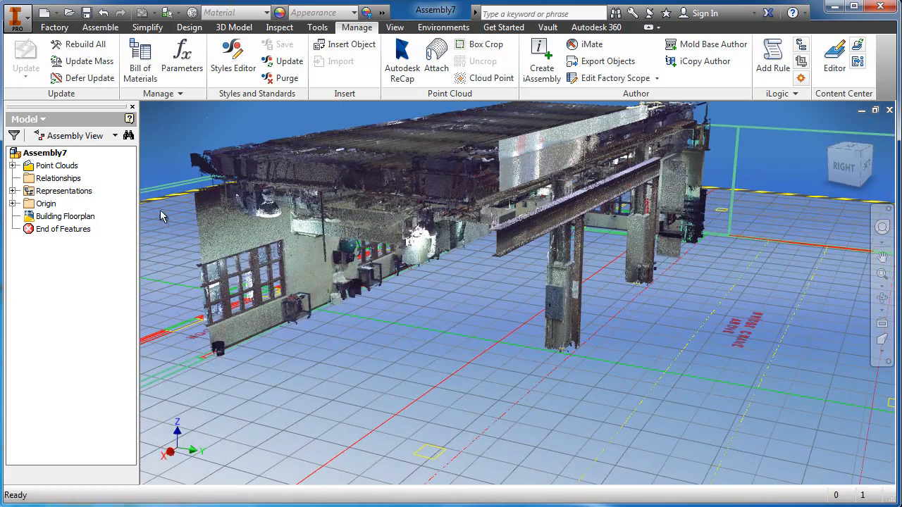
{"action": "left_click", "coordinate": [55, 165]}
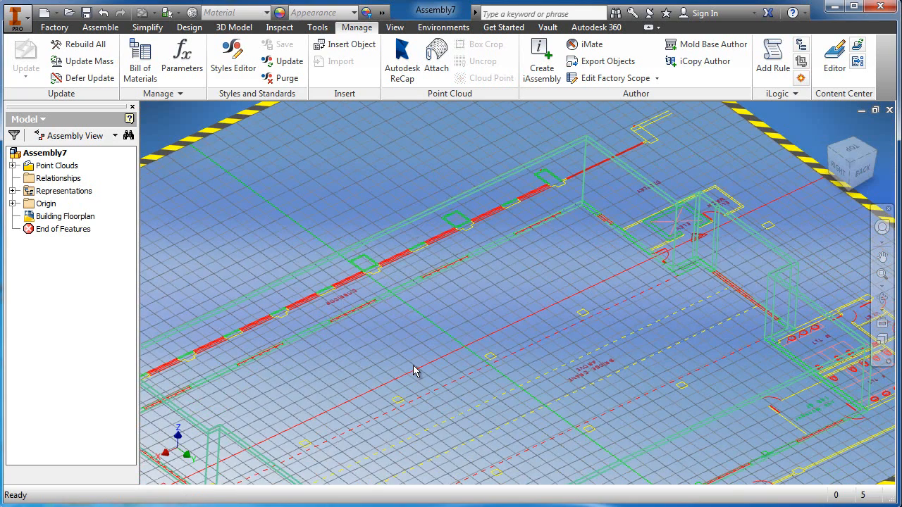
Open the Factory Assets palette, open and close Asset Preview, and focus the search box
{"action": "left_click", "coordinate": [52, 31]}
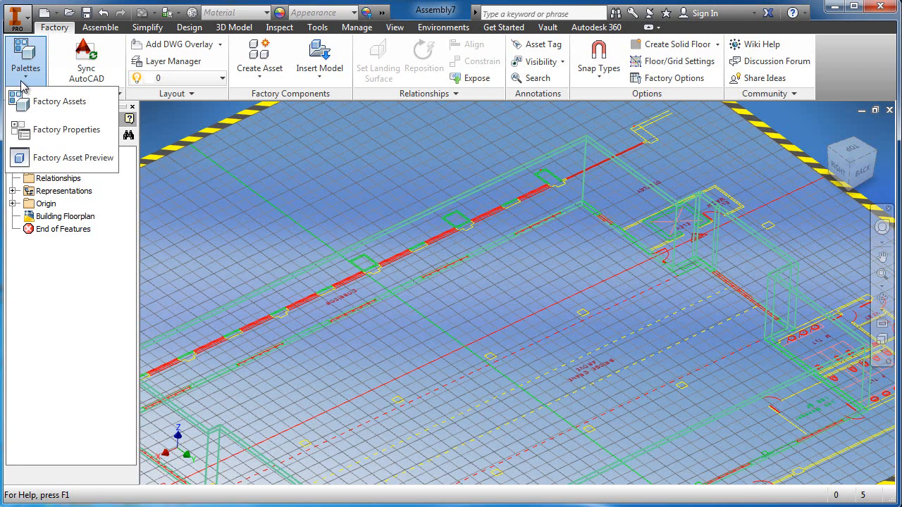
{"action": "mouse_move", "coordinate": [51, 108]}
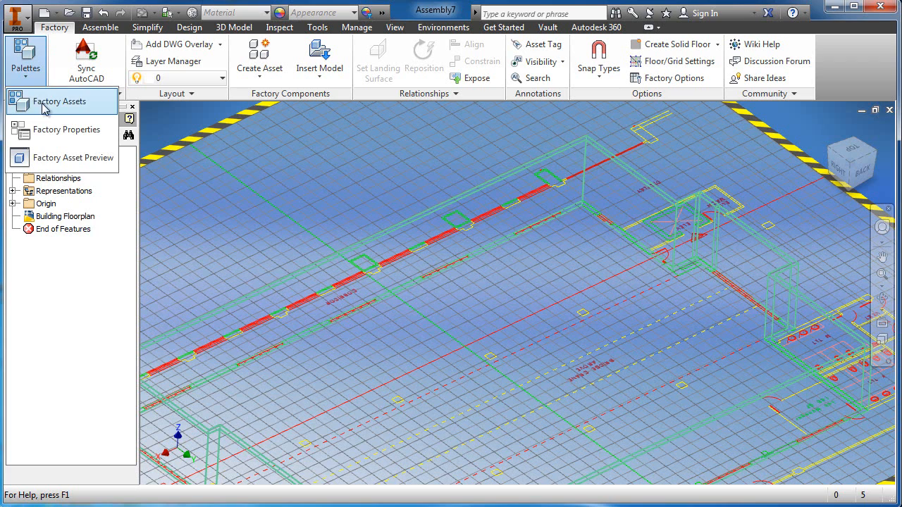
{"action": "left_click", "coordinate": [60, 101]}
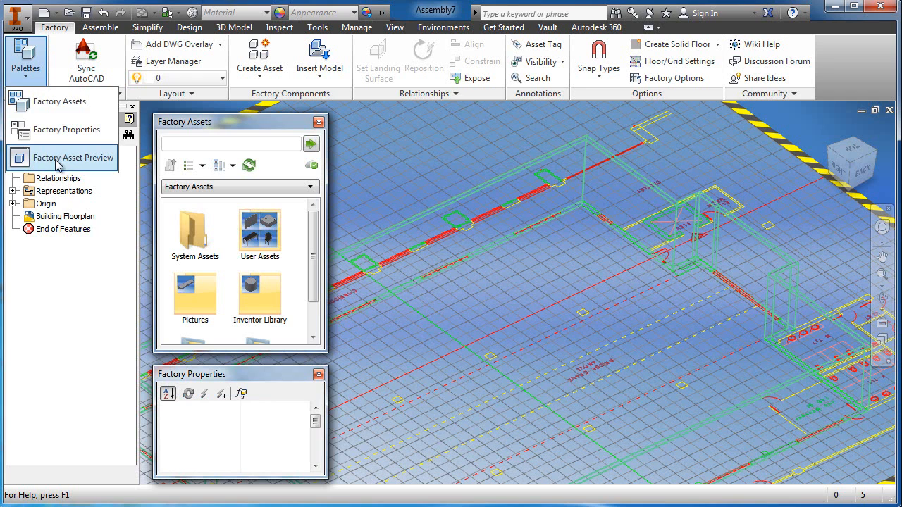
{"action": "left_click", "coordinate": [72, 158]}
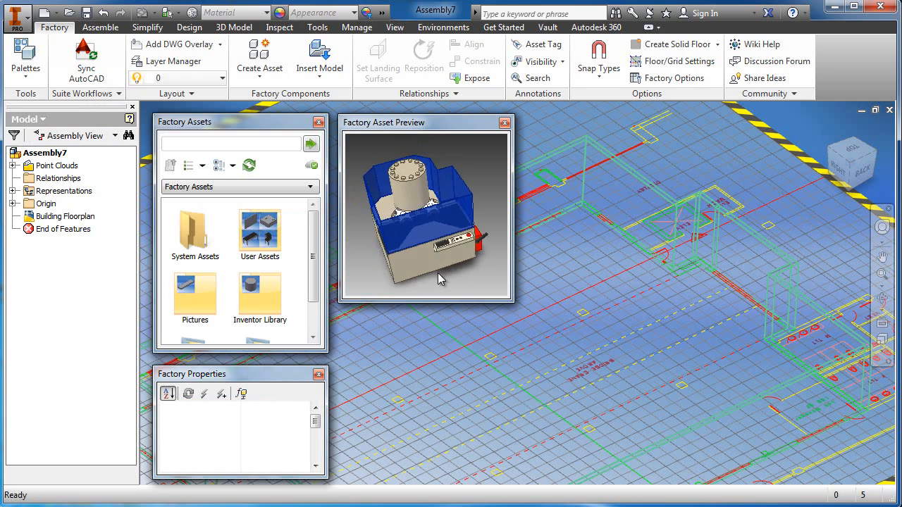
{"action": "left_click", "coordinate": [505, 122]}
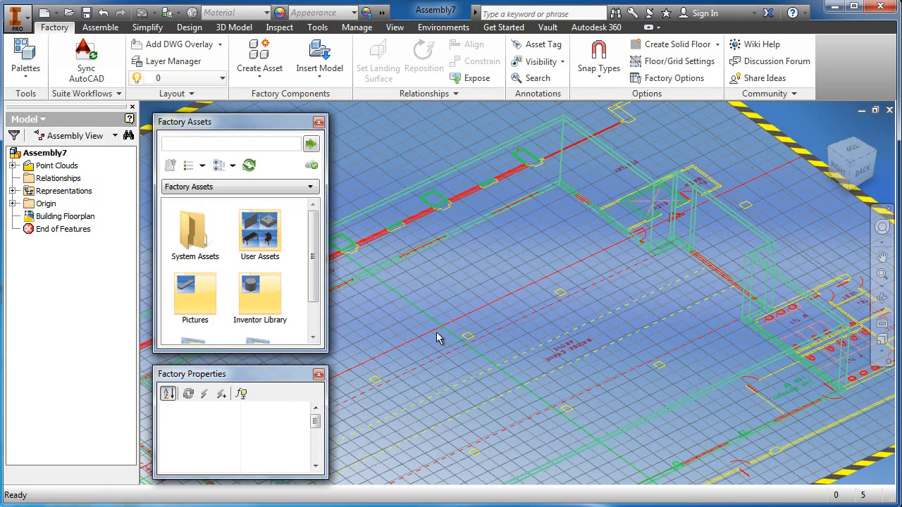
{"action": "left_click", "coordinate": [229, 146]}
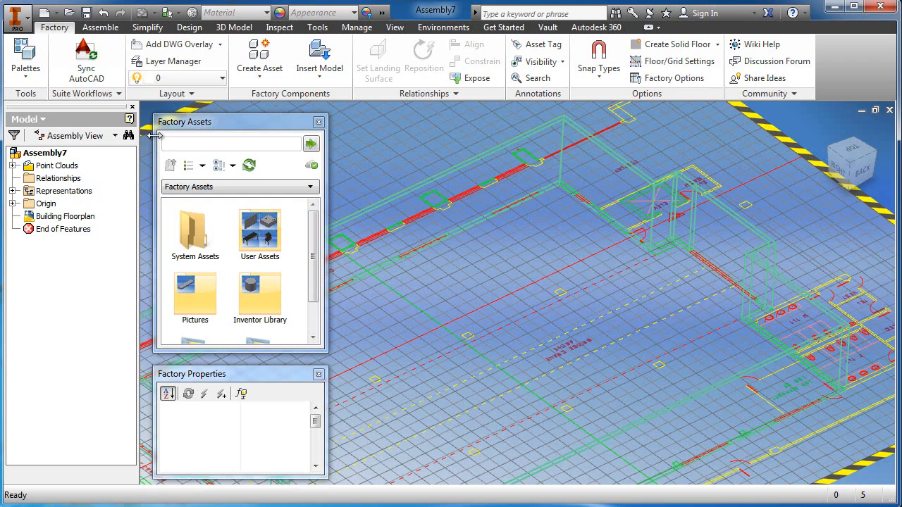
Search assets for 'td' and place the HAAS DS 30SSY, rotated 180 degrees
{"action": "type", "text": "td"}
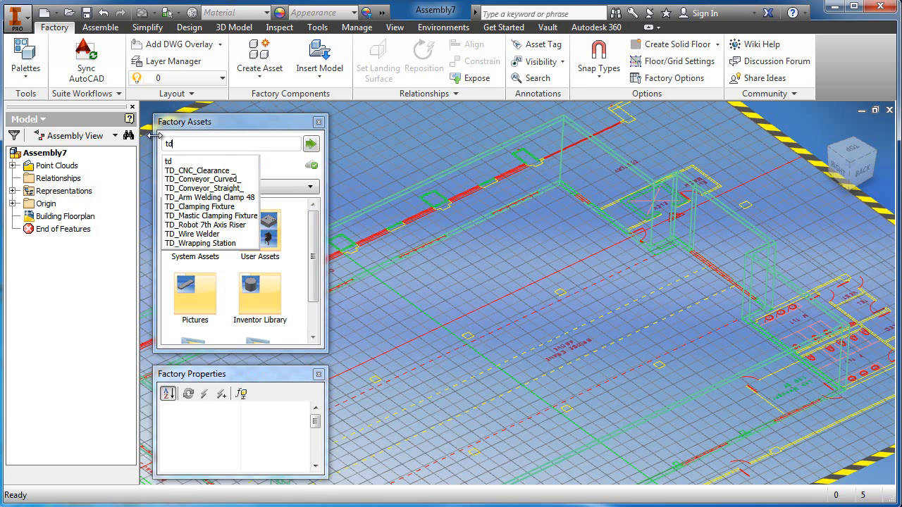
{"action": "left_click", "coordinate": [311, 143]}
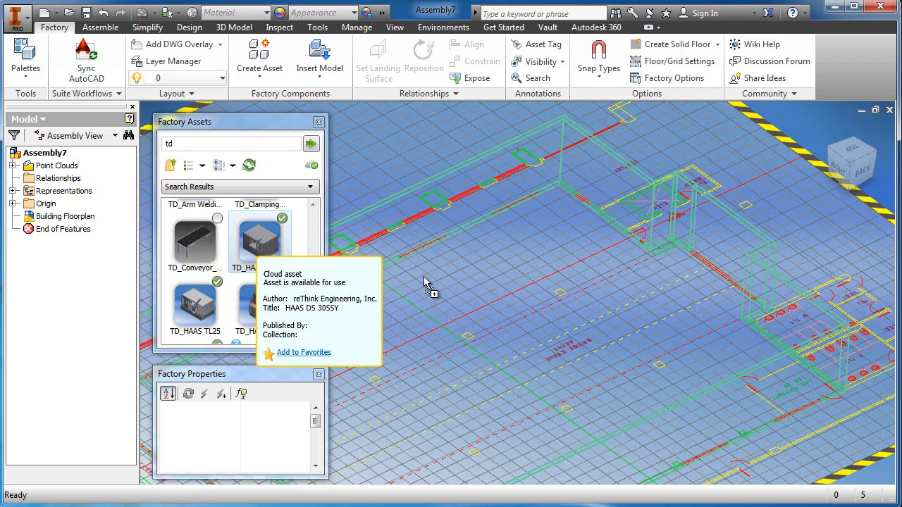
{"action": "left_click", "coordinate": [259, 240]}
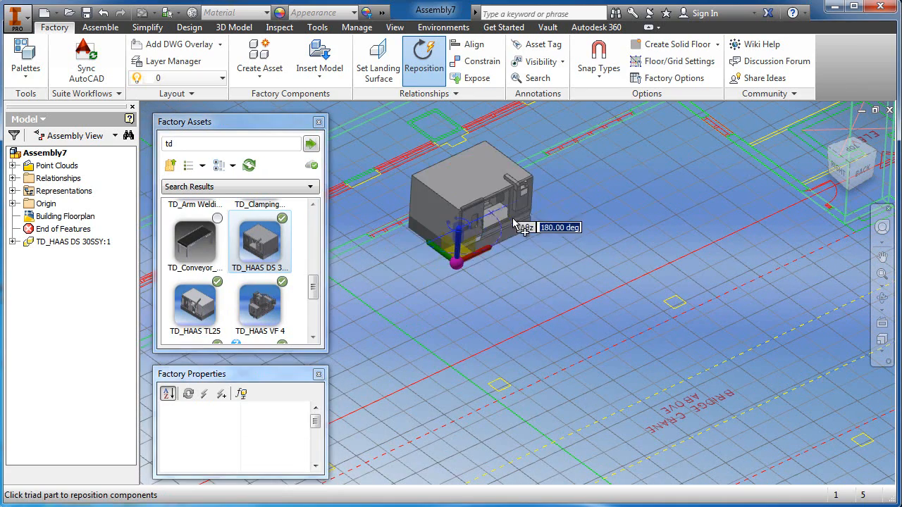
{"action": "left_click_drag", "start_coordinate": [525, 233], "coordinate": [546, 232]}
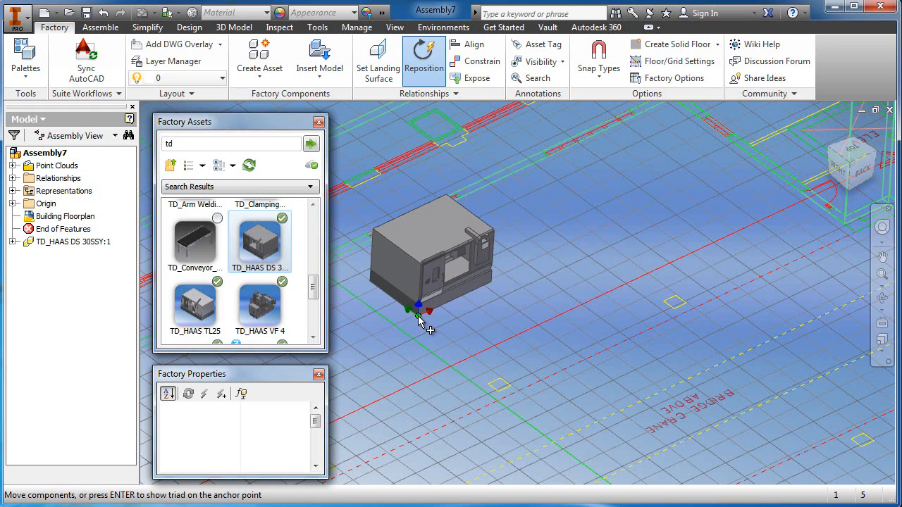
{"action": "left_click", "coordinate": [419, 315]}
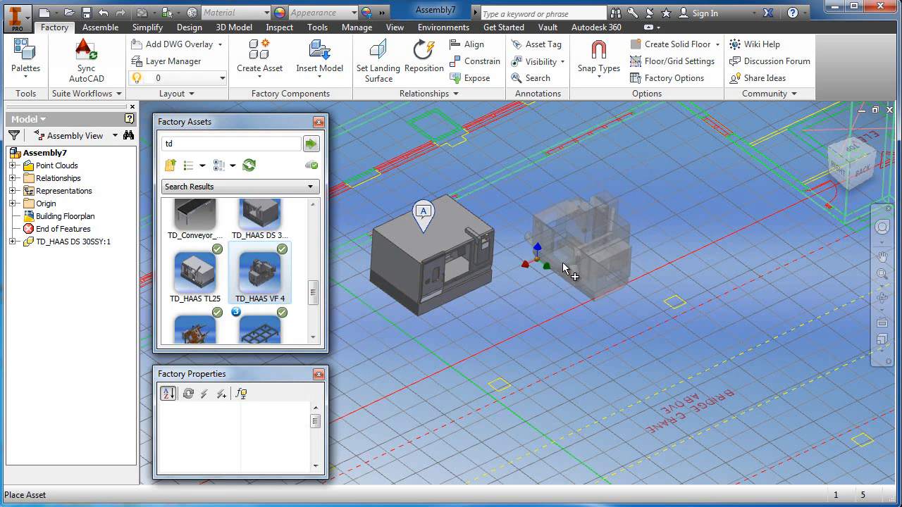
Place two HAAS VF 4 machines and a HAAS TL25 in the row, then end placement
{"action": "left_click", "coordinate": [423, 57]}
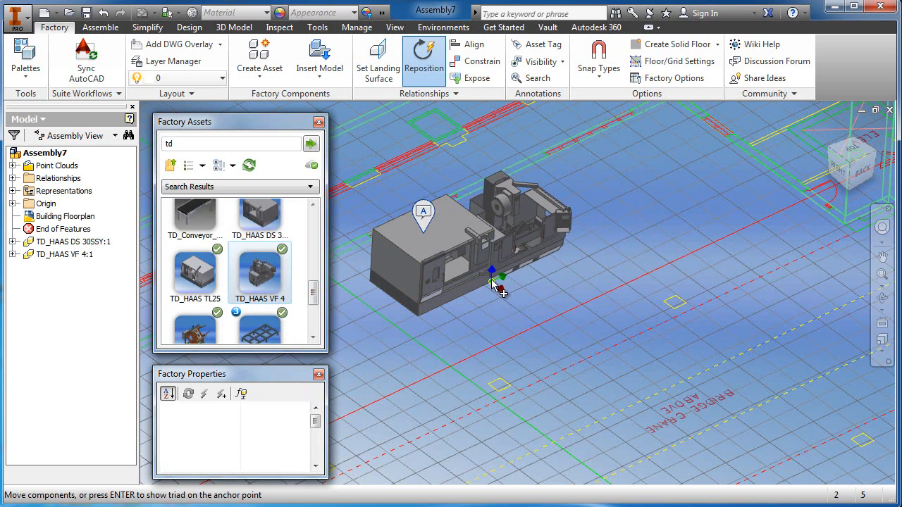
{"action": "left_click_drag", "start_coordinate": [494, 285], "coordinate": [532, 275]}
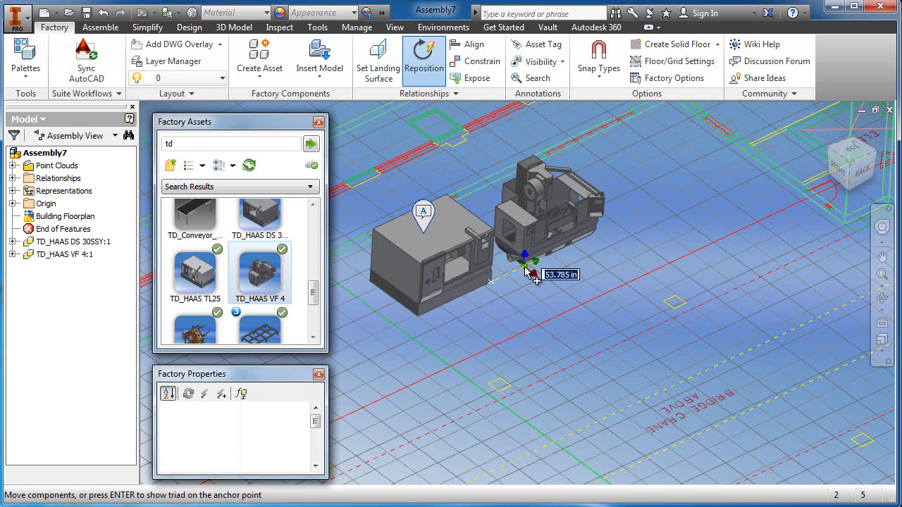
{"action": "left_click", "coordinate": [527, 271]}
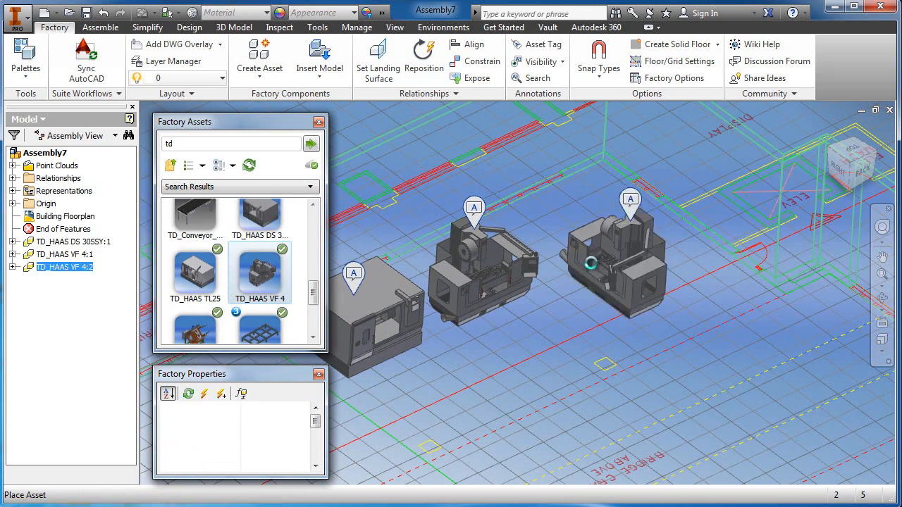
{"action": "left_click", "coordinate": [423, 57]}
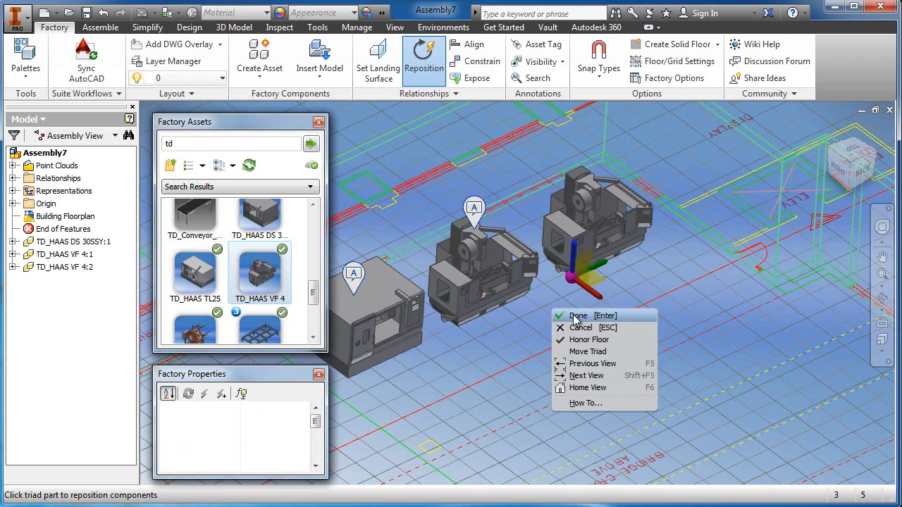
{"action": "left_click", "coordinate": [579, 315]}
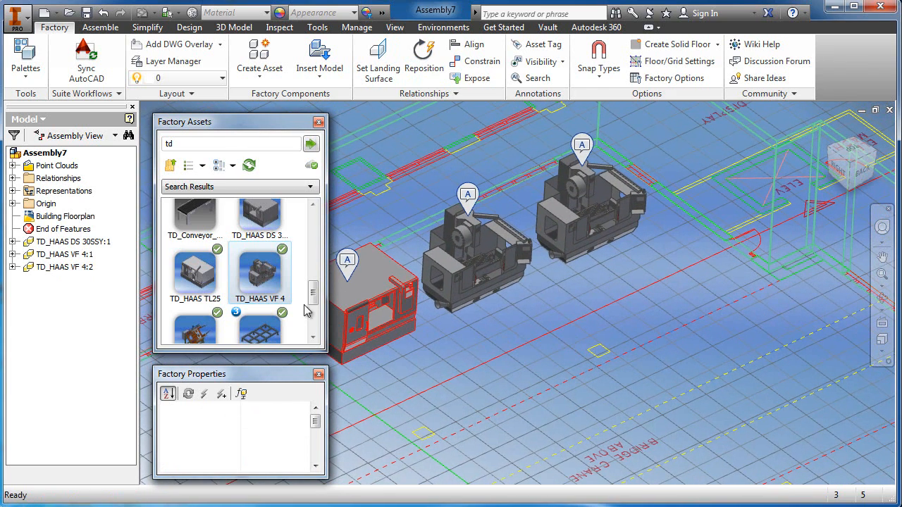
{"action": "mouse_move", "coordinate": [196, 272]}
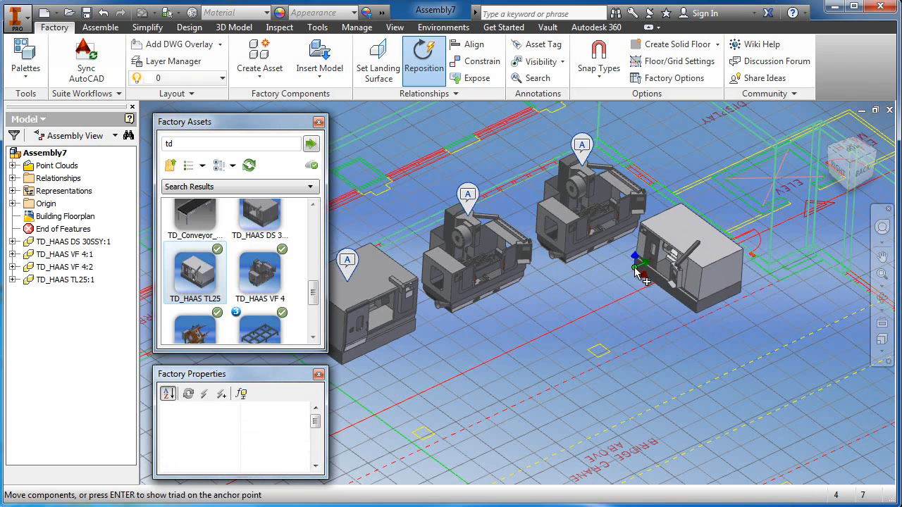
{"action": "right_click", "coordinate": [641, 275]}
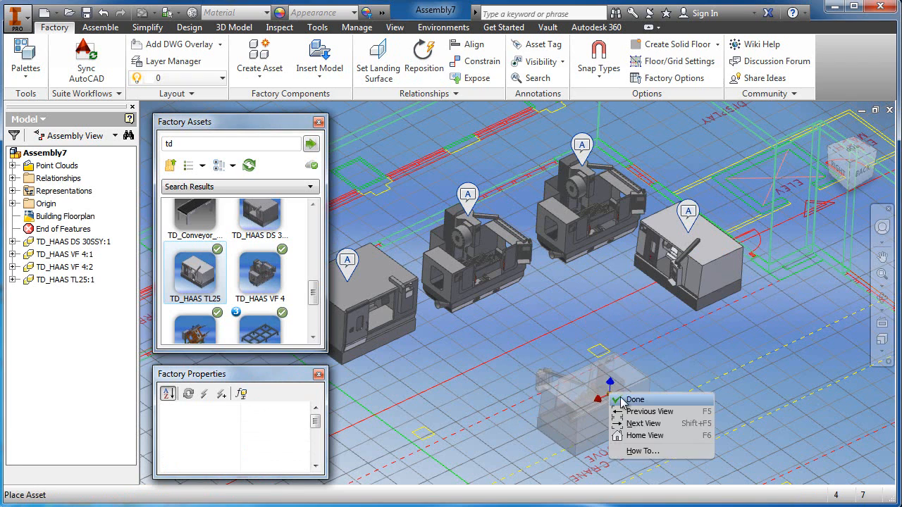
{"action": "left_click", "coordinate": [635, 400]}
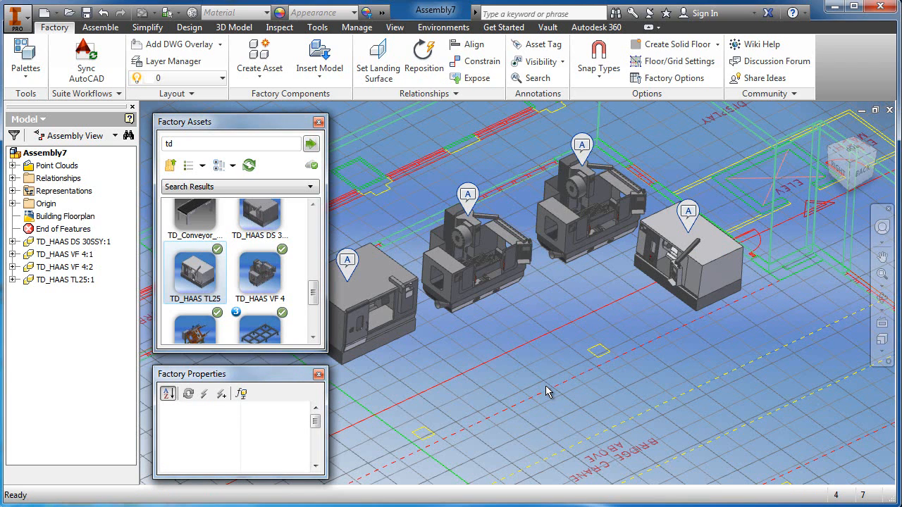
{"action": "mouse_move", "coordinate": [530, 398]}
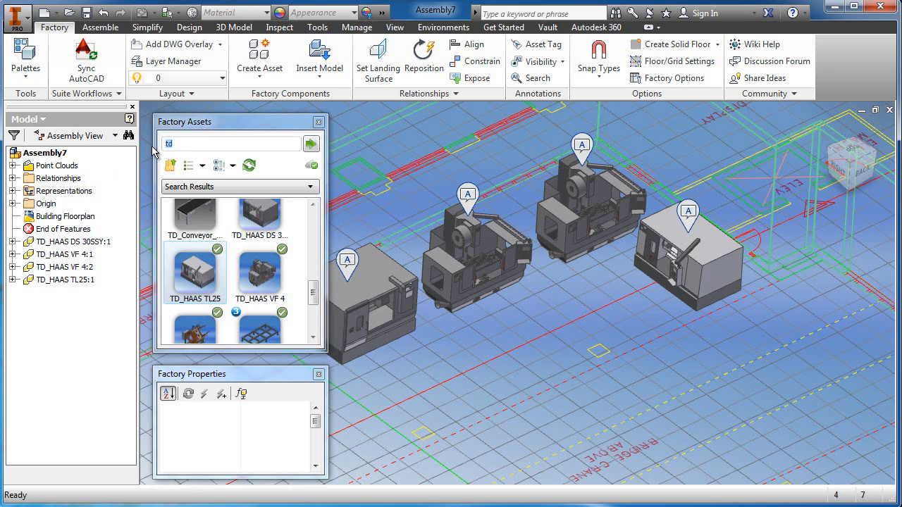
Search for 'tool' and set Tool Storage Cabinets down beside the machines
{"action": "type", "text": "tool"}
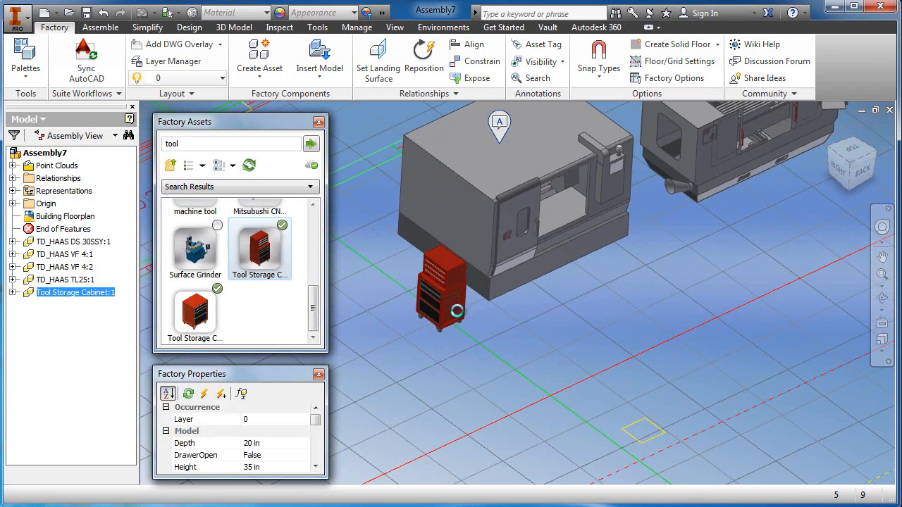
{"action": "left_click", "coordinate": [423, 56]}
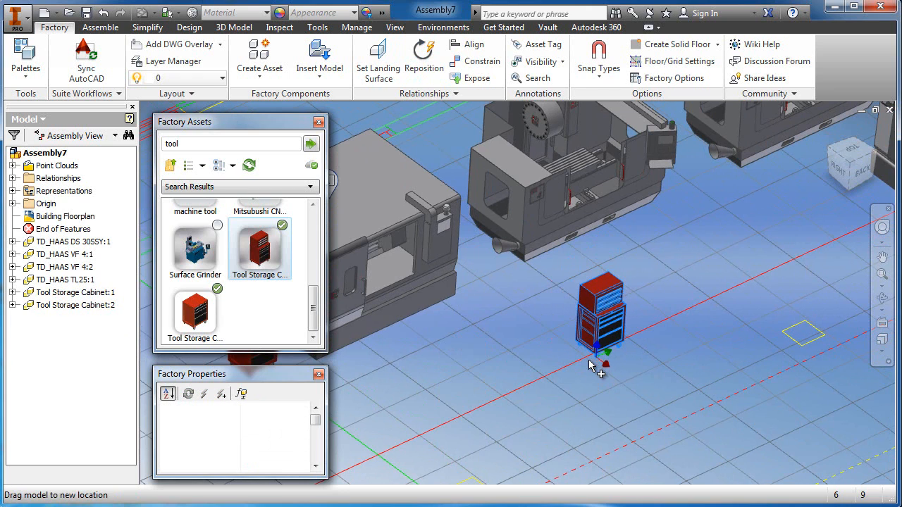
{"action": "left_click", "coordinate": [77, 304]}
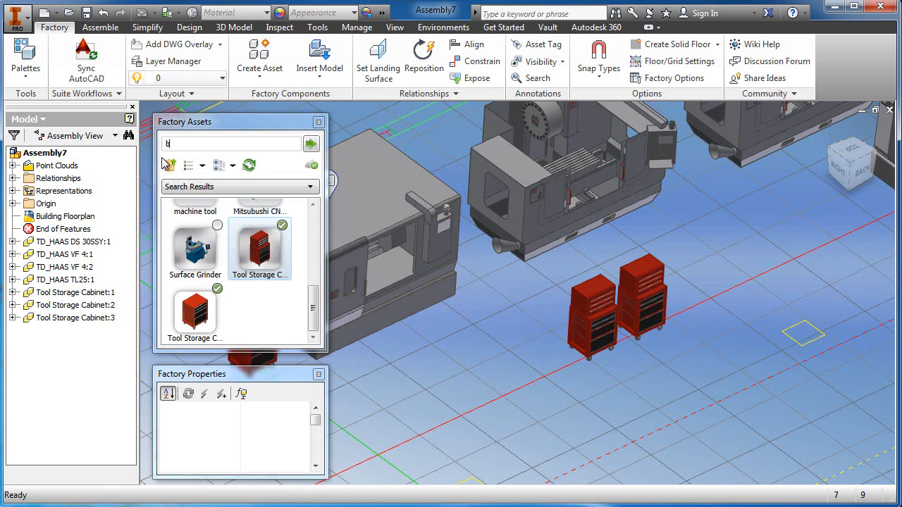
Search 'bench' and place the Assembly Bench in the layout
{"action": "type", "text": "bench"}
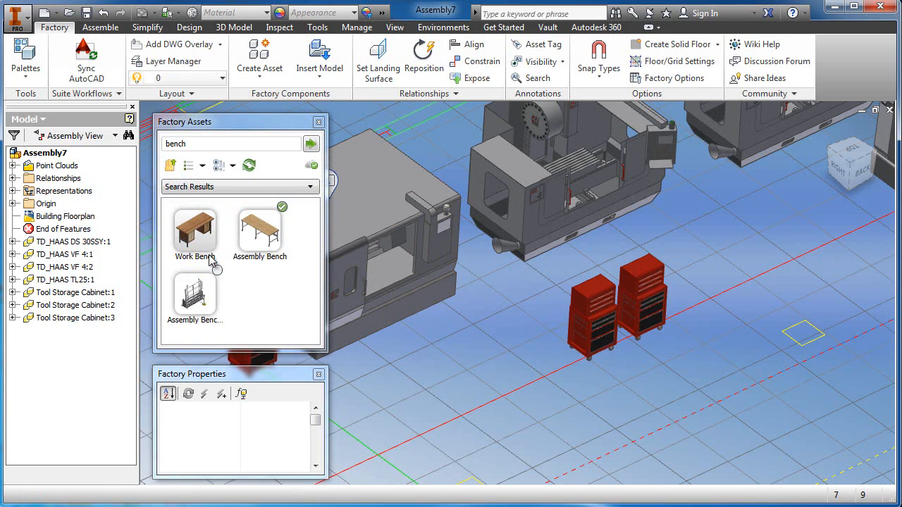
{"action": "left_click", "coordinate": [259, 229]}
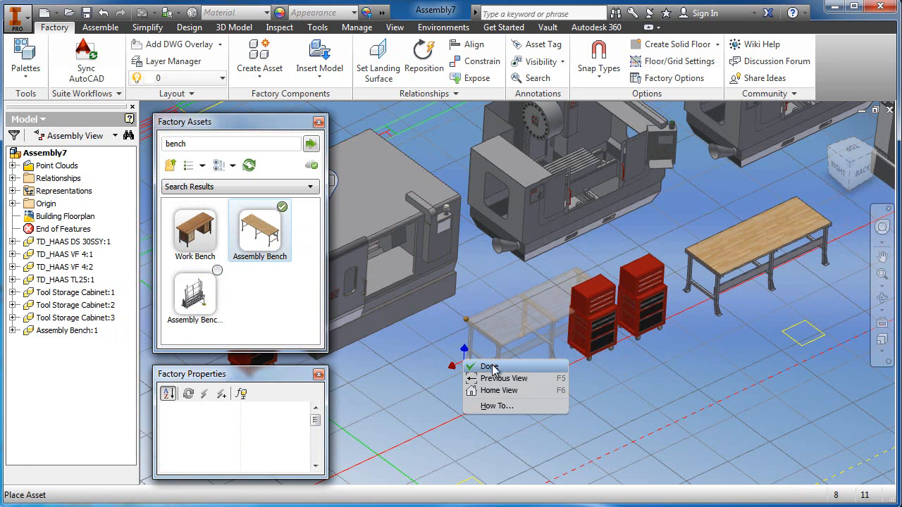
{"action": "left_click", "coordinate": [489, 367]}
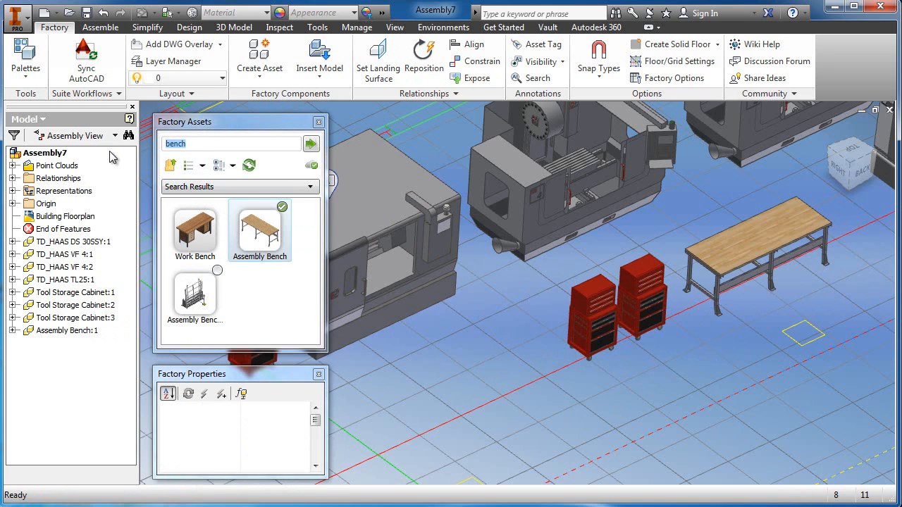
Search 'crane' and start placing the crane assets
{"action": "type", "text": "crane"}
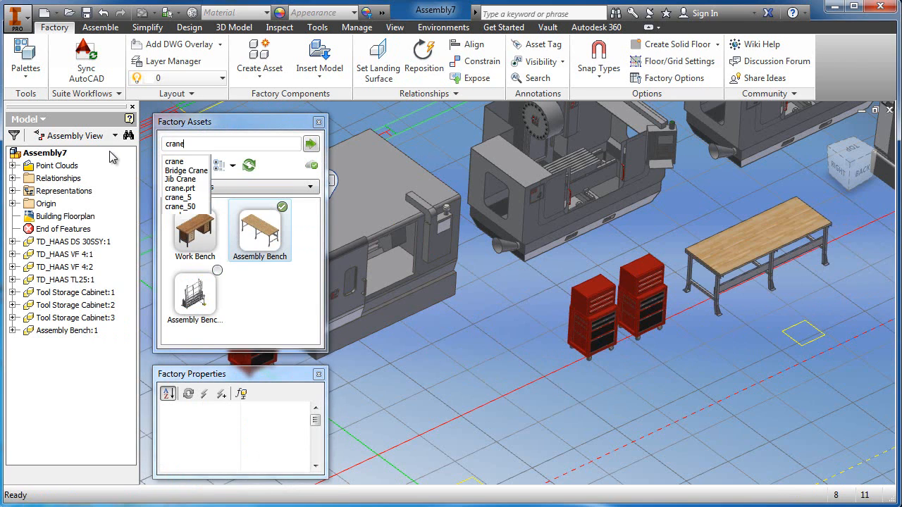
{"action": "left_click", "coordinate": [311, 143]}
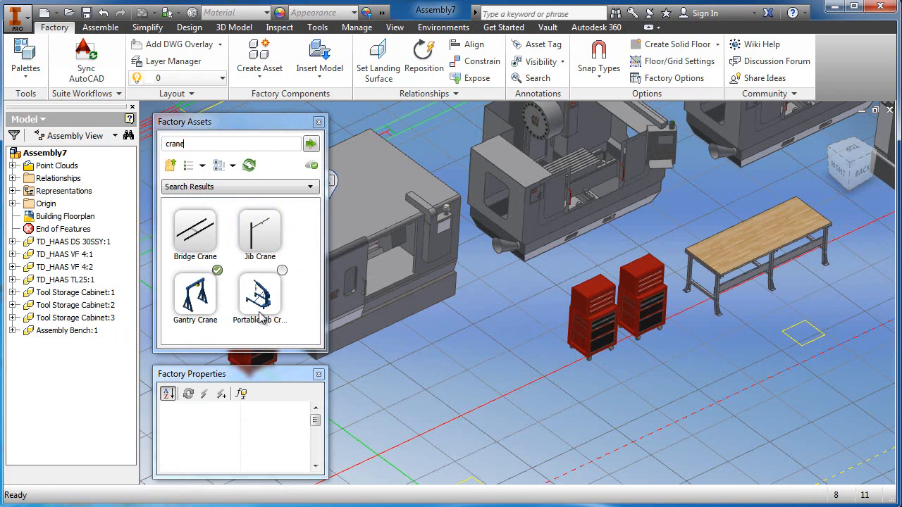
{"action": "left_click", "coordinate": [196, 292]}
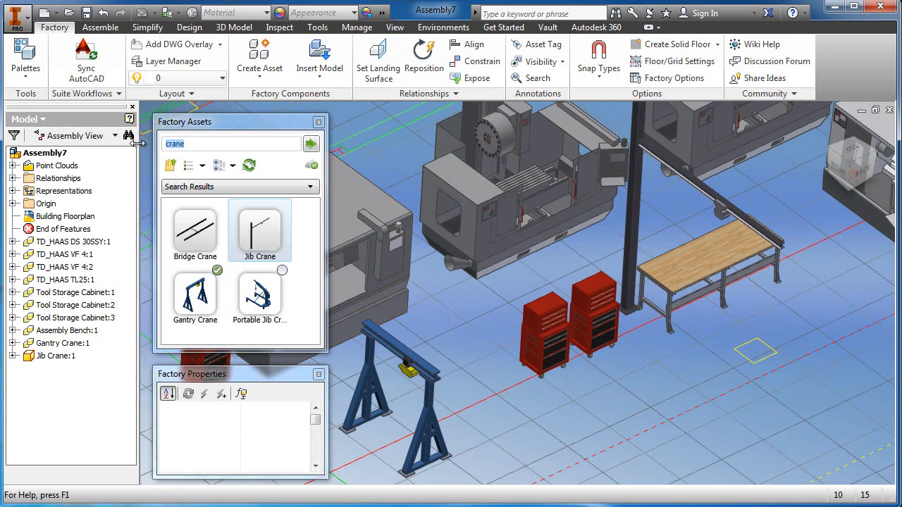
Search 'for' and place the forklift, then search 'pallet' and place the pallets
{"action": "type", "text": "fork"}
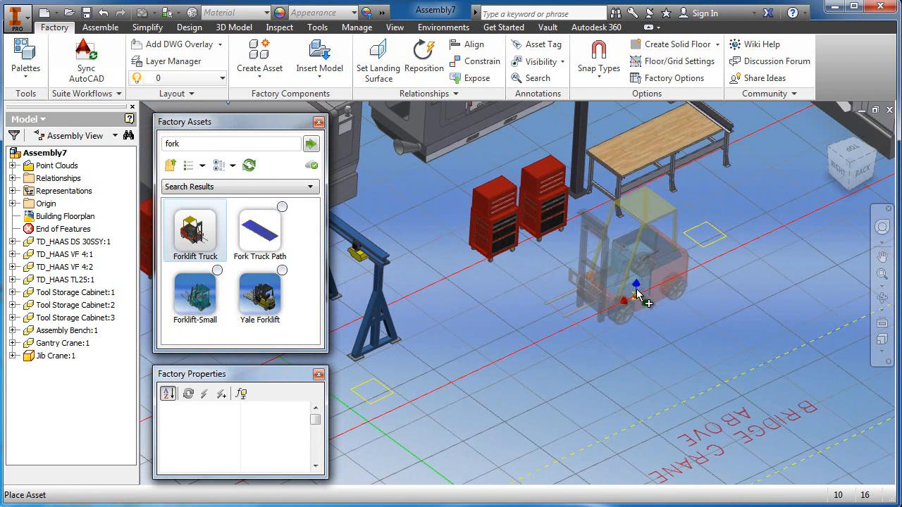
{"action": "left_click", "coordinate": [636, 294]}
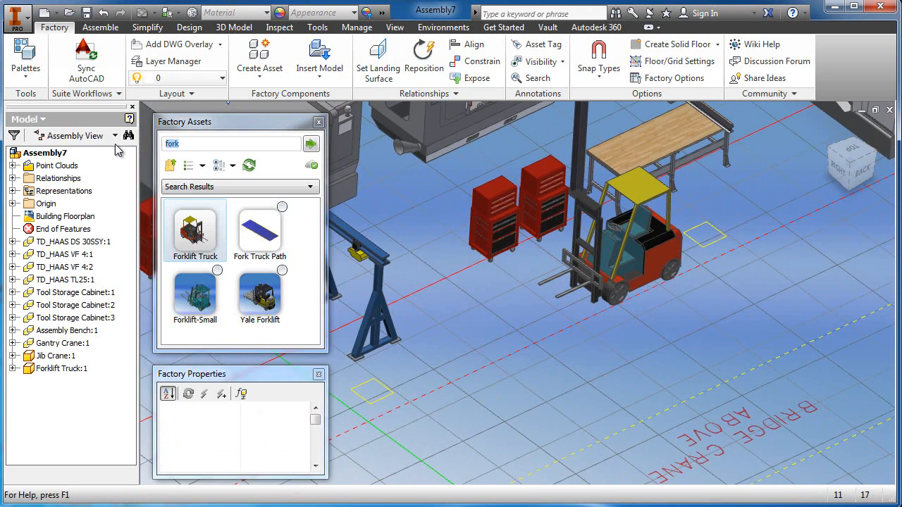
{"action": "type", "text": "pal"}
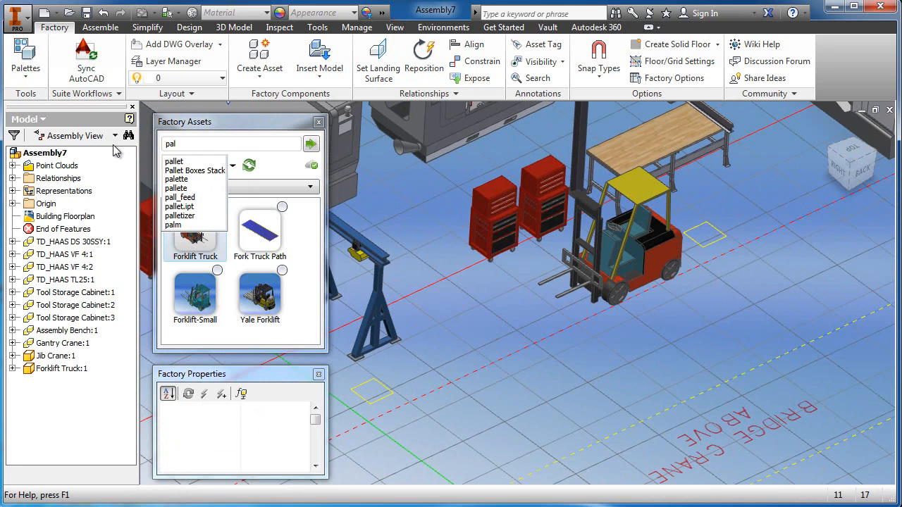
{"action": "left_click", "coordinate": [310, 143]}
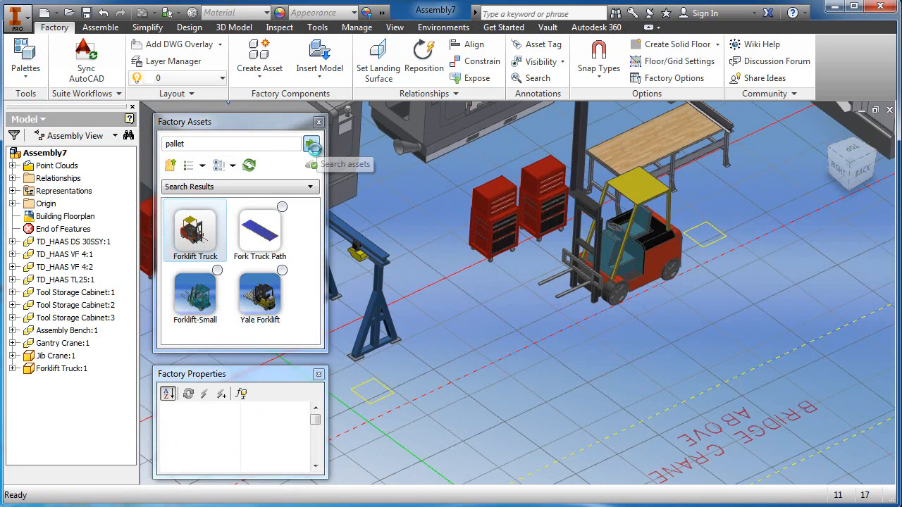
{"action": "left_click", "coordinate": [311, 144]}
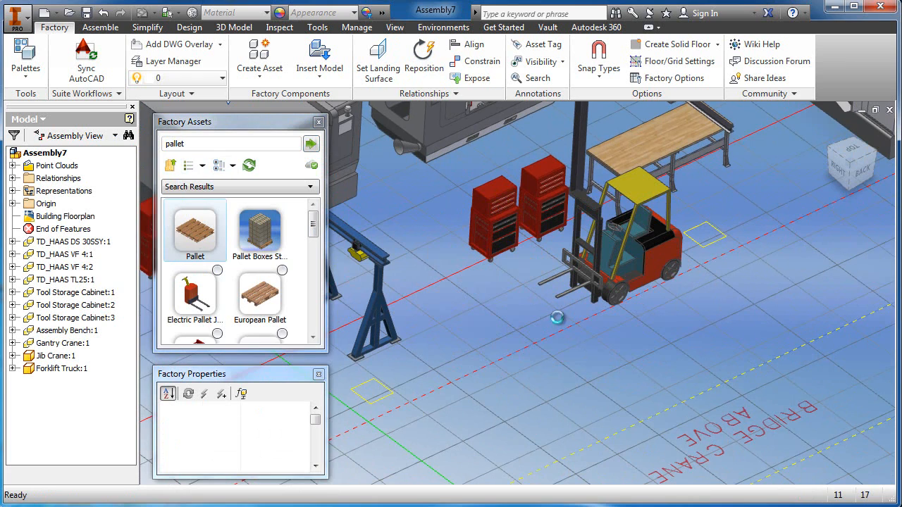
{"action": "left_click", "coordinate": [195, 229]}
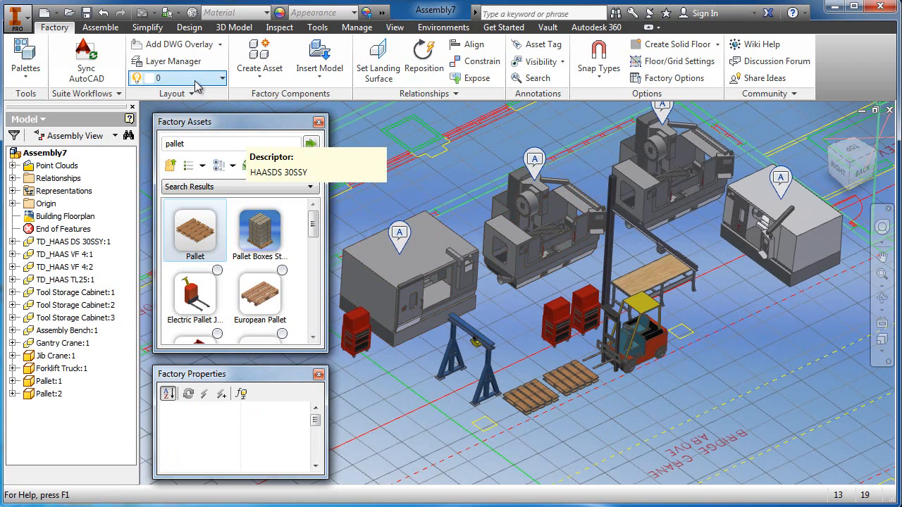
{"action": "mouse_move", "coordinate": [193, 84]}
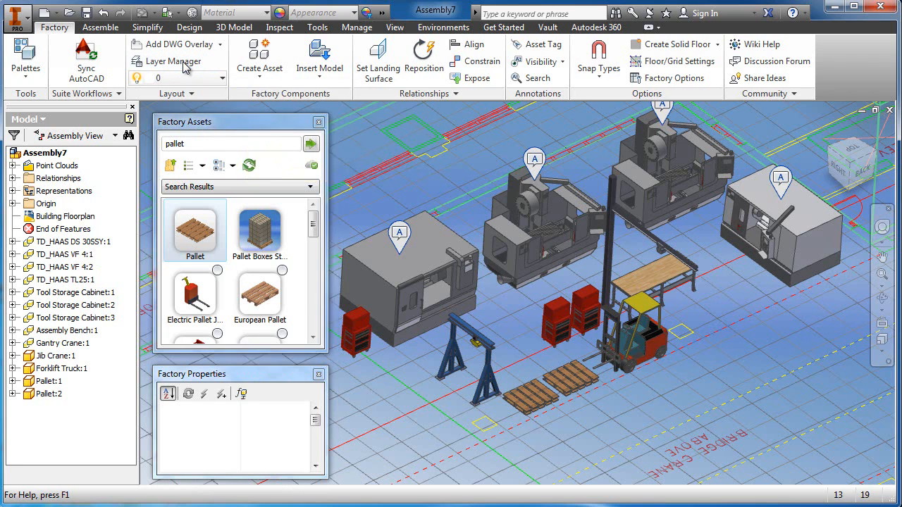
In the layer list, add a new CNC layer coloured green
{"action": "left_click", "coordinate": [171, 61]}
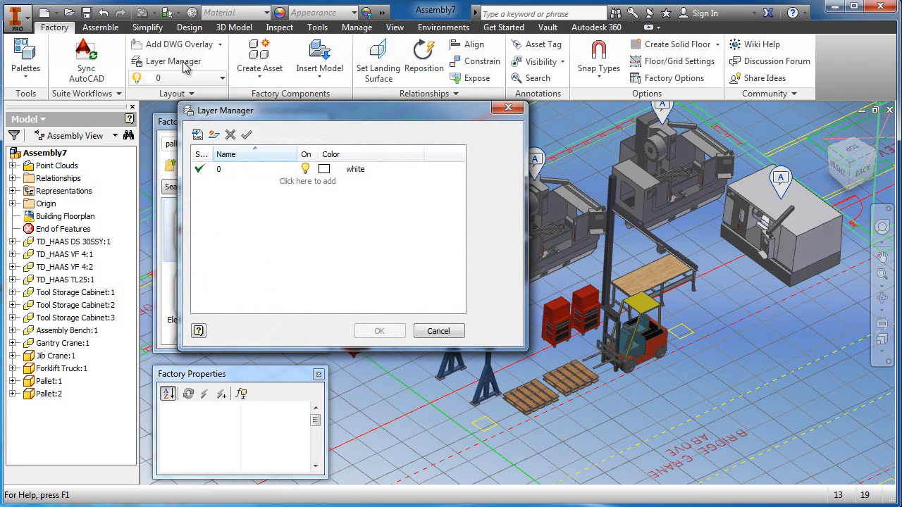
{"action": "mouse_move", "coordinate": [215, 136]}
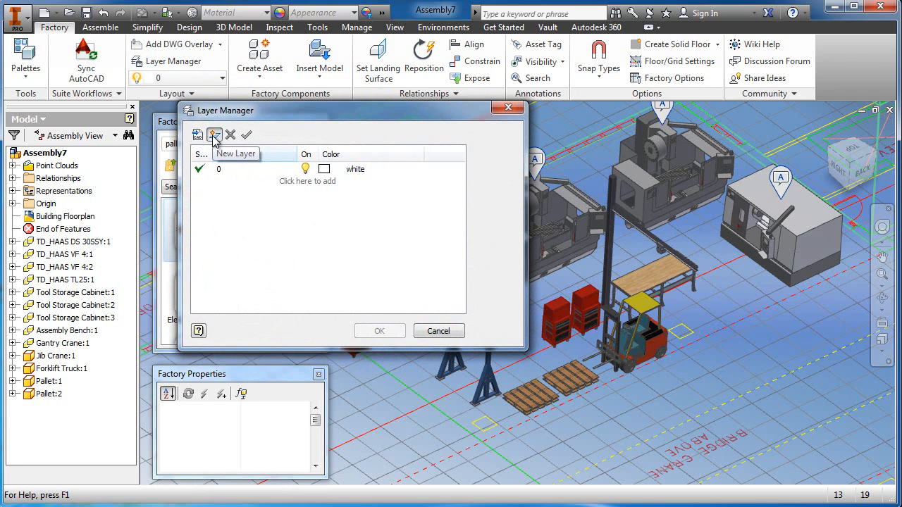
{"action": "left_click", "coordinate": [214, 134]}
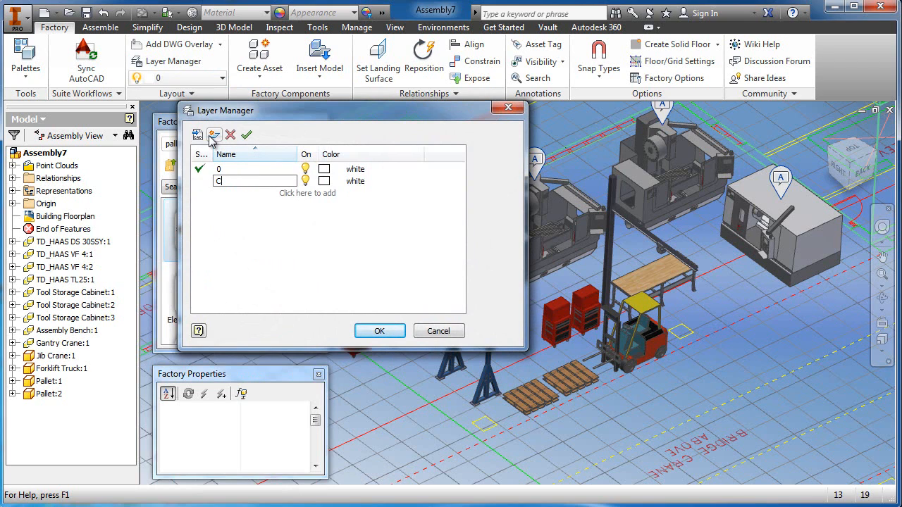
{"action": "type", "text": "NC"}
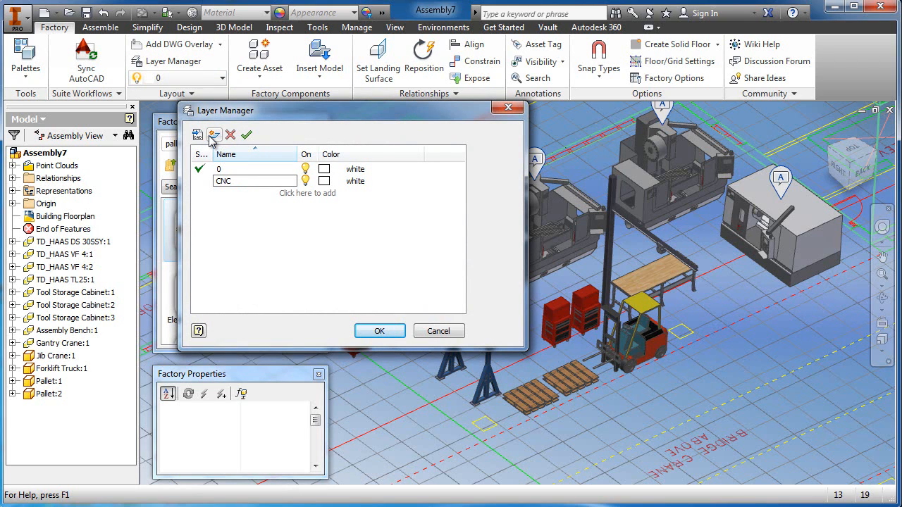
{"action": "left_click", "coordinate": [355, 181]}
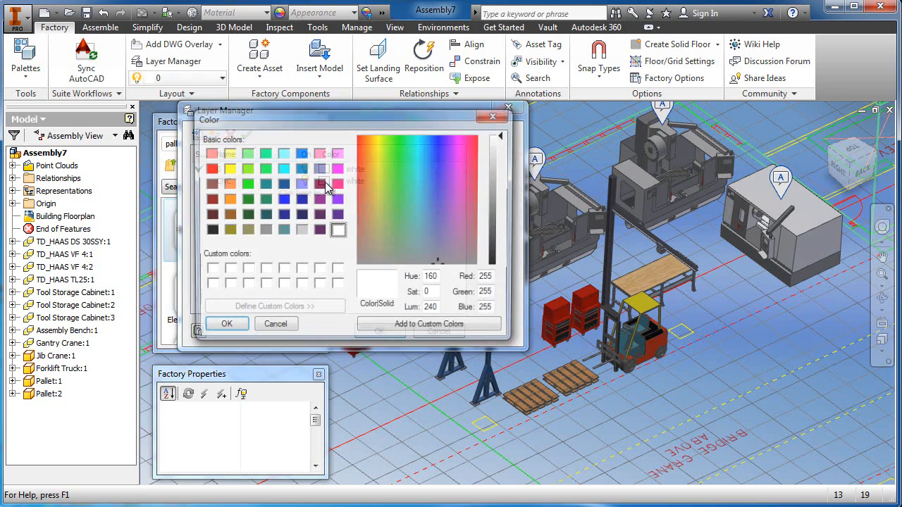
{"action": "left_click", "coordinate": [246, 184]}
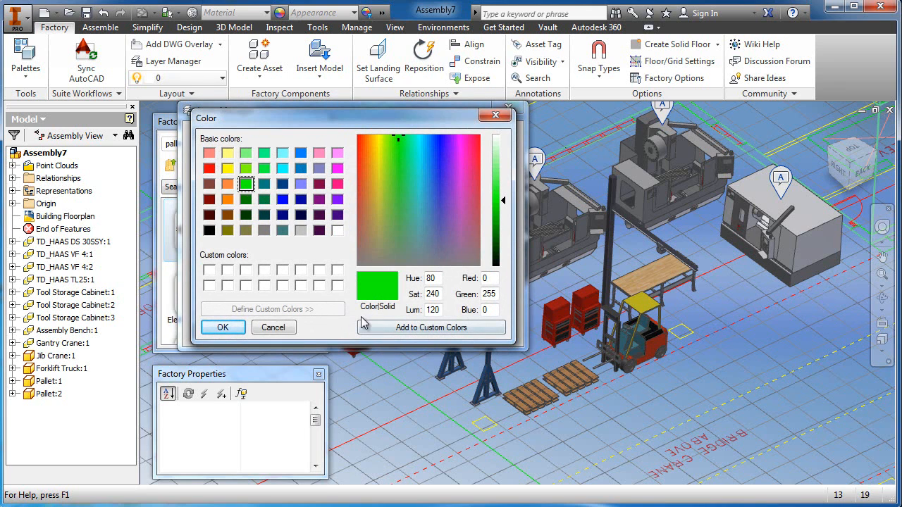
{"action": "left_click", "coordinate": [223, 327]}
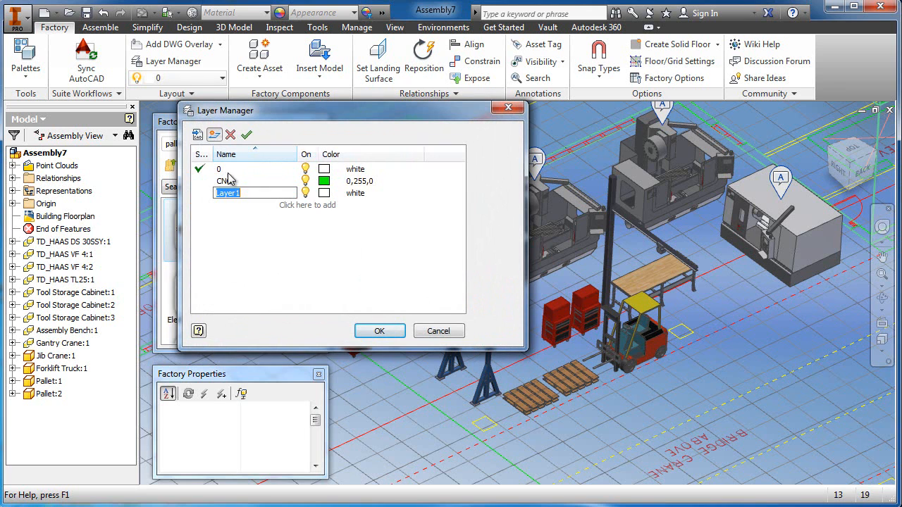
Add a Tools layer with a red colour, then a Material layer
{"action": "type", "text": "To"}
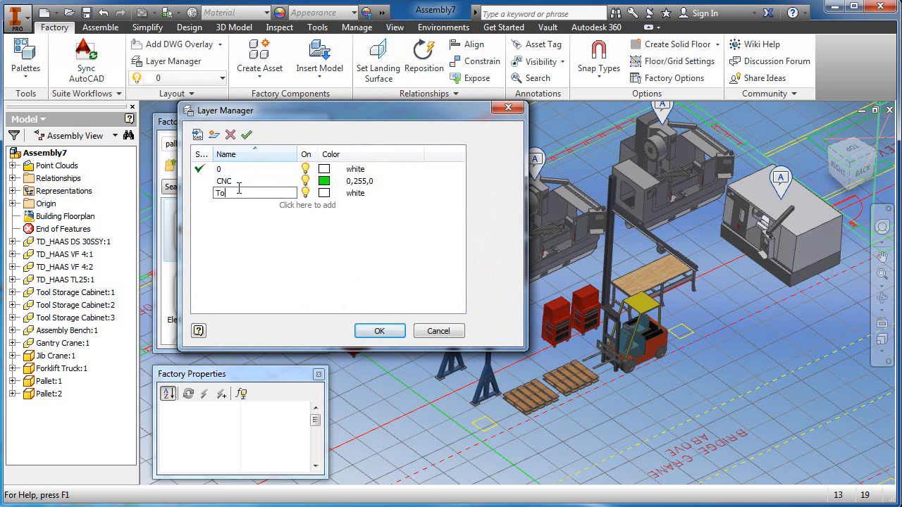
{"action": "type", "text": "Tools"}
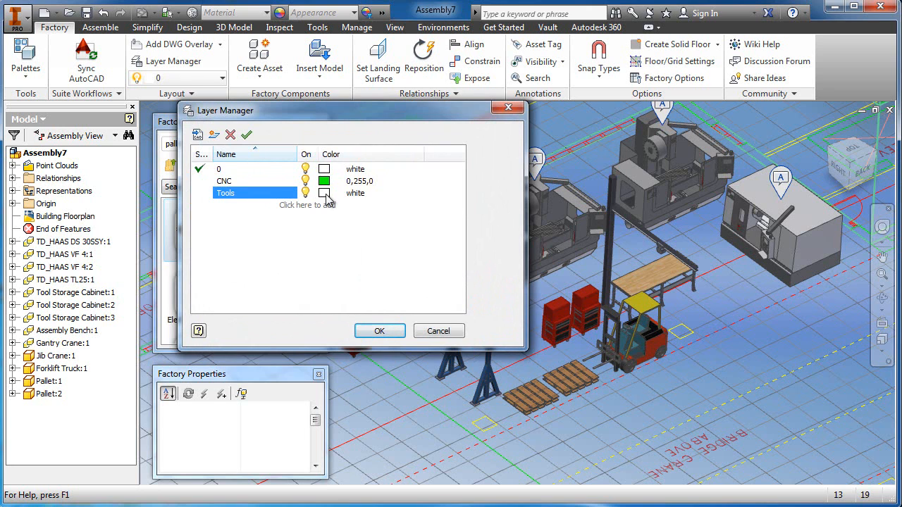
{"action": "left_click", "coordinate": [324, 193]}
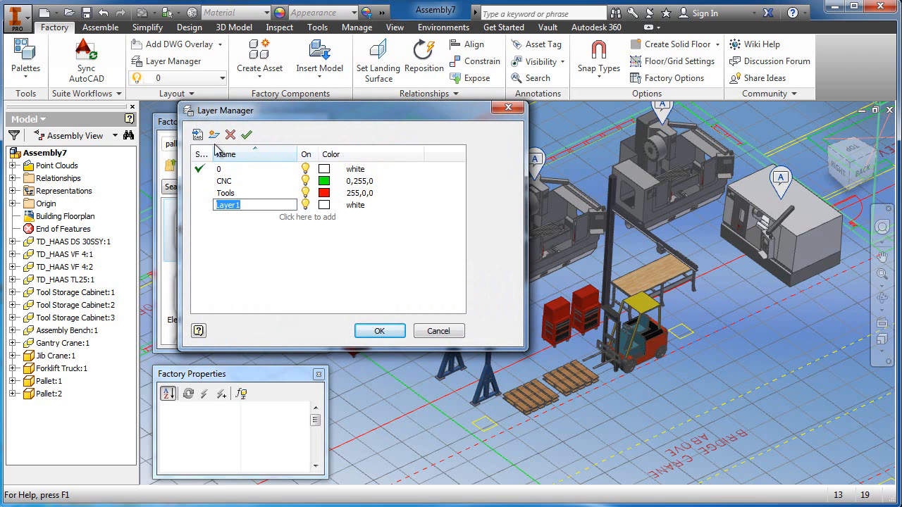
{"action": "type", "text": "Material"}
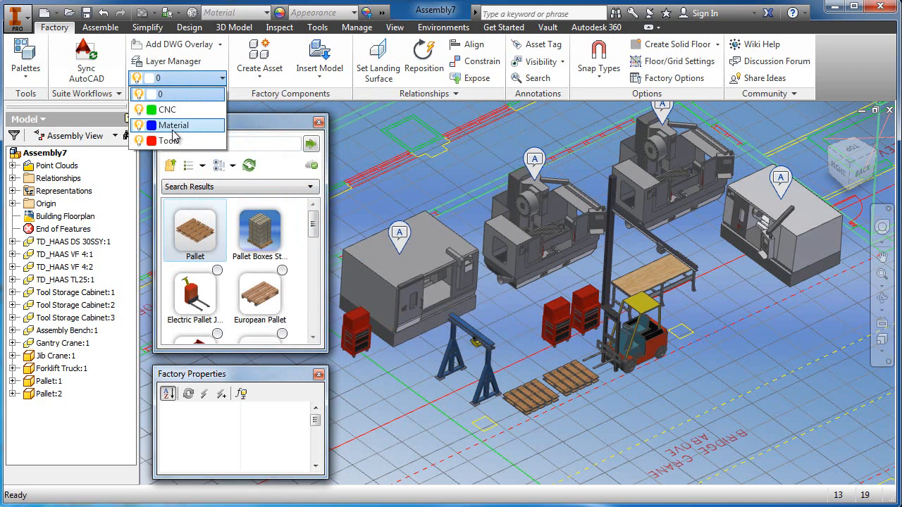
{"action": "mouse_move", "coordinate": [409, 156]}
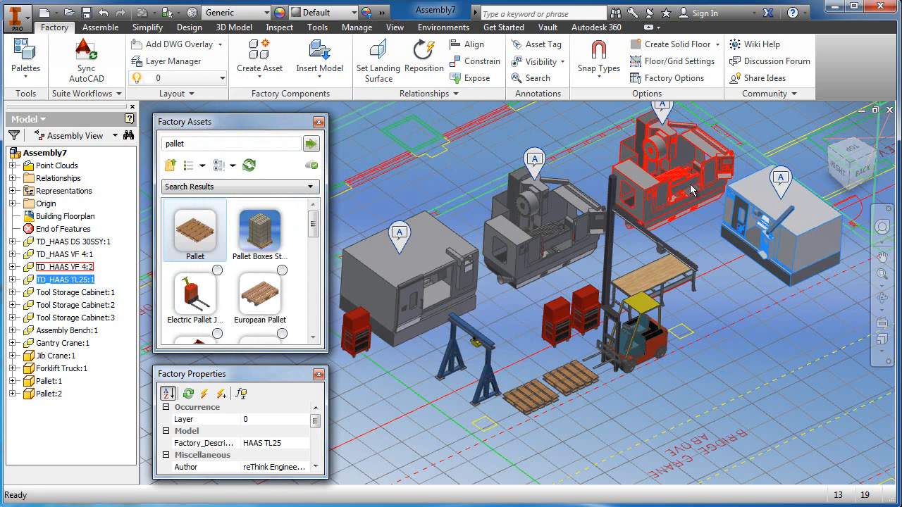
Assign the HAAS machines to the CNC layer and the cranes, forklift and pallets to Material
{"action": "left_click", "coordinate": [461, 260]}
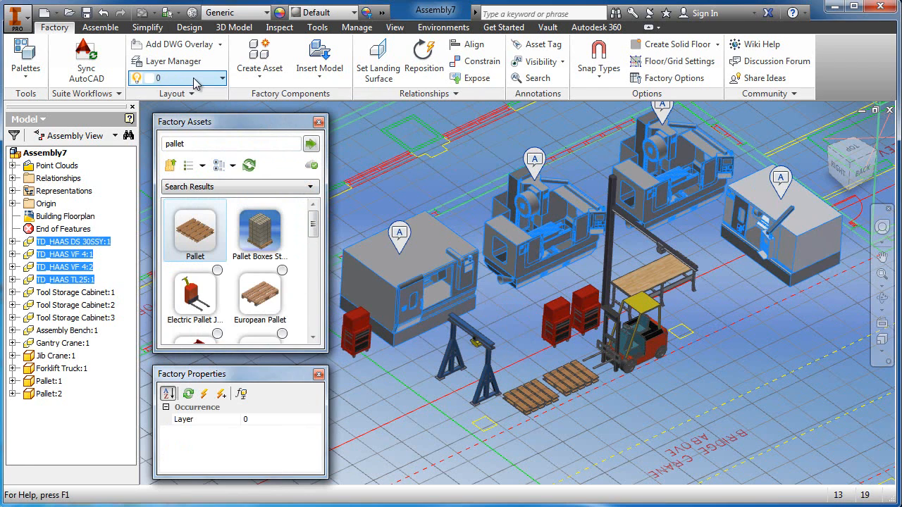
{"action": "left_click", "coordinate": [221, 78]}
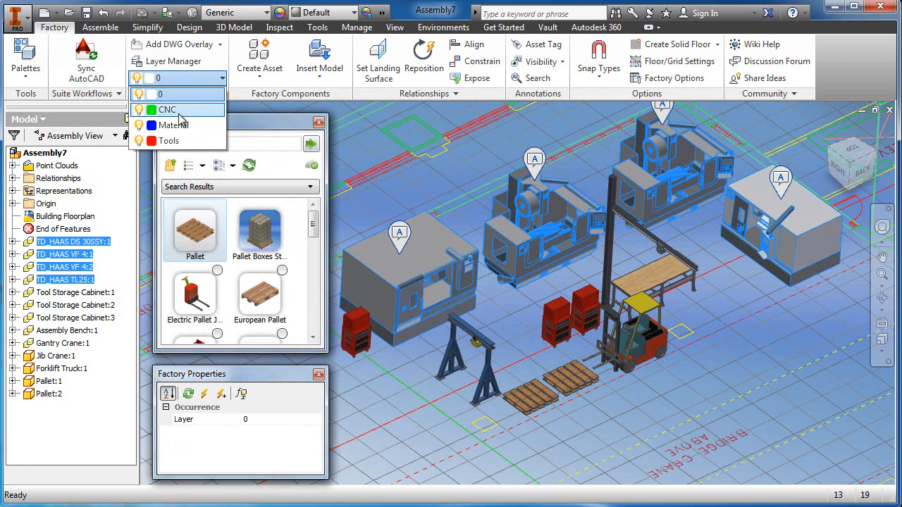
{"action": "left_click", "coordinate": [168, 109]}
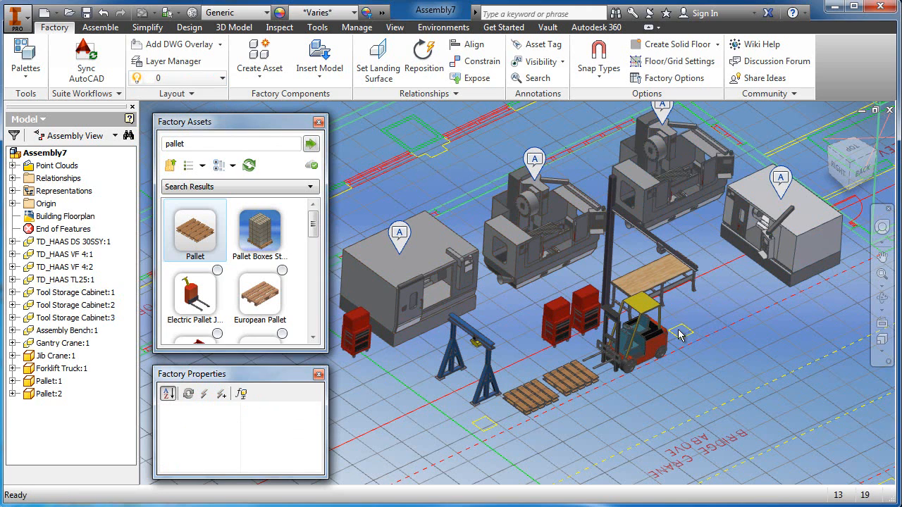
{"action": "left_click", "coordinate": [634, 345]}
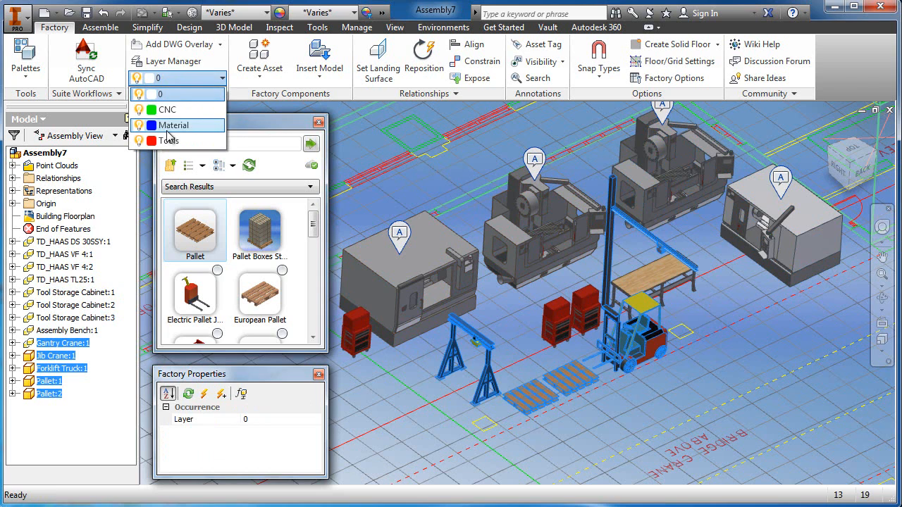
{"action": "left_click", "coordinate": [174, 124]}
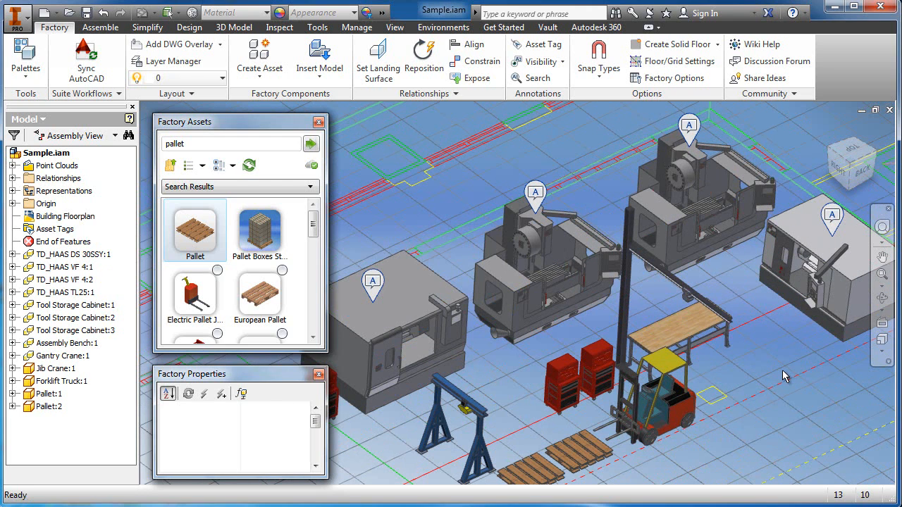
{"action": "mouse_move", "coordinate": [421, 214]}
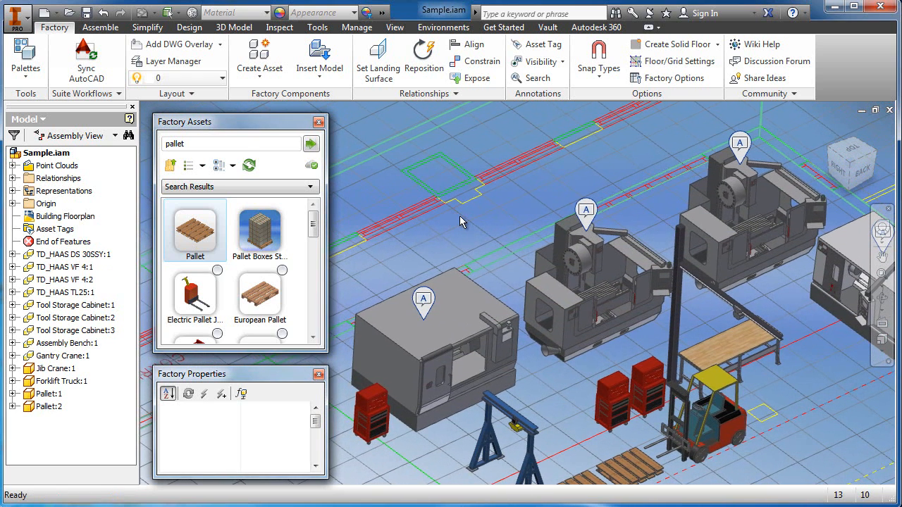
{"action": "mouse_move", "coordinate": [392, 253]}
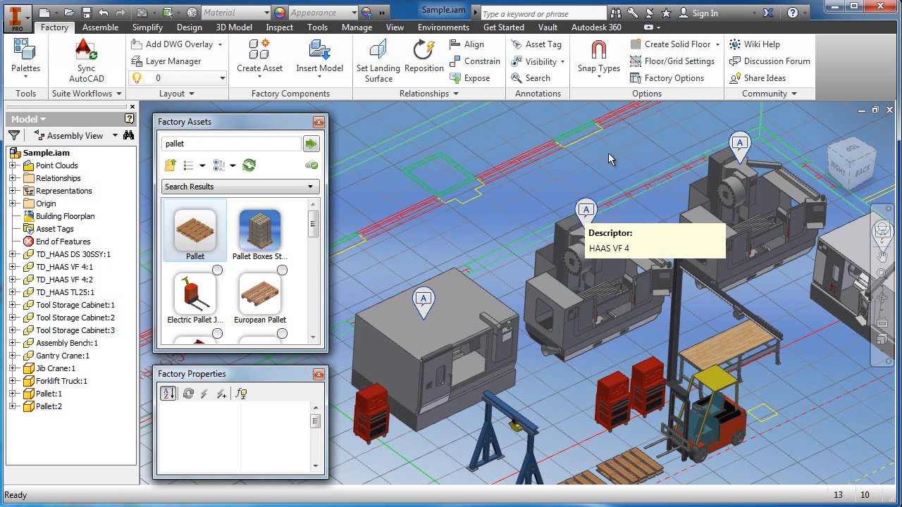
{"action": "mouse_move", "coordinate": [643, 155]}
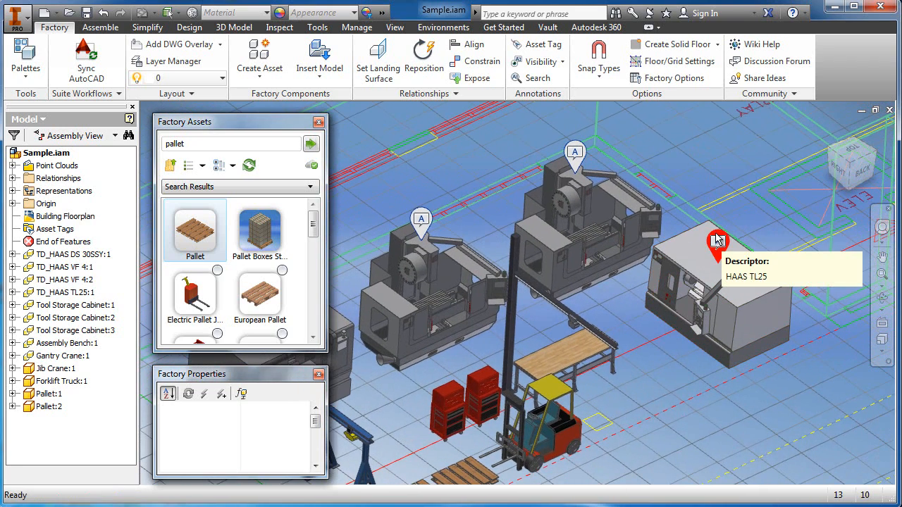
{"action": "mouse_move", "coordinate": [488, 358]}
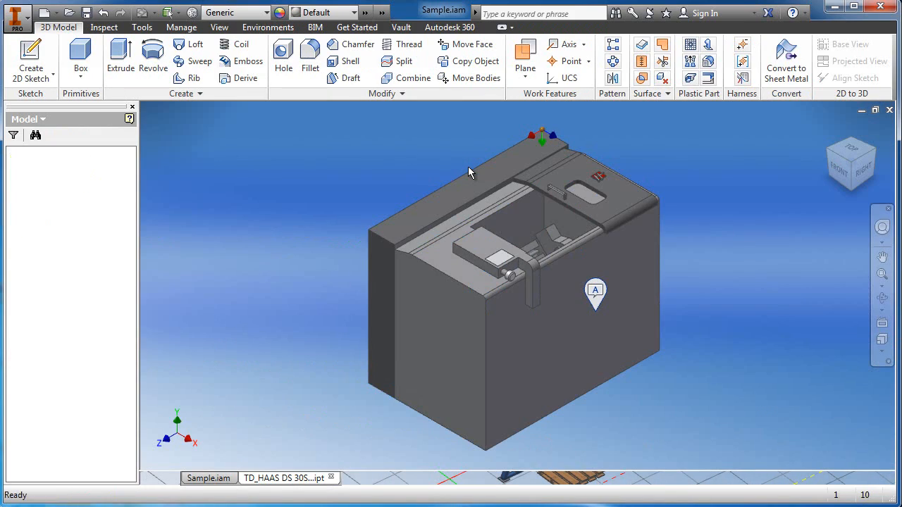
Launch Asset Builder on the HAAS DS 30SSY part from the Factory tools
{"action": "left_click", "coordinate": [281, 477]}
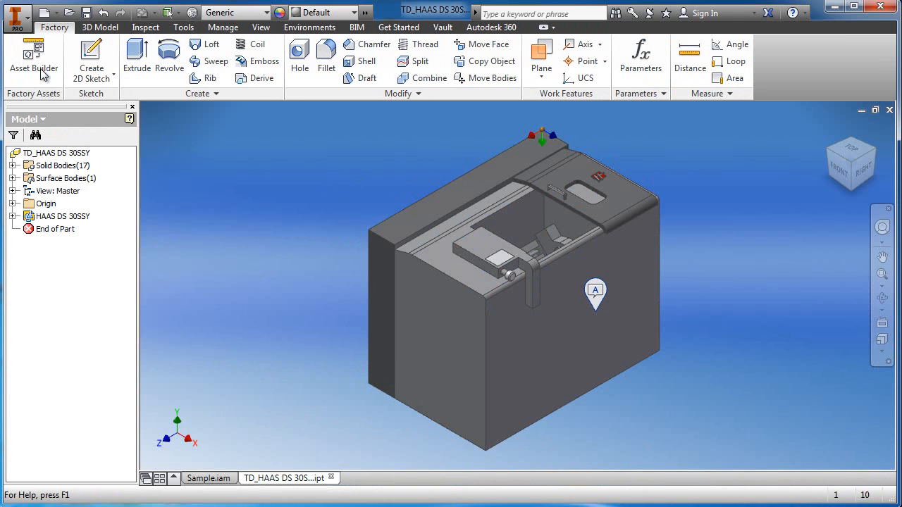
{"action": "left_click", "coordinate": [33, 53]}
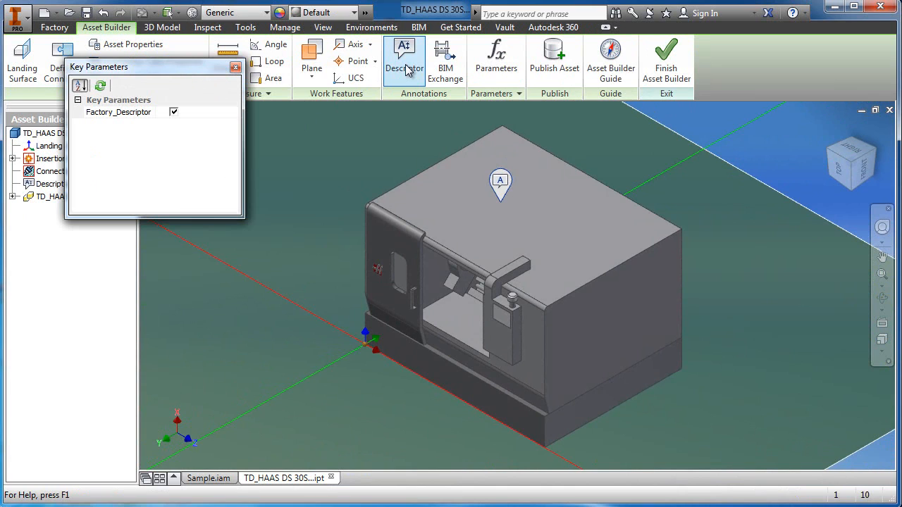
{"action": "mouse_move", "coordinate": [404, 63]}
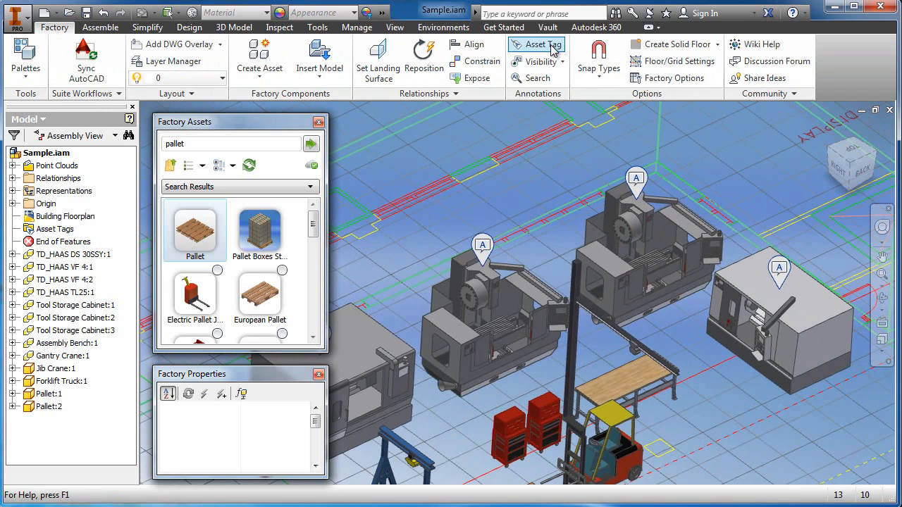
{"action": "mouse_move", "coordinate": [553, 45]}
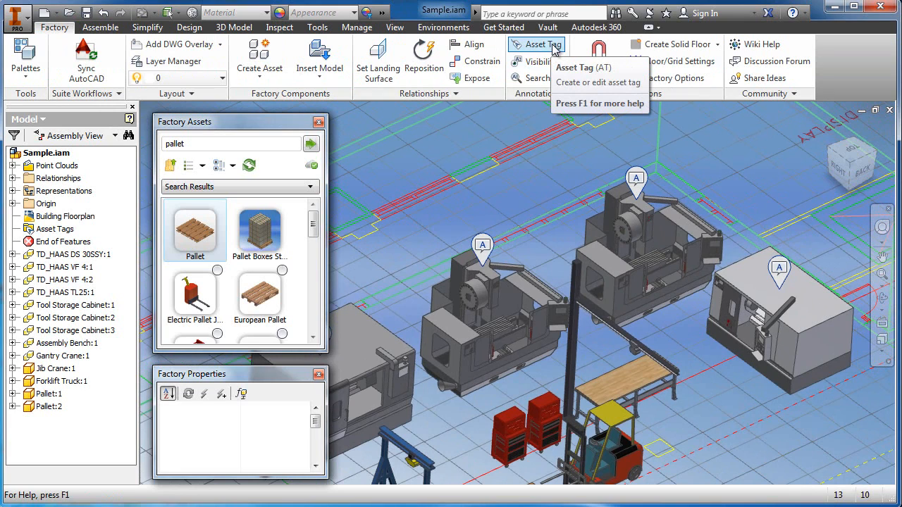
{"action": "mouse_move", "coordinate": [551, 141]}
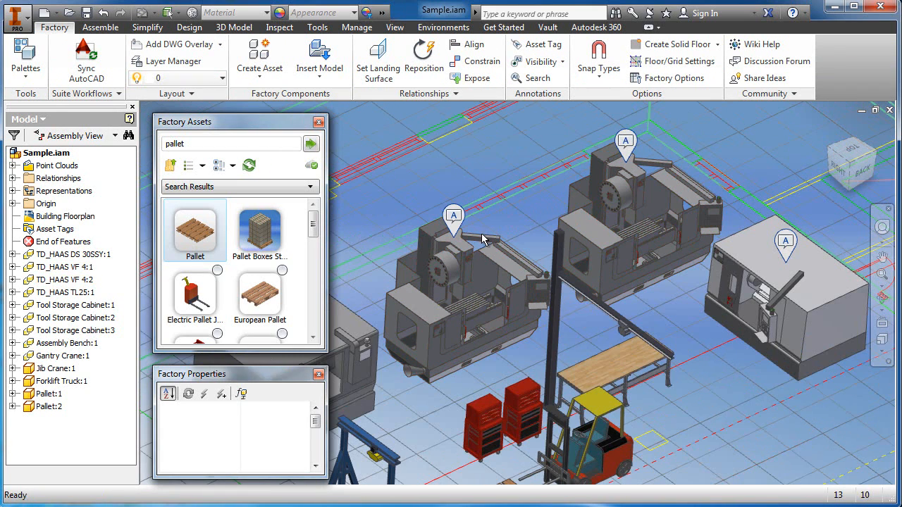
{"action": "mouse_move", "coordinate": [525, 163]}
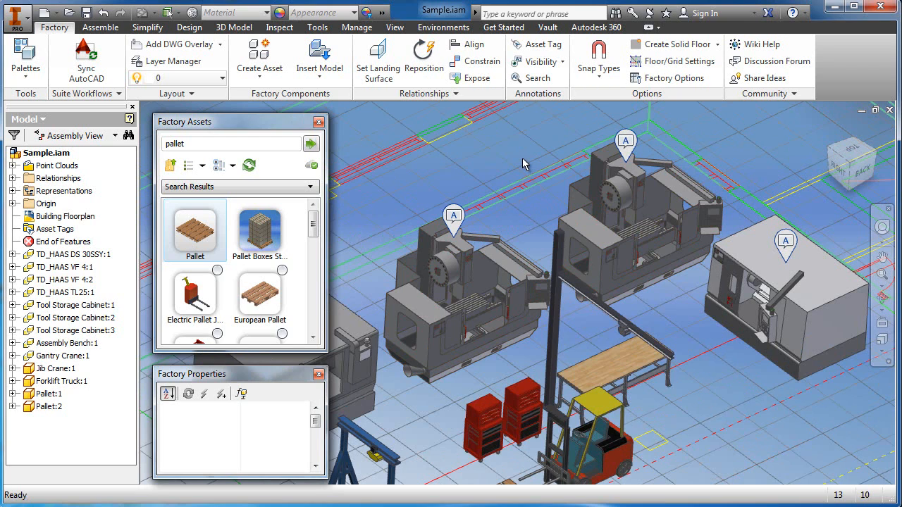
{"action": "mouse_move", "coordinate": [523, 210]}
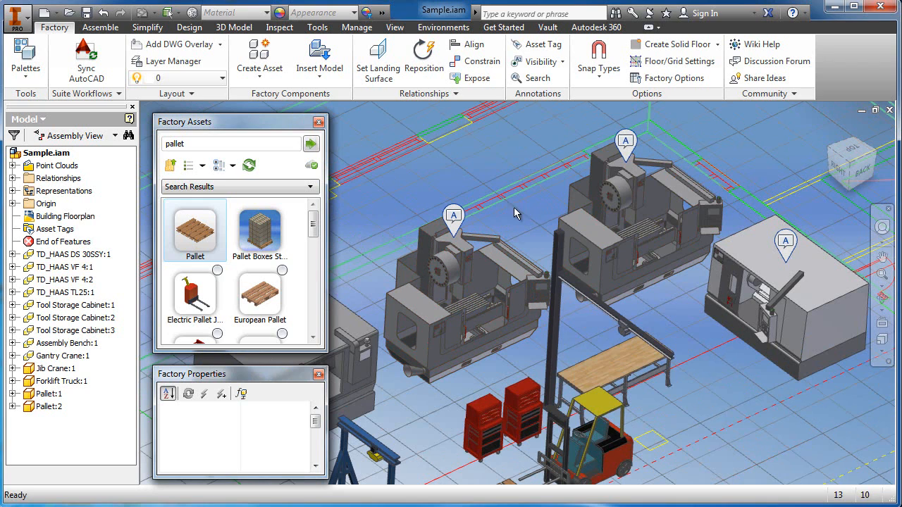
{"action": "mouse_move", "coordinate": [540, 204]}
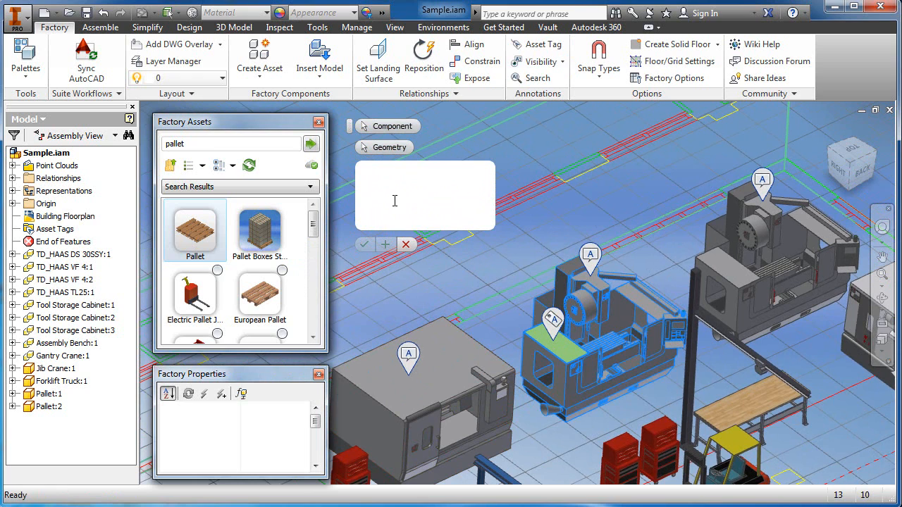
Enter the asset tag C1102 for the milling machine
{"action": "left_click", "coordinate": [394, 177]}
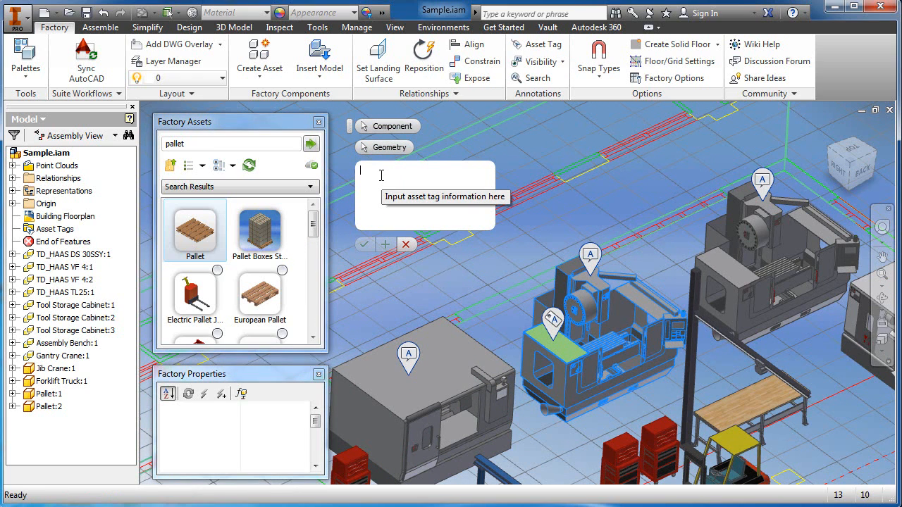
{"action": "type", "text": "c"}
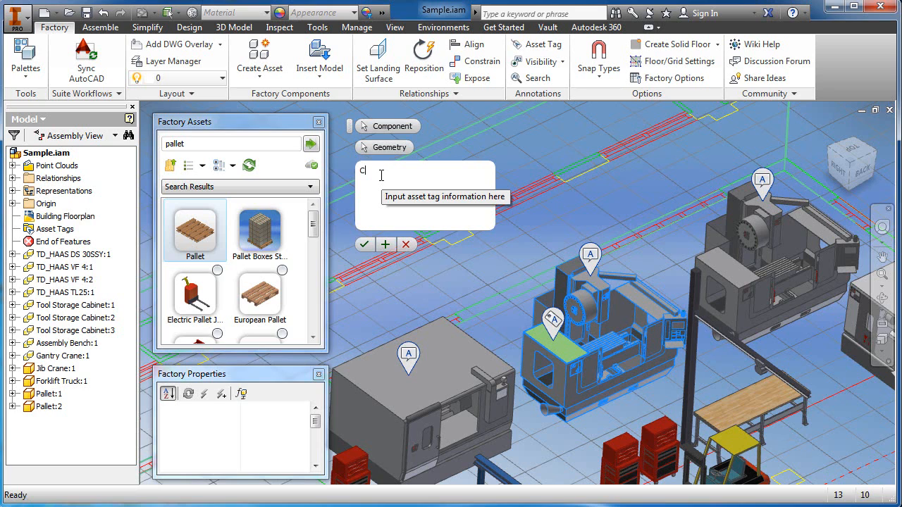
{"action": "type", "text": "1"}
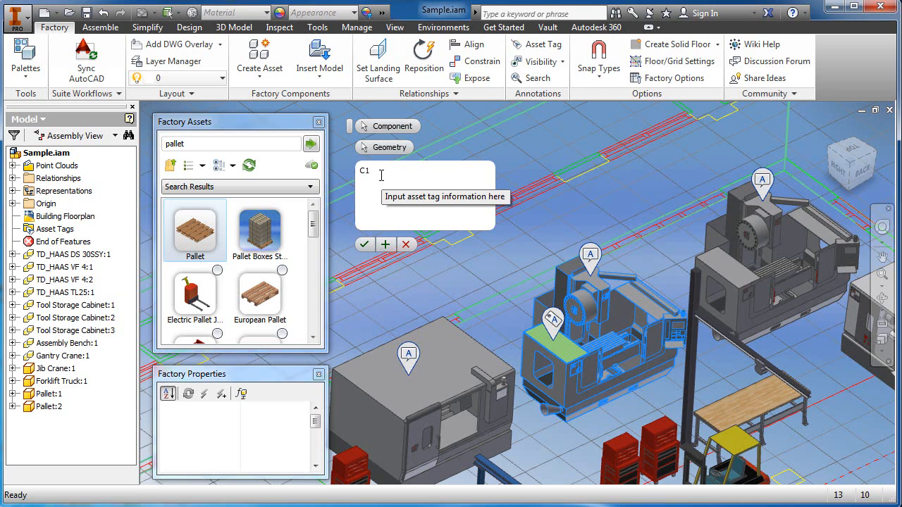
{"action": "type", "text": "10"}
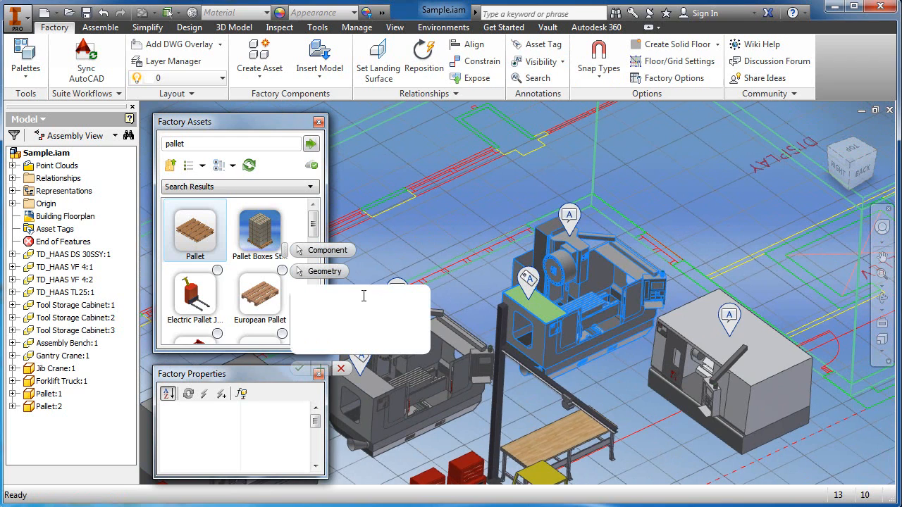
{"action": "type", "text": "c"}
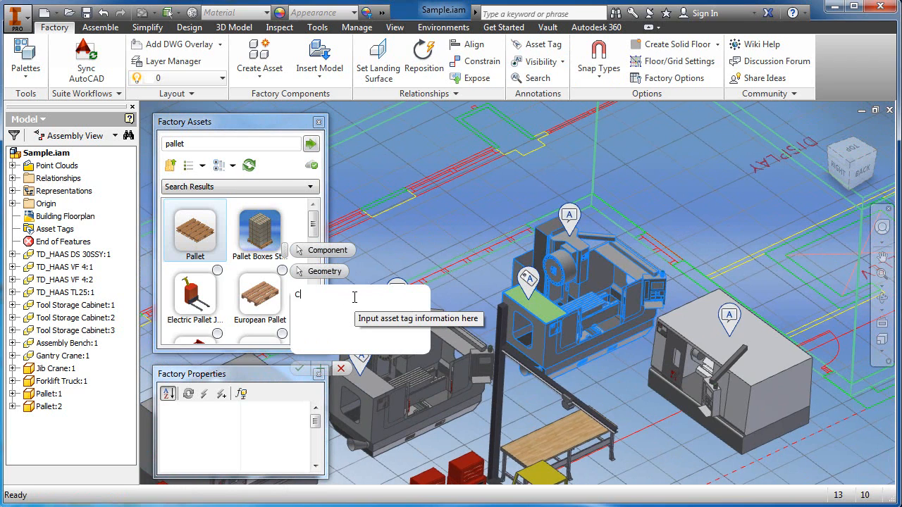
{"action": "type", "text": "1102"}
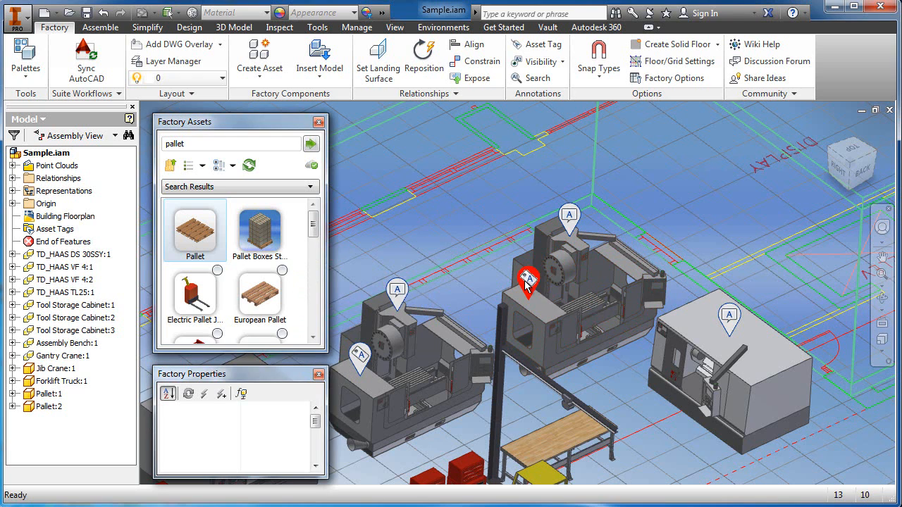
{"action": "mouse_move", "coordinate": [528, 286]}
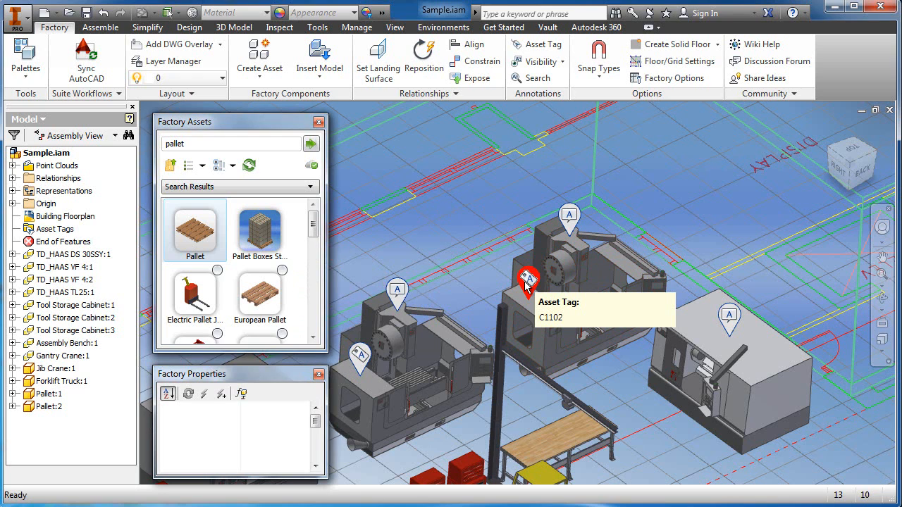
{"action": "mouse_move", "coordinate": [472, 229]}
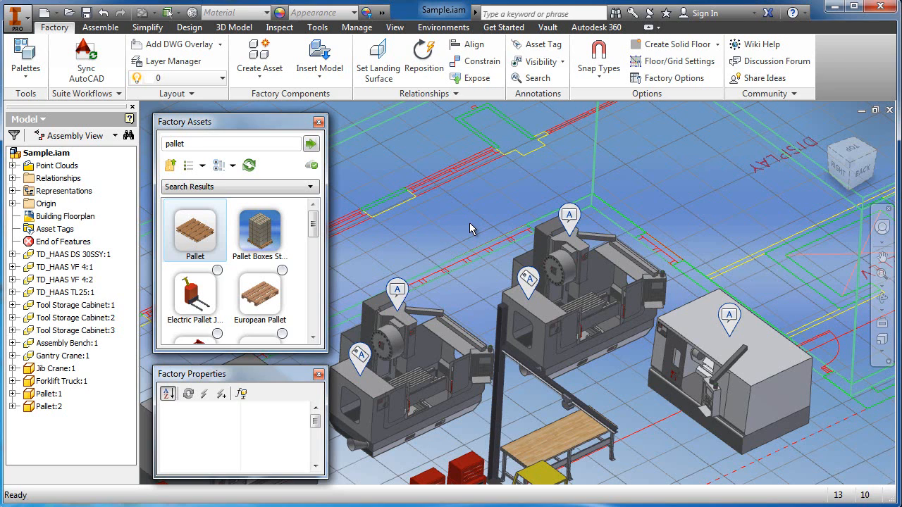
{"action": "mouse_move", "coordinate": [446, 250]}
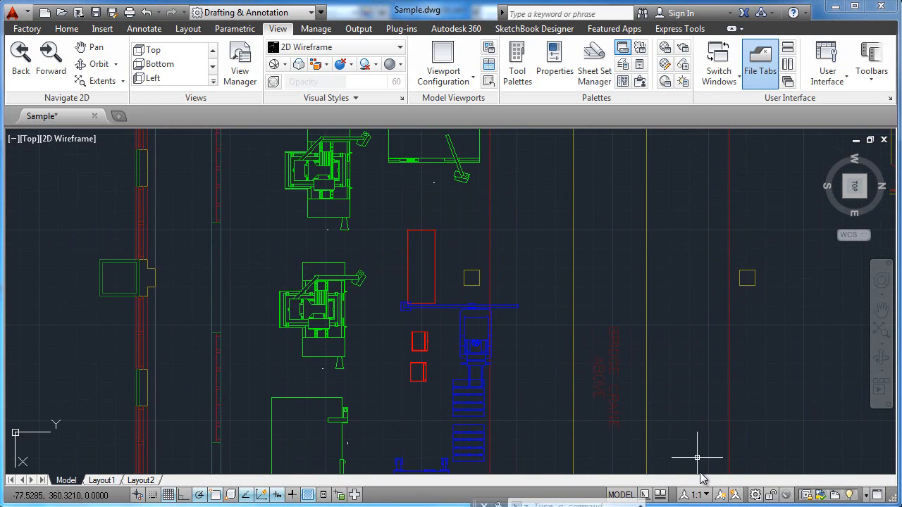
Set Sample.dwg's annotation scale to 1/4" = 1'-0" so the C1102 and HAAS labels display
{"action": "left_click", "coordinate": [700, 495]}
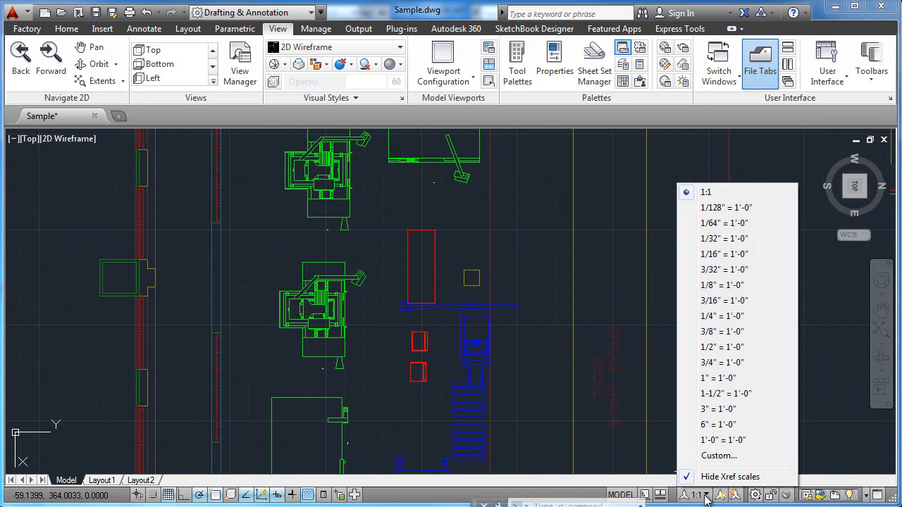
{"action": "mouse_move", "coordinate": [731, 316]}
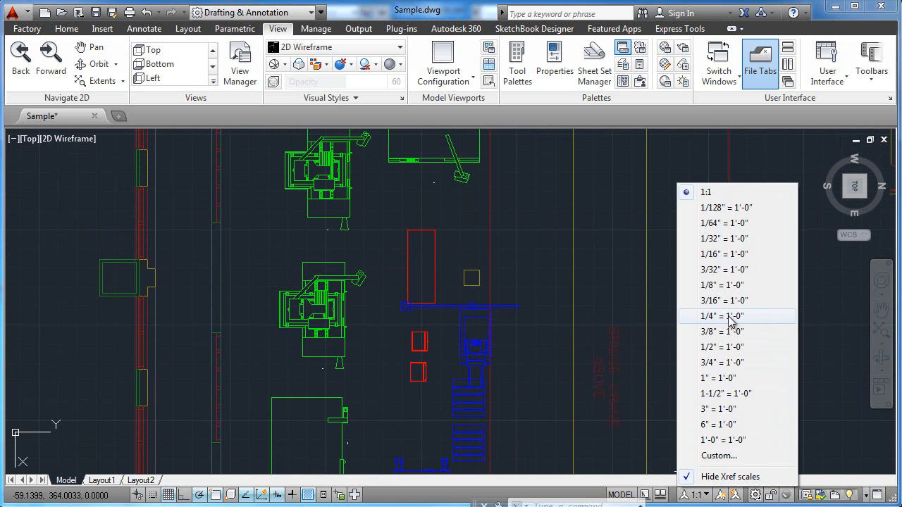
{"action": "left_click", "coordinate": [730, 317]}
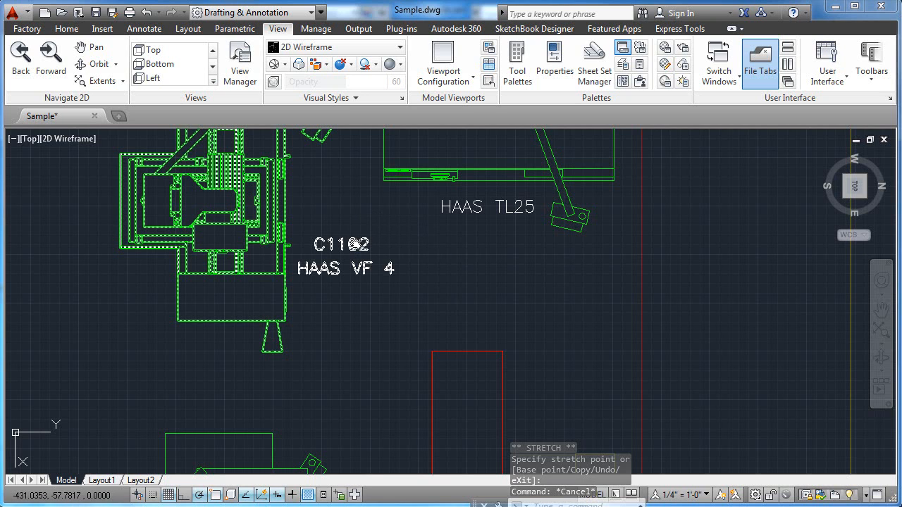
Rotate the C1102 attribute text to 180, then to 90 degrees
{"action": "double_click", "coordinate": [340, 245]}
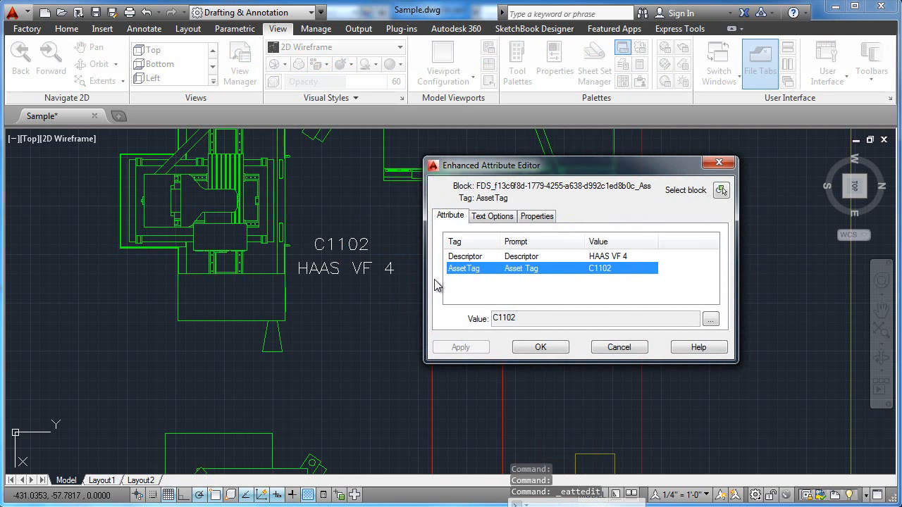
{"action": "mouse_move", "coordinate": [467, 284]}
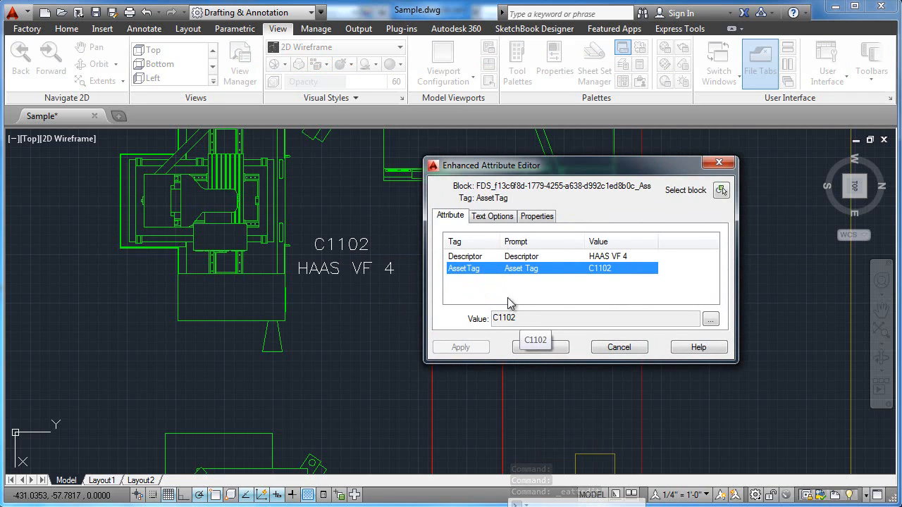
{"action": "left_click", "coordinate": [492, 216]}
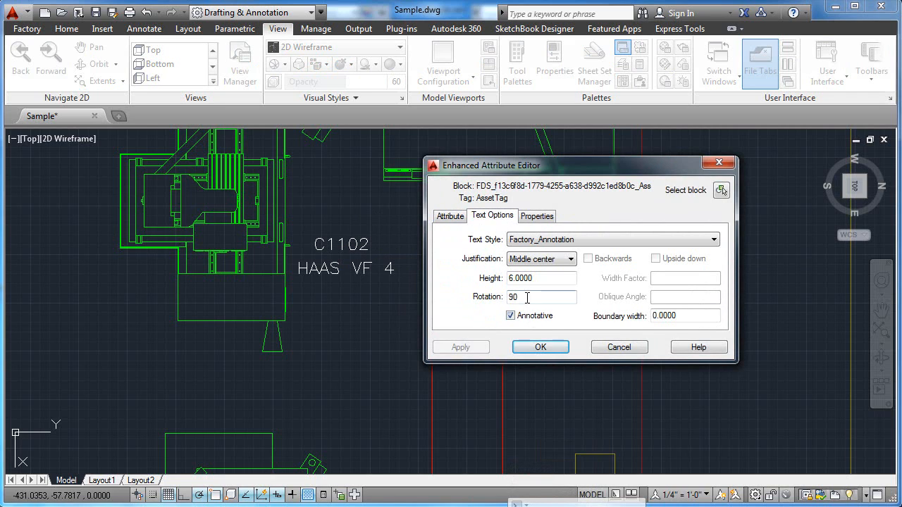
{"action": "type", "text": "18"}
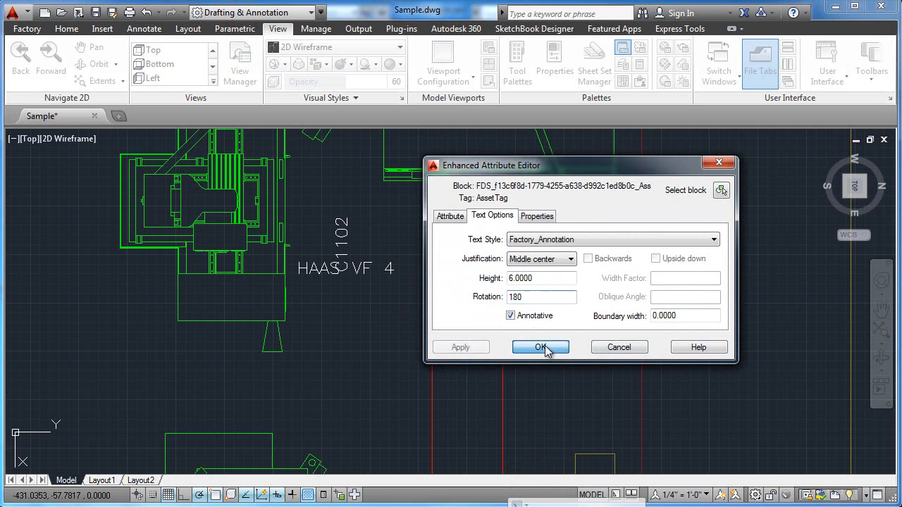
{"action": "left_click", "coordinate": [541, 347]}
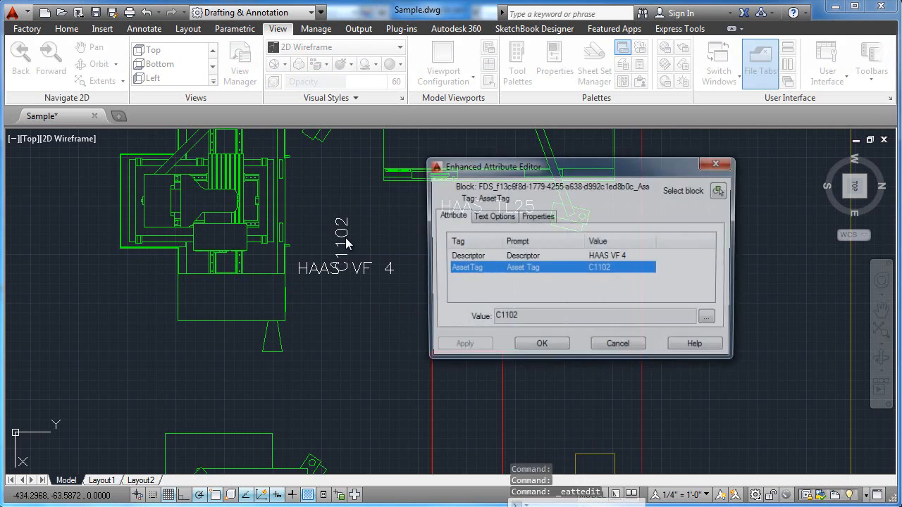
{"action": "left_click", "coordinate": [492, 216]}
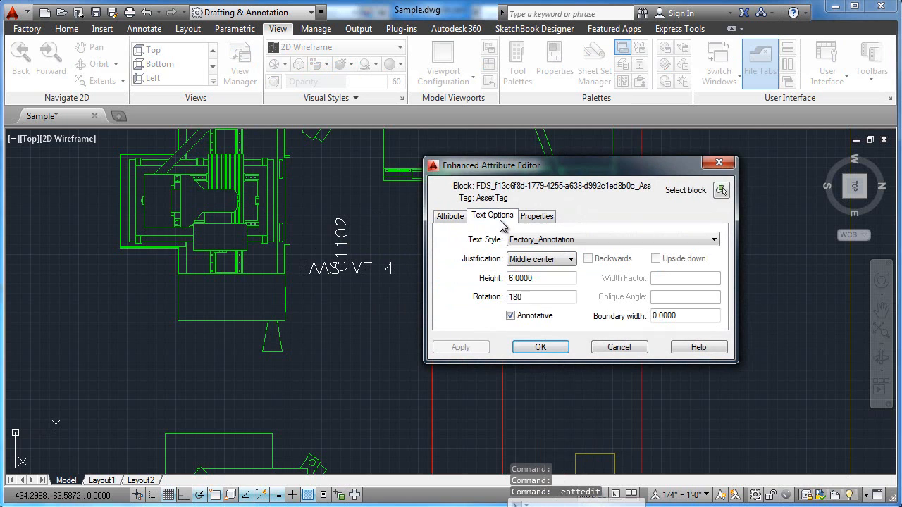
{"action": "type", "text": "90"}
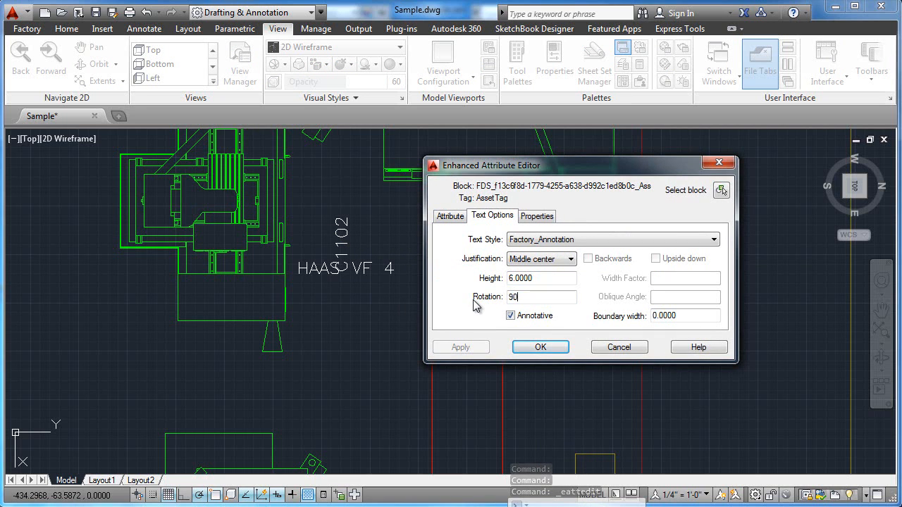
{"action": "left_click", "coordinate": [540, 347]}
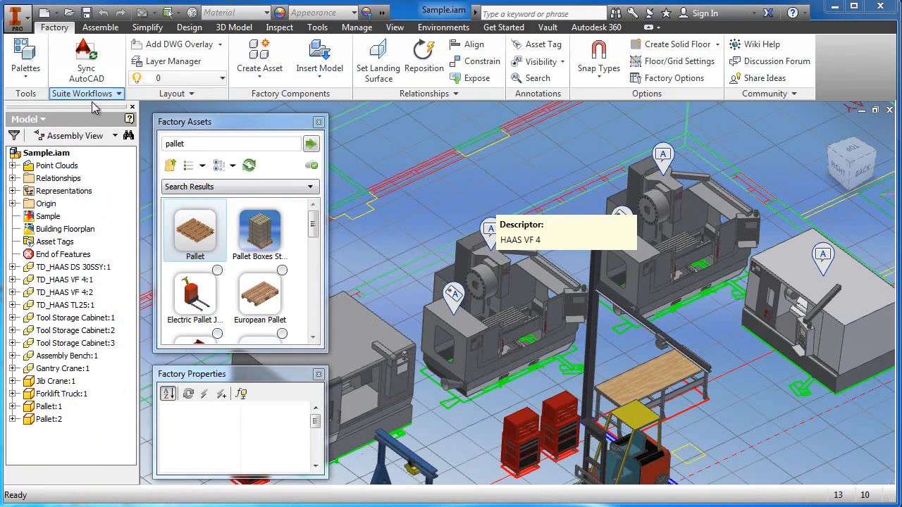
Update the Sample DWG overlay from the Model browser to pull in the AutoCAD tag changes
{"action": "right_click", "coordinate": [47, 216]}
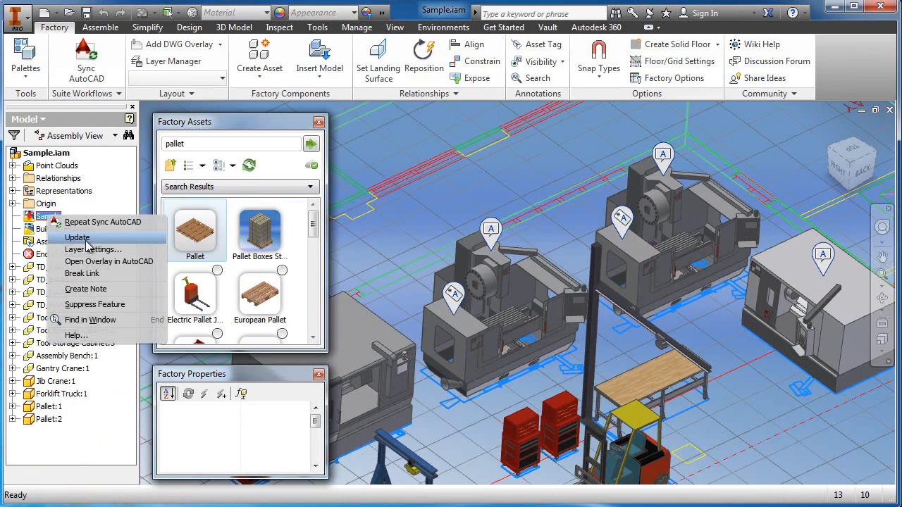
{"action": "left_click", "coordinate": [77, 237]}
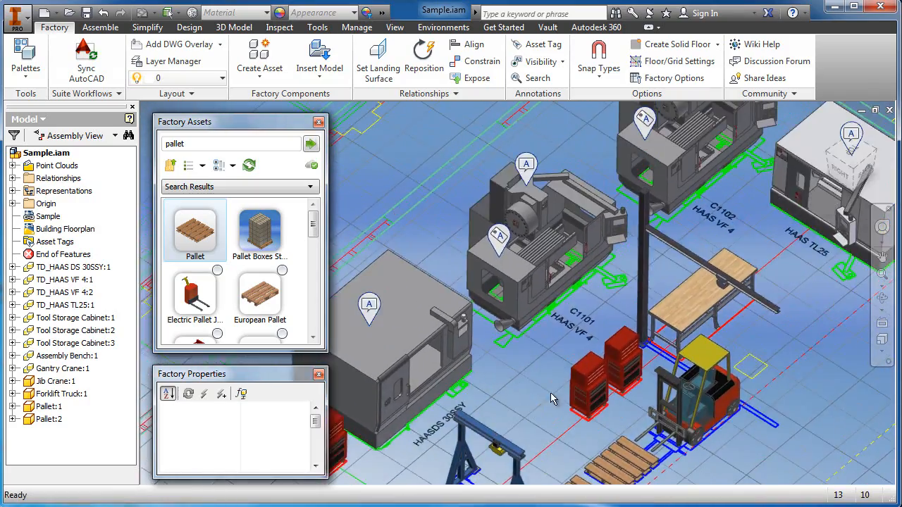
Zoom out and turn on Point Clouds to show the building scan around the layout
{"action": "left_click_drag", "start_coordinate": [553, 398], "coordinate": [673, 391]}
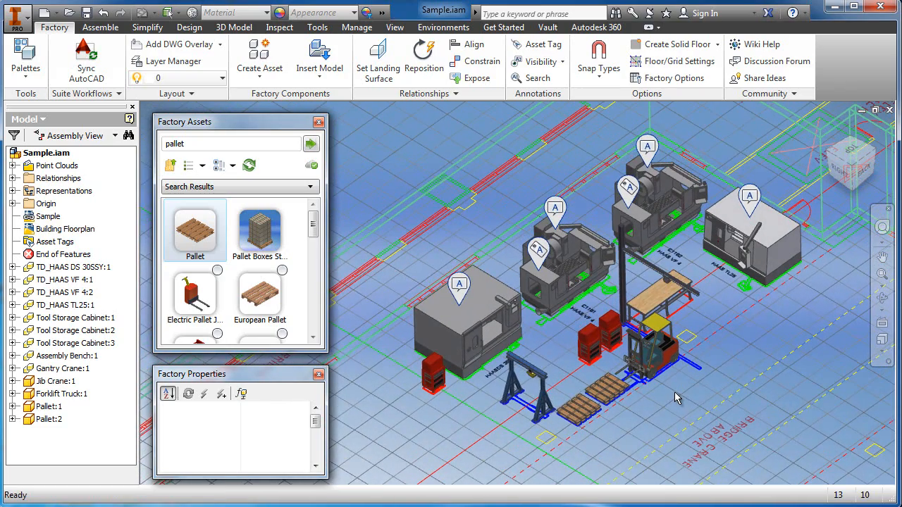
{"action": "right_click", "coordinate": [55, 165]}
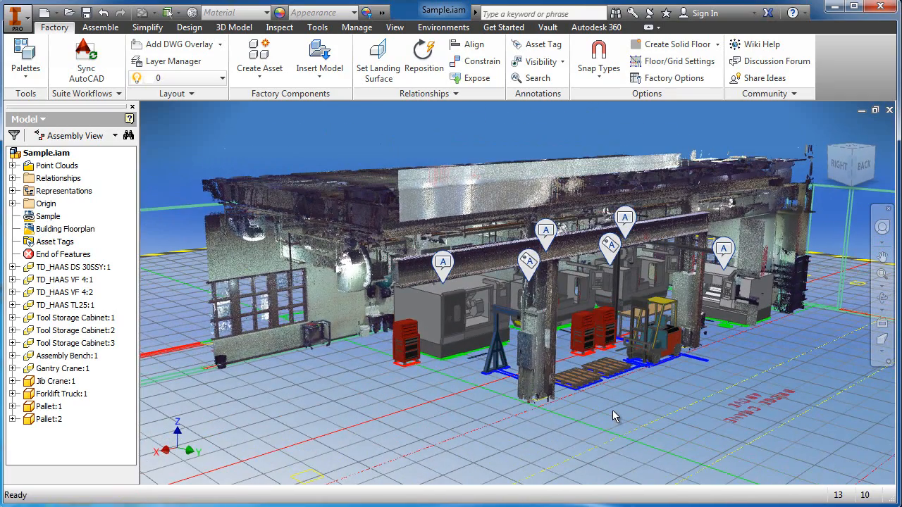
{"action": "mouse_move", "coordinate": [766, 467]}
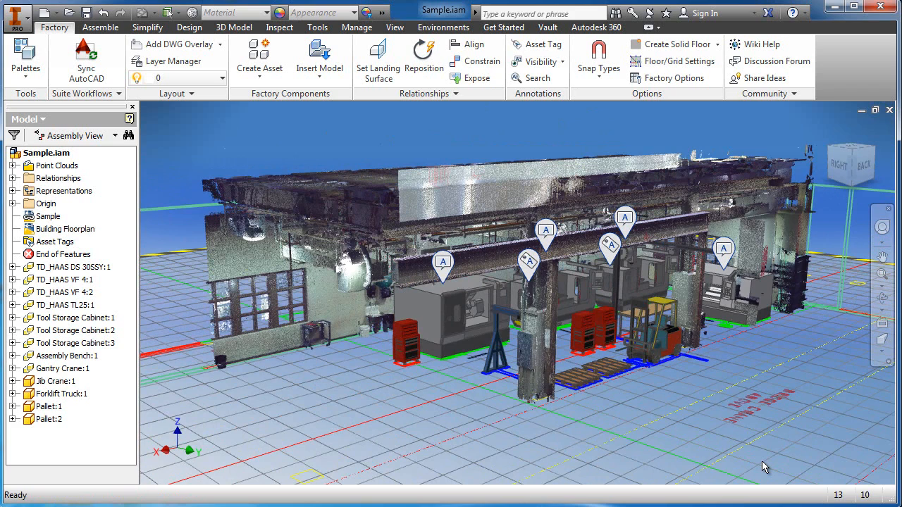